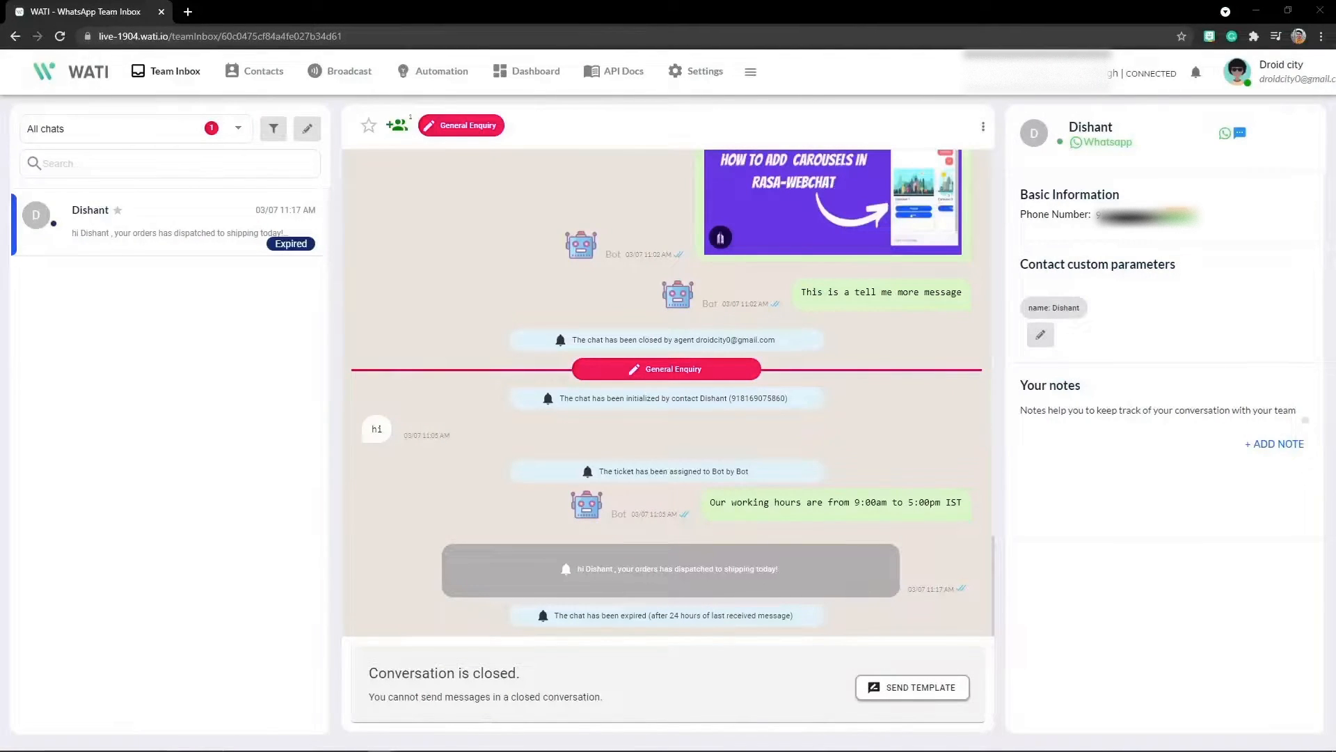
pyautogui.moveTo(396, 516)
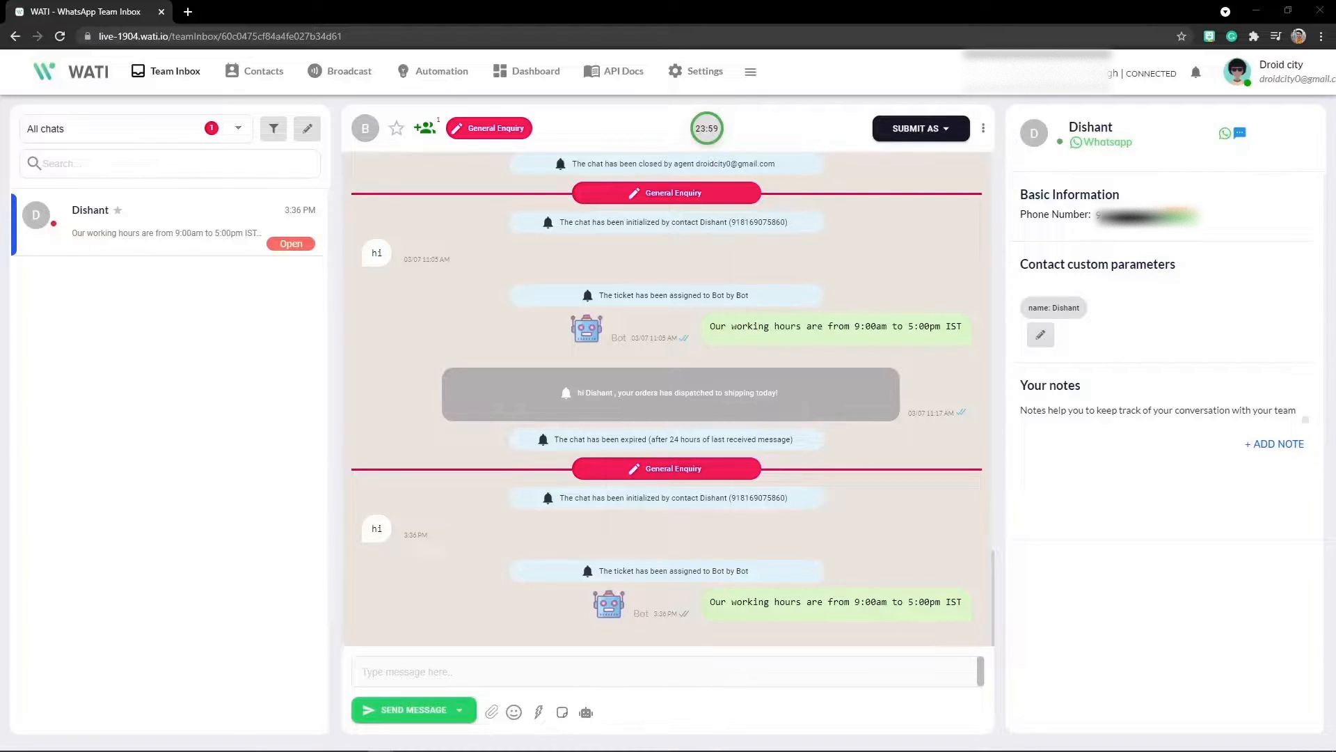
# - Scroll through Dishant's chat to review the working-hours reply, carousel image and 'tell me more' response
pyautogui.scroll(-3)
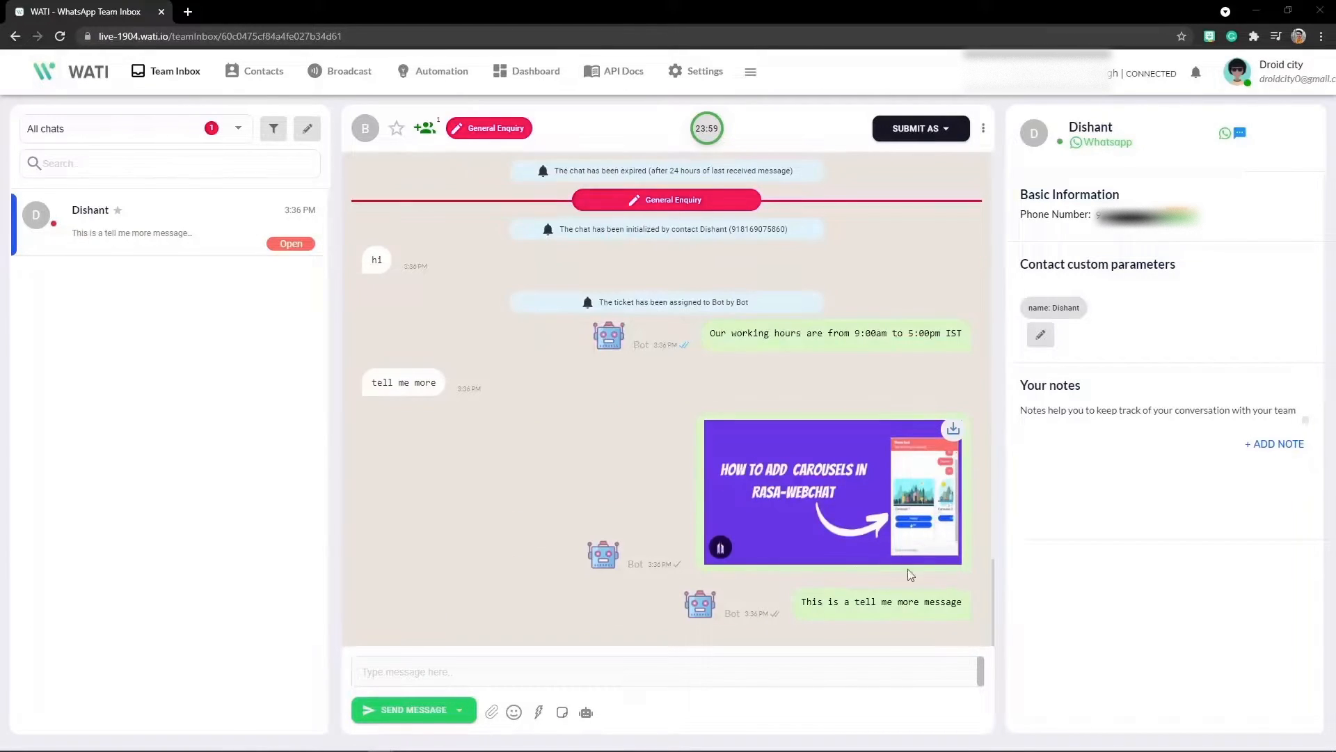
pyautogui.moveTo(846, 508)
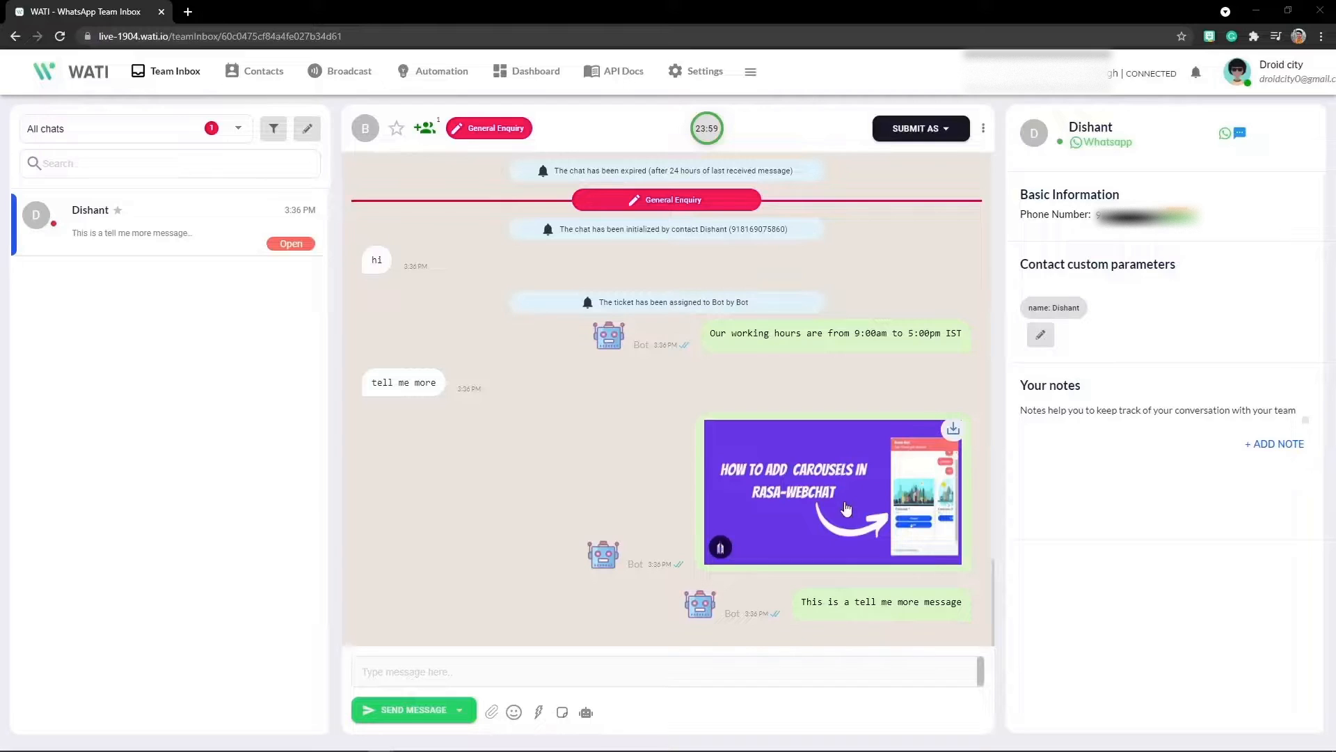
pyautogui.scroll(3)
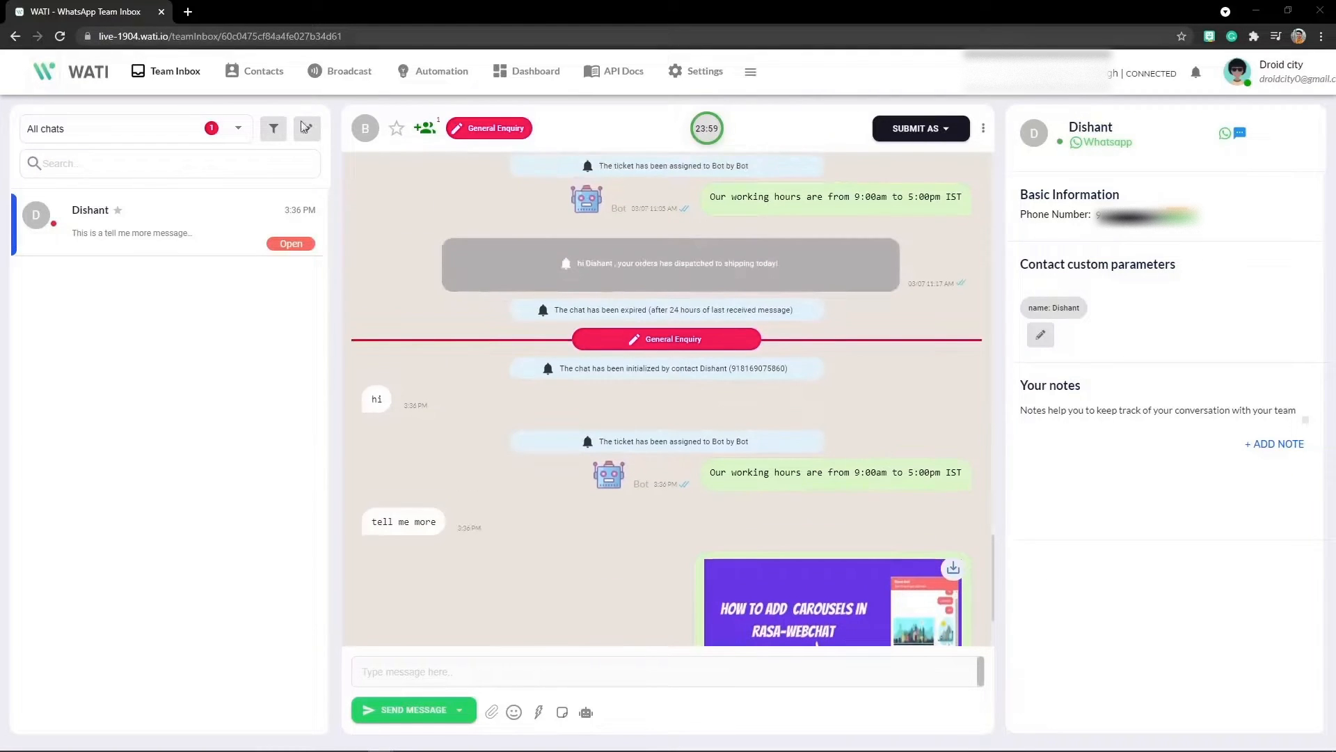
pyautogui.scroll(-3)
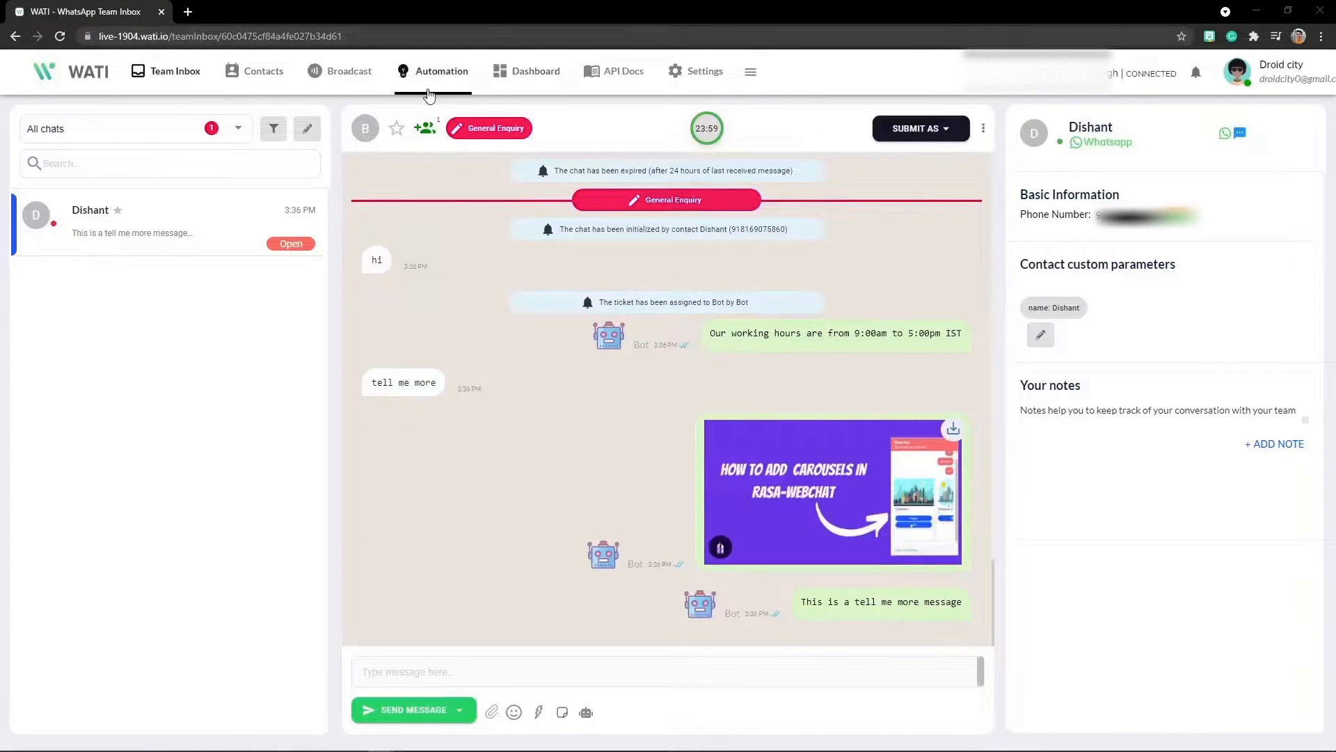
# - Edit the 'tell me more' keyword action to also trigger on 'tell me about your products' and continue to Reply Action
pyautogui.click(441, 71)
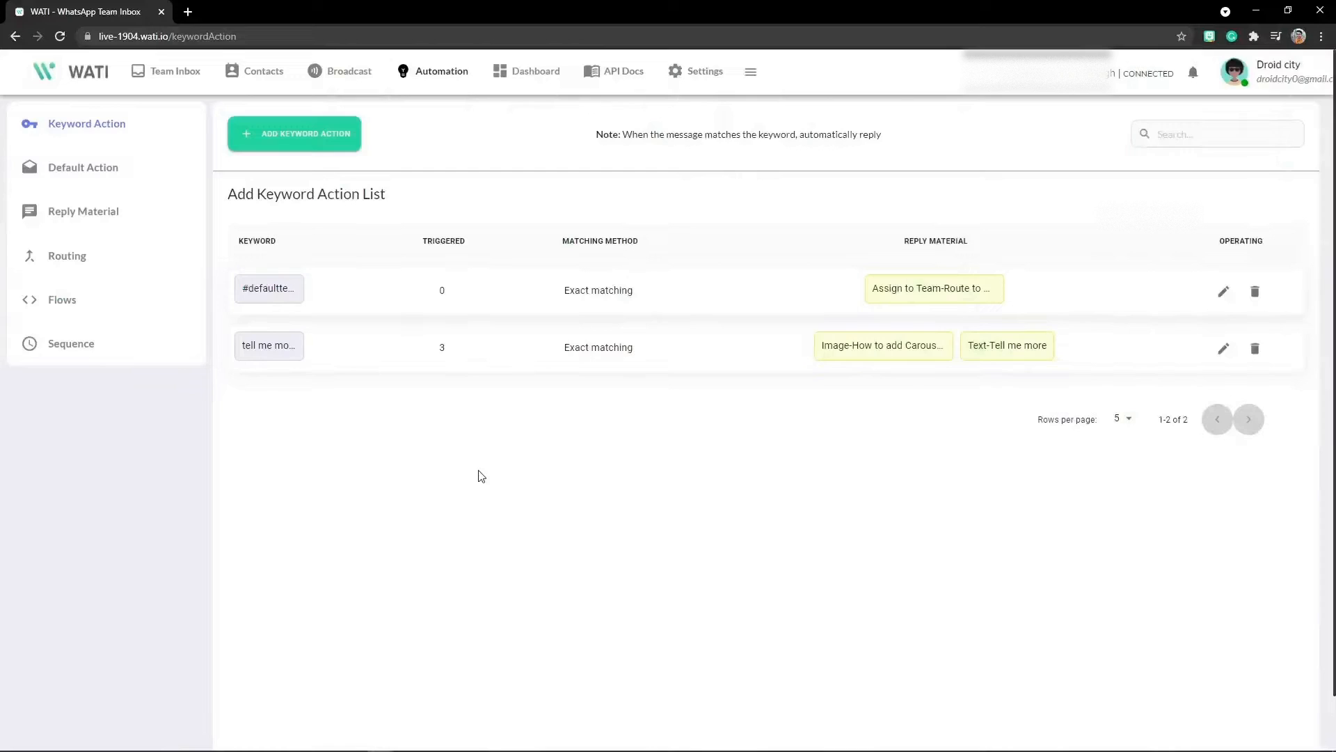
pyautogui.moveTo(269, 345)
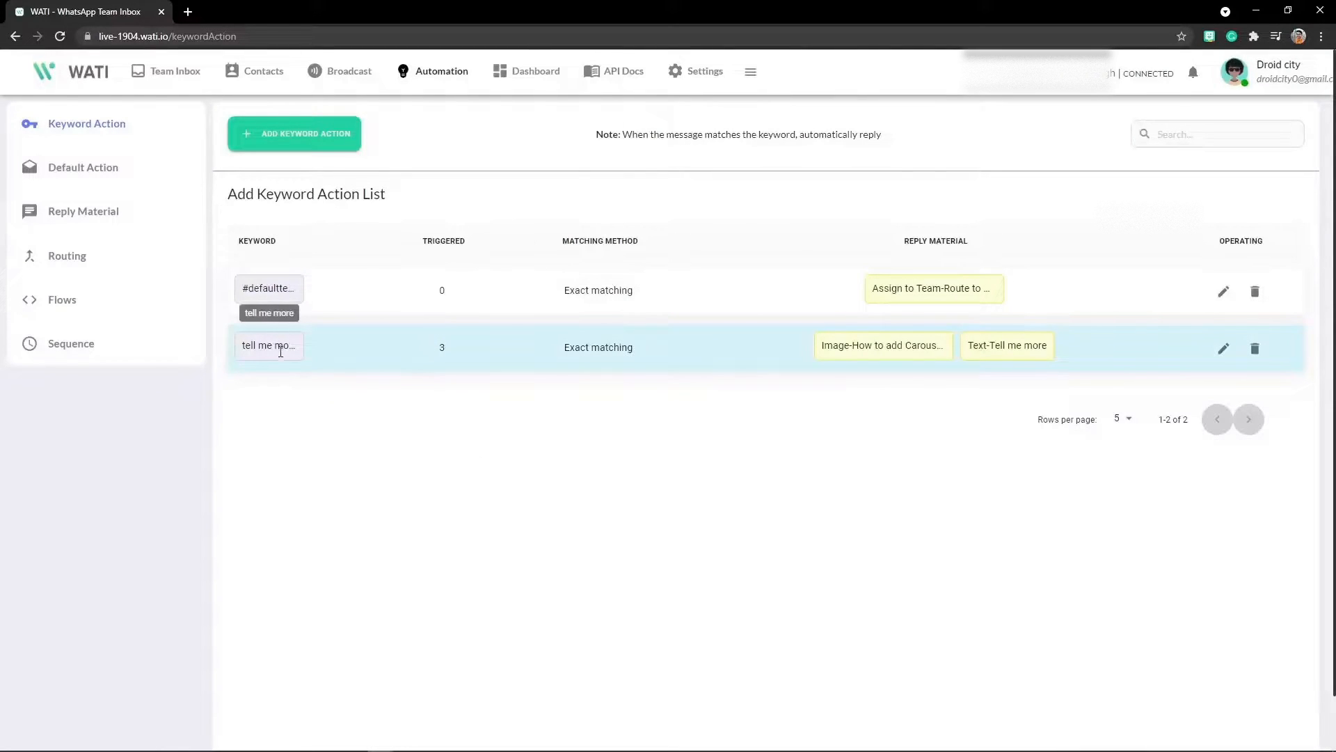
pyautogui.moveTo(1218, 366)
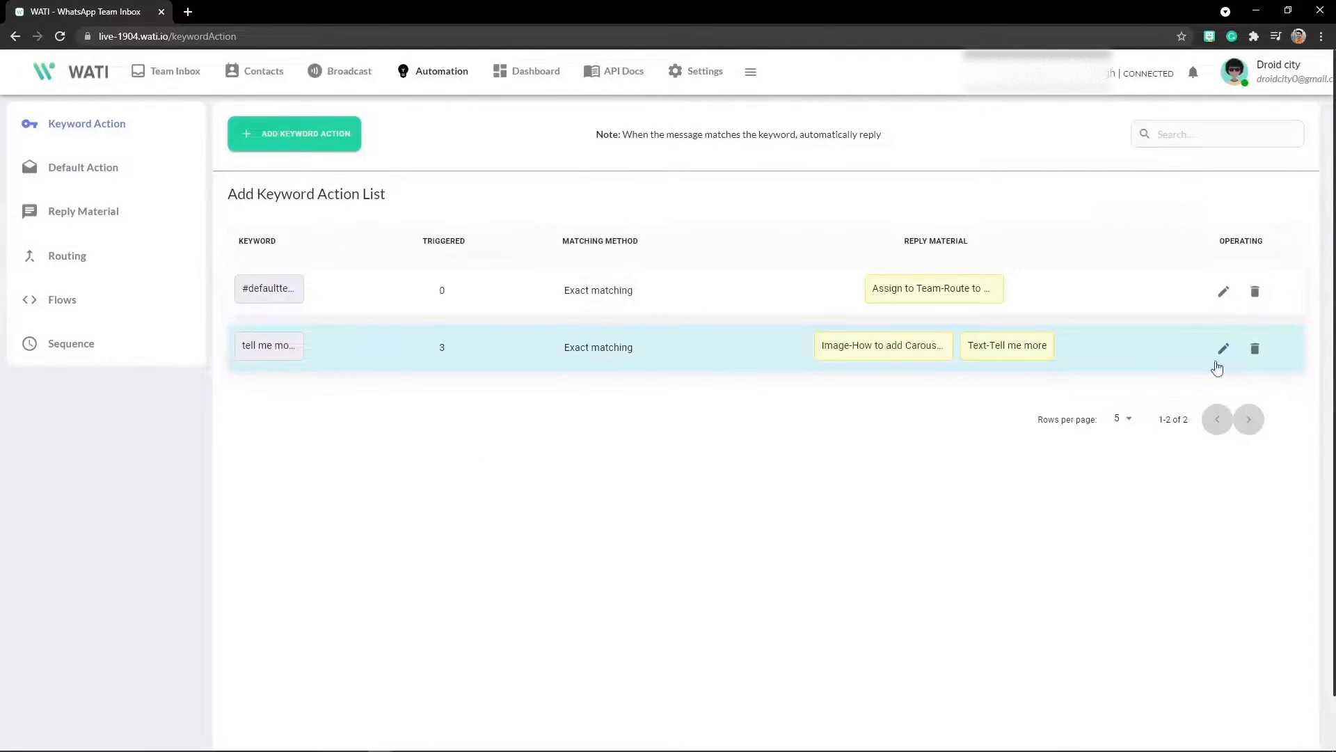
pyautogui.click(1223, 348)
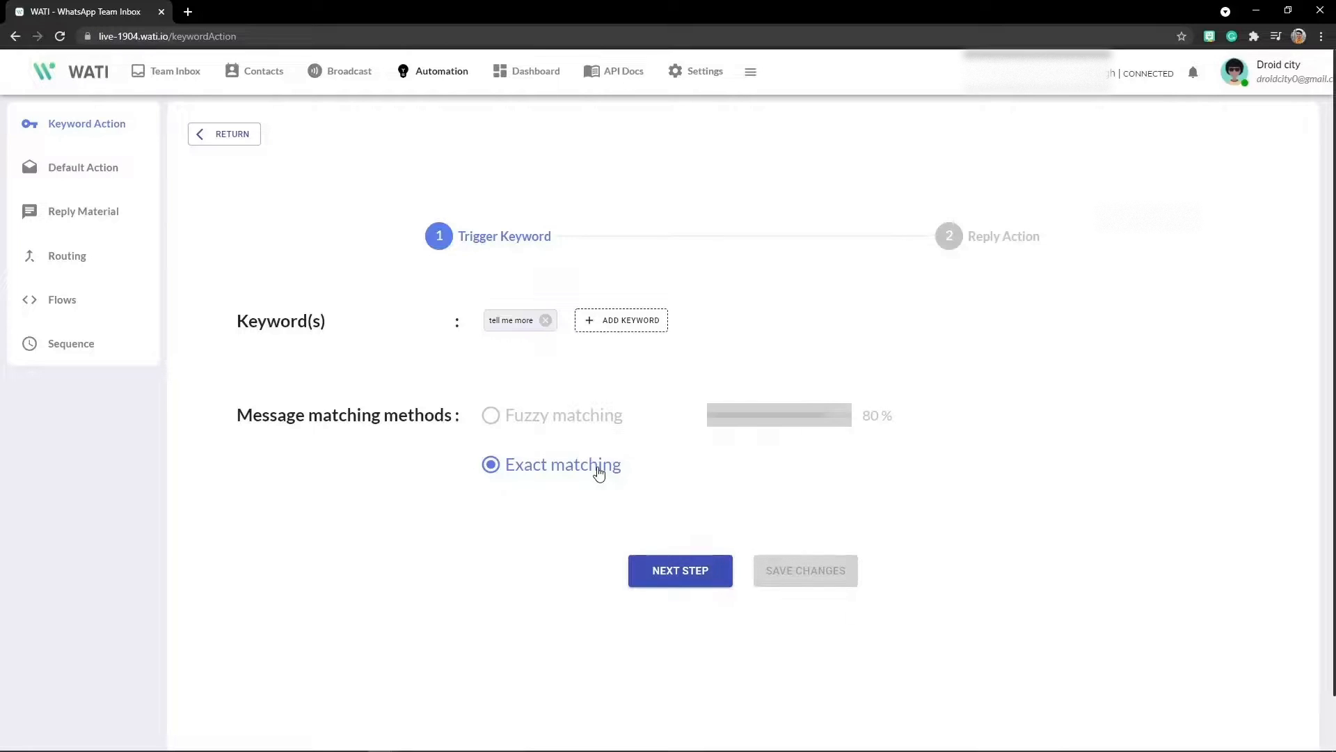
pyautogui.moveTo(641, 319)
pyautogui.write('tell me about')
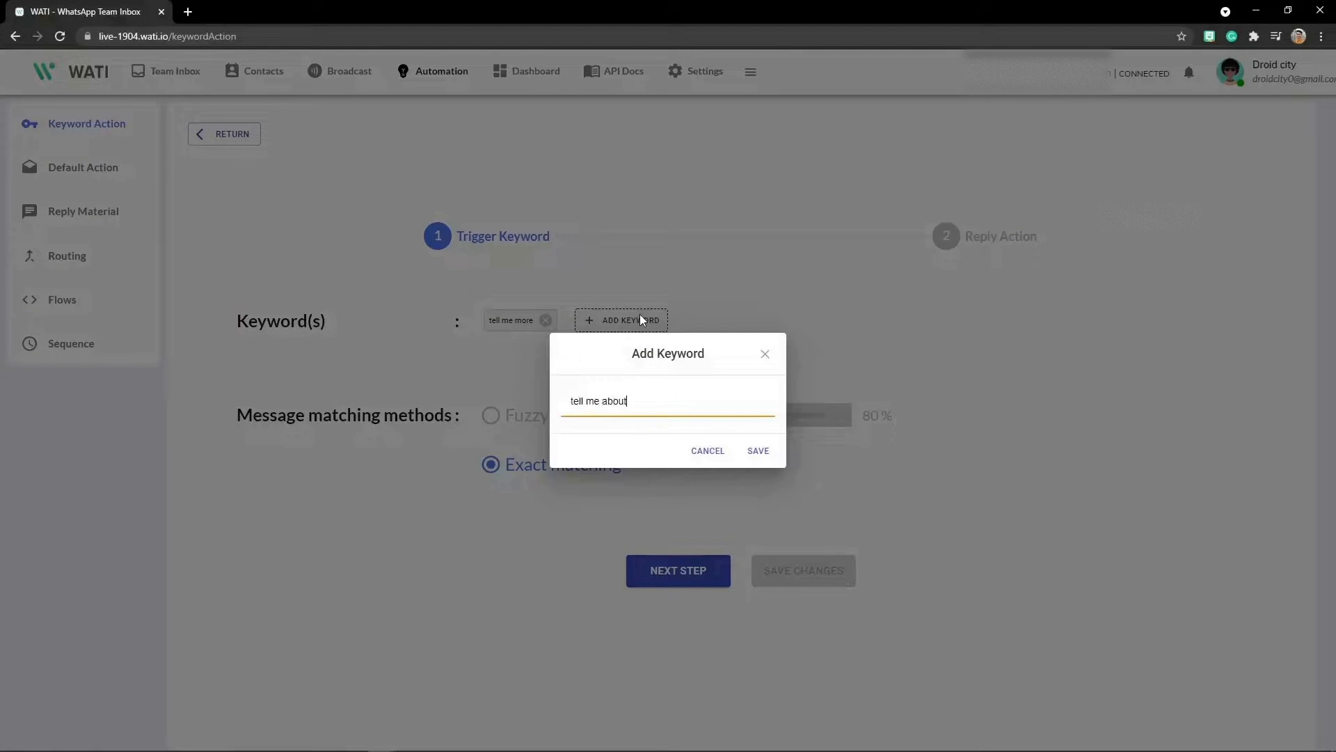
pyautogui.click(758, 450)
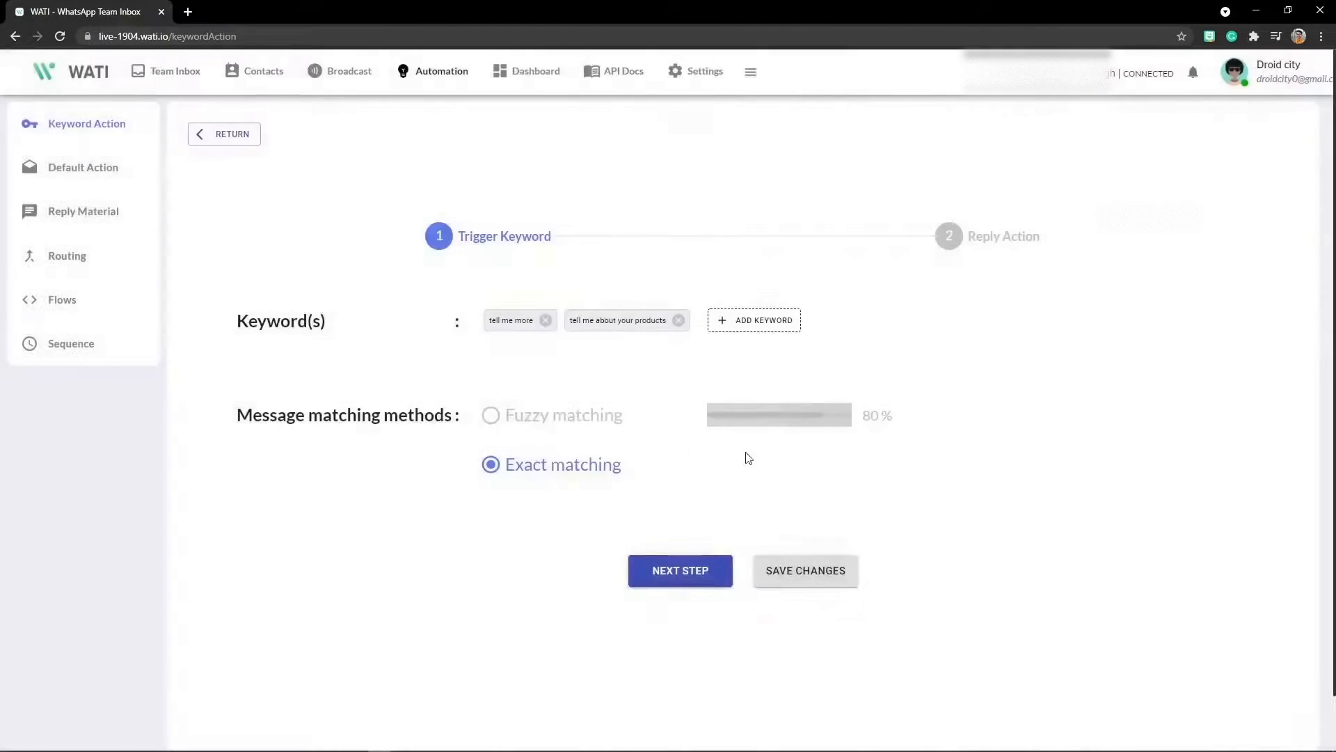
pyautogui.moveTo(801, 569)
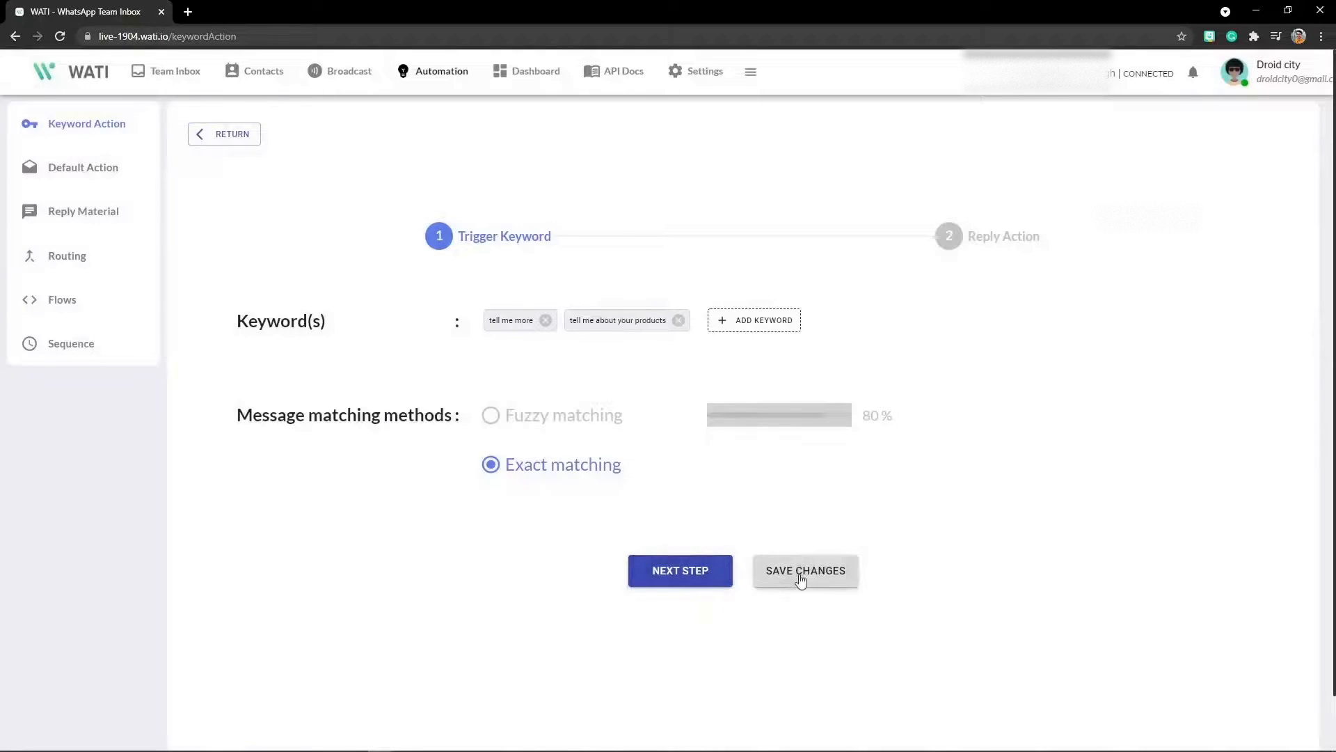
pyautogui.click(679, 570)
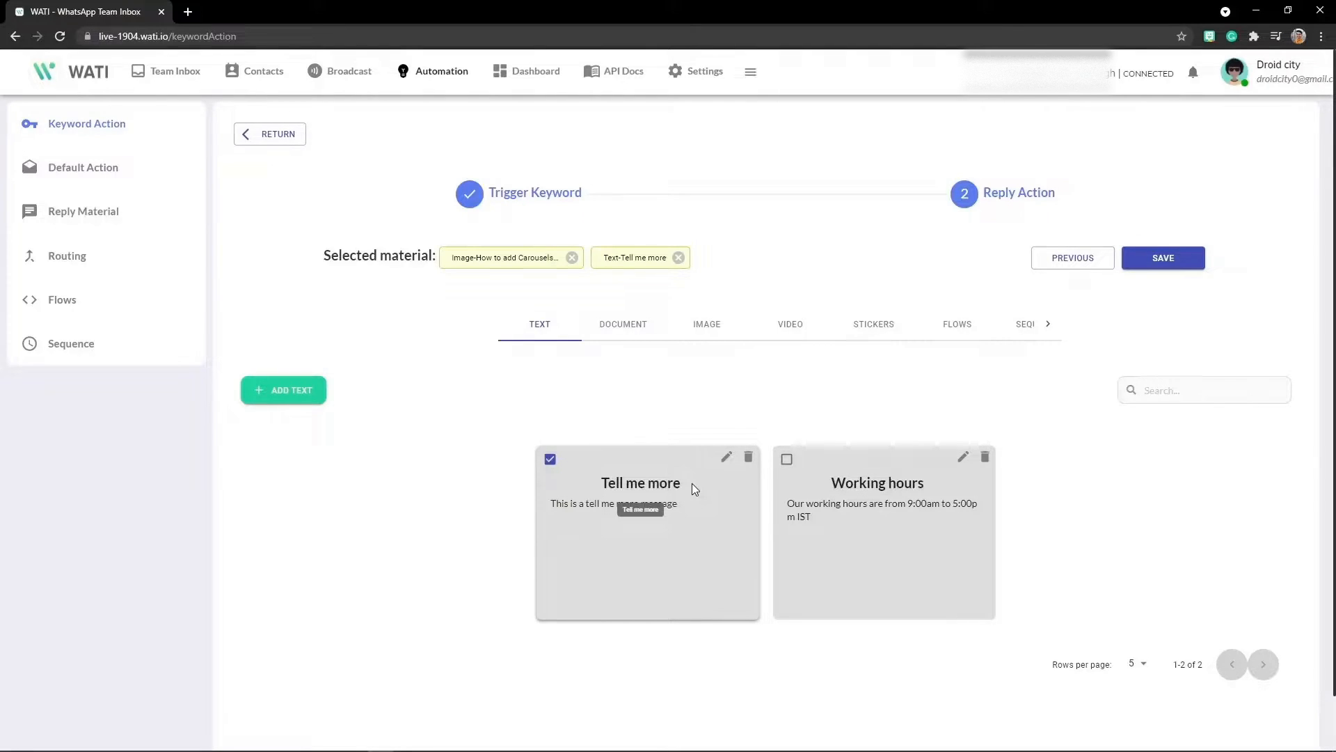
pyautogui.click(1047, 323)
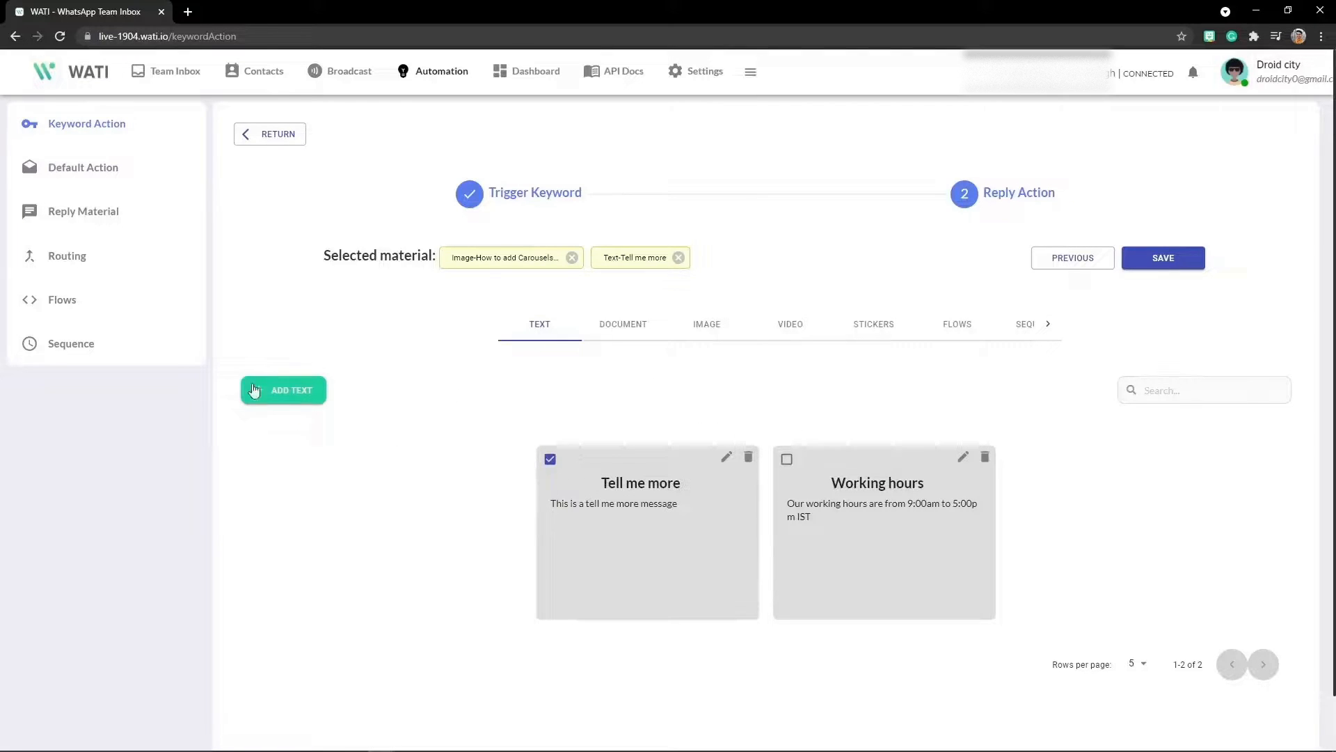
pyautogui.click(292, 390)
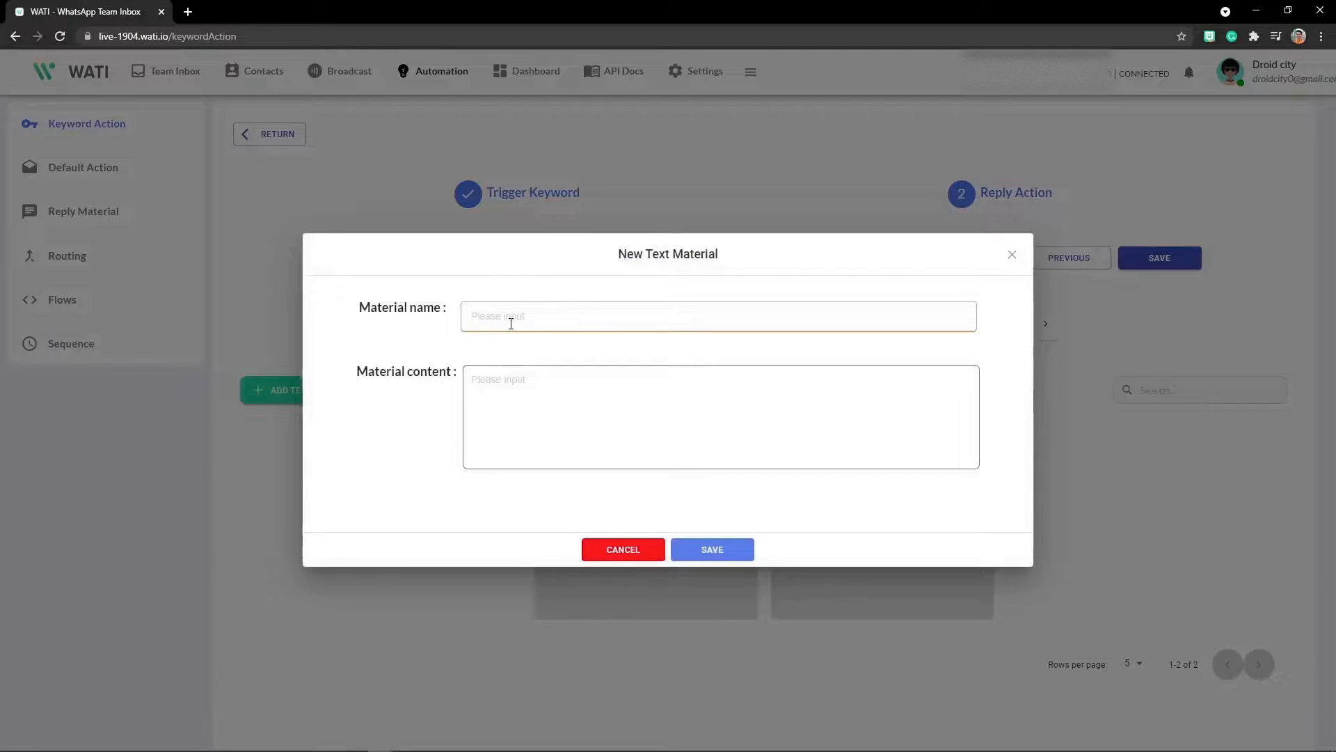
pyautogui.click(720, 416)
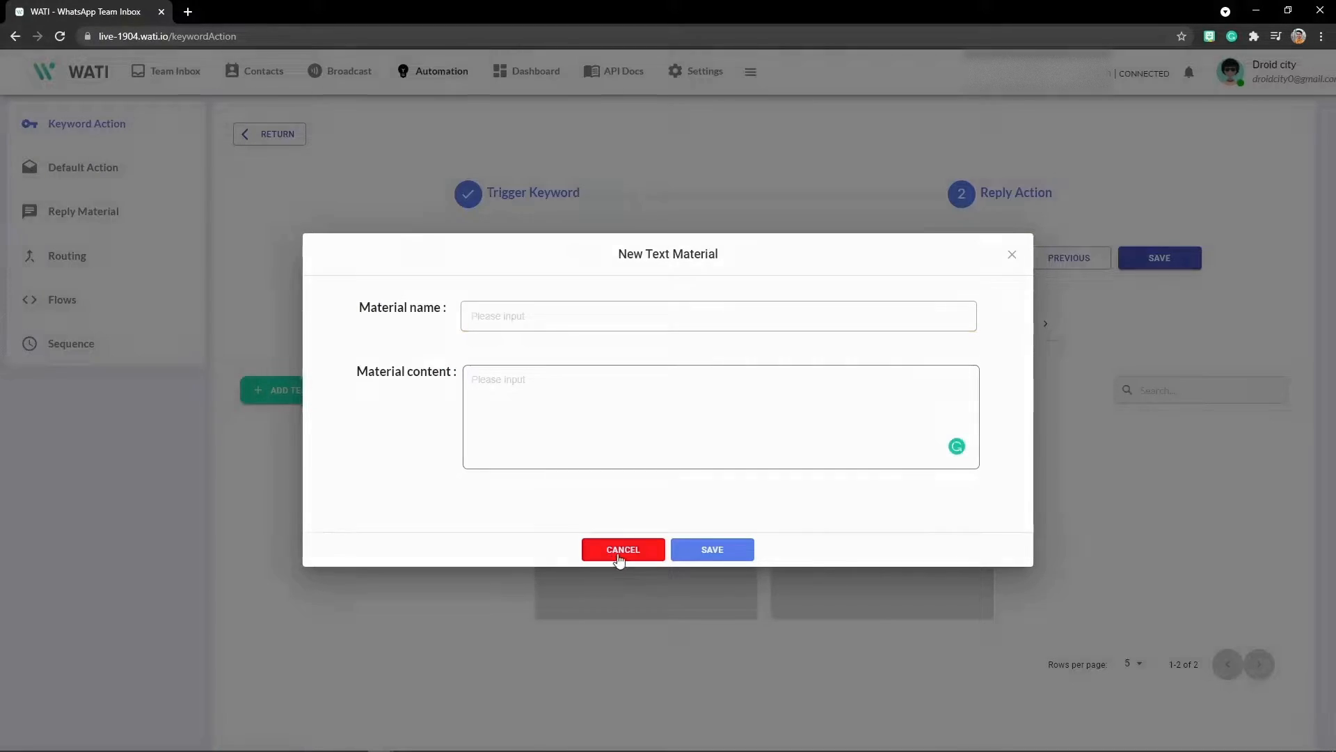
pyautogui.click(622, 549)
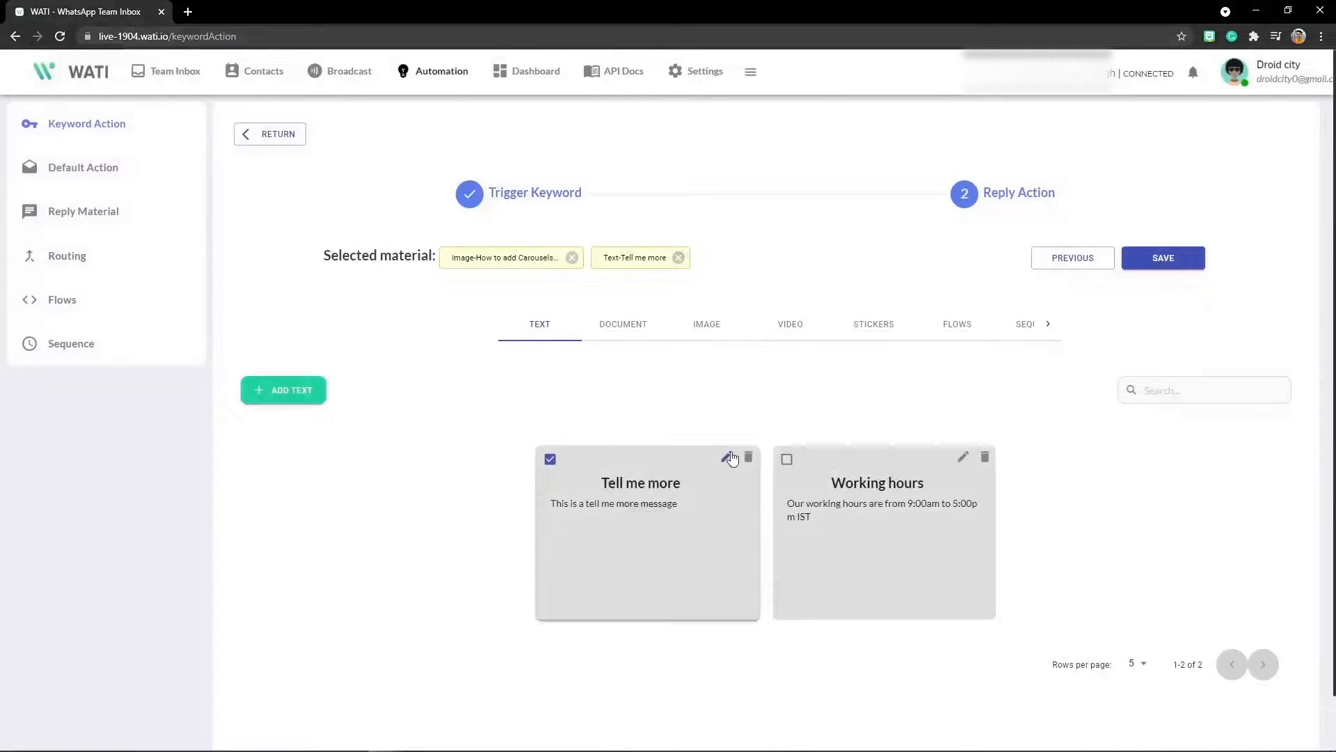
pyautogui.click(729, 456)
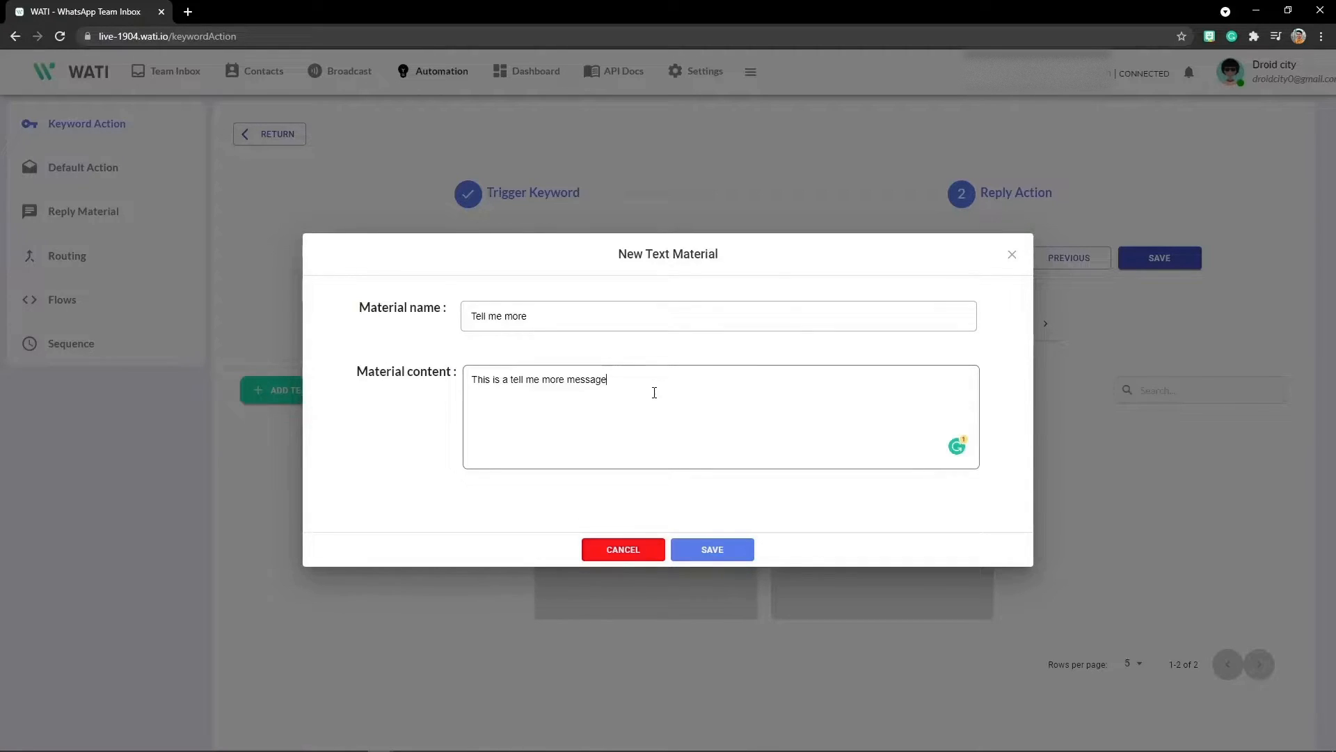
pyautogui.click(712, 549)
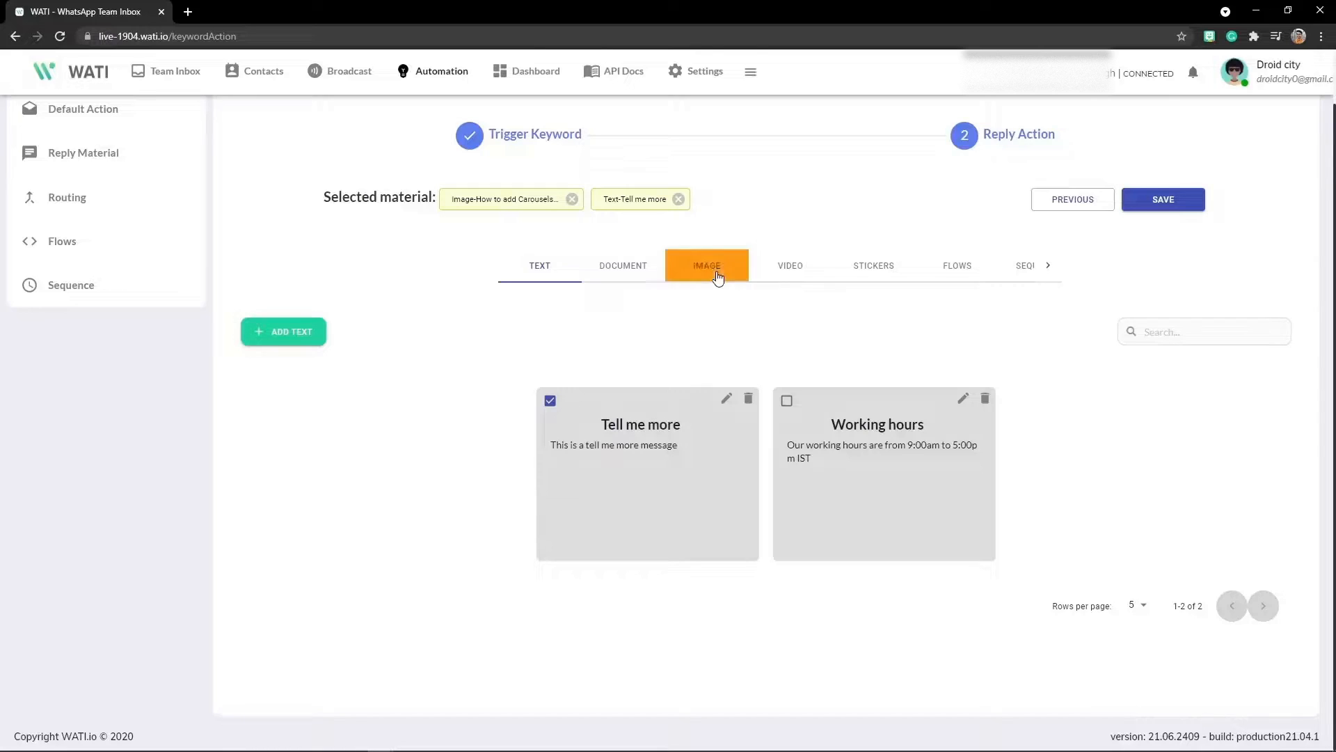
# - Browse the image and video reply materials, cancelling the Add Image and Add Video pickers
pyautogui.click(706, 265)
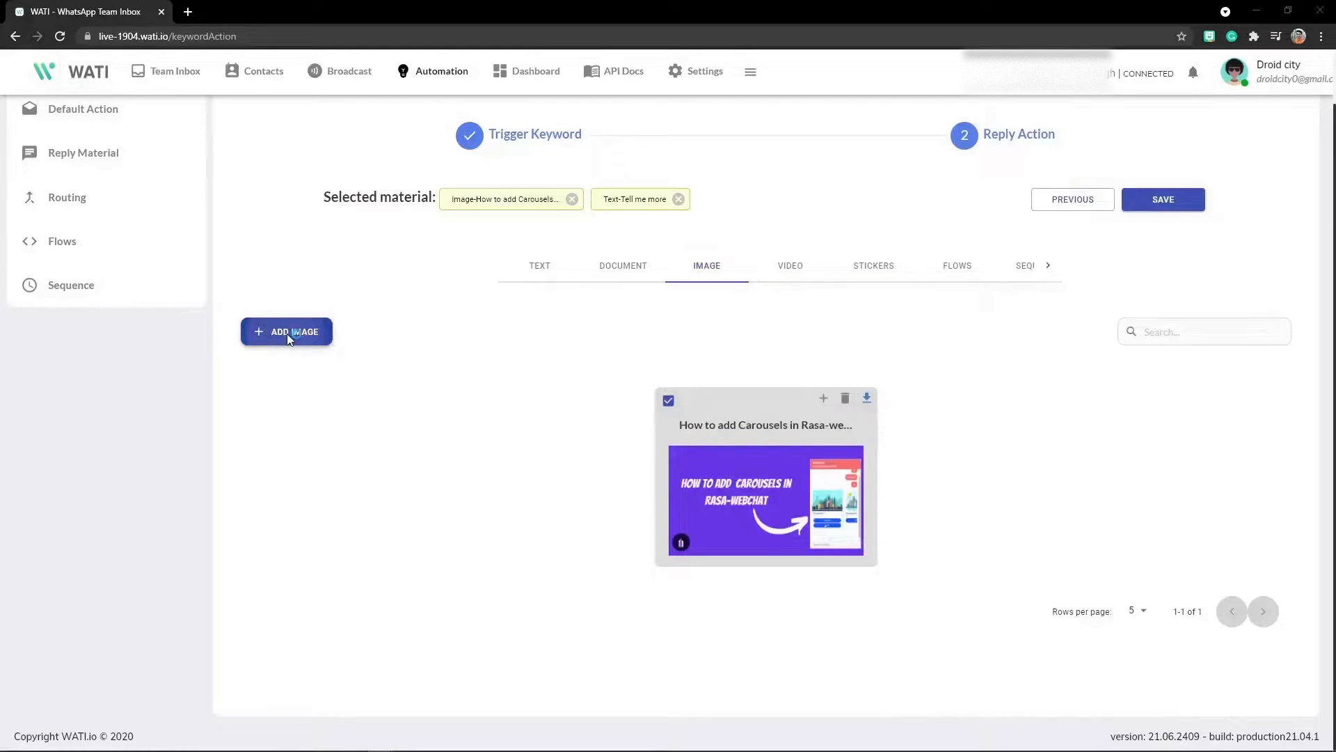
pyautogui.click(285, 331)
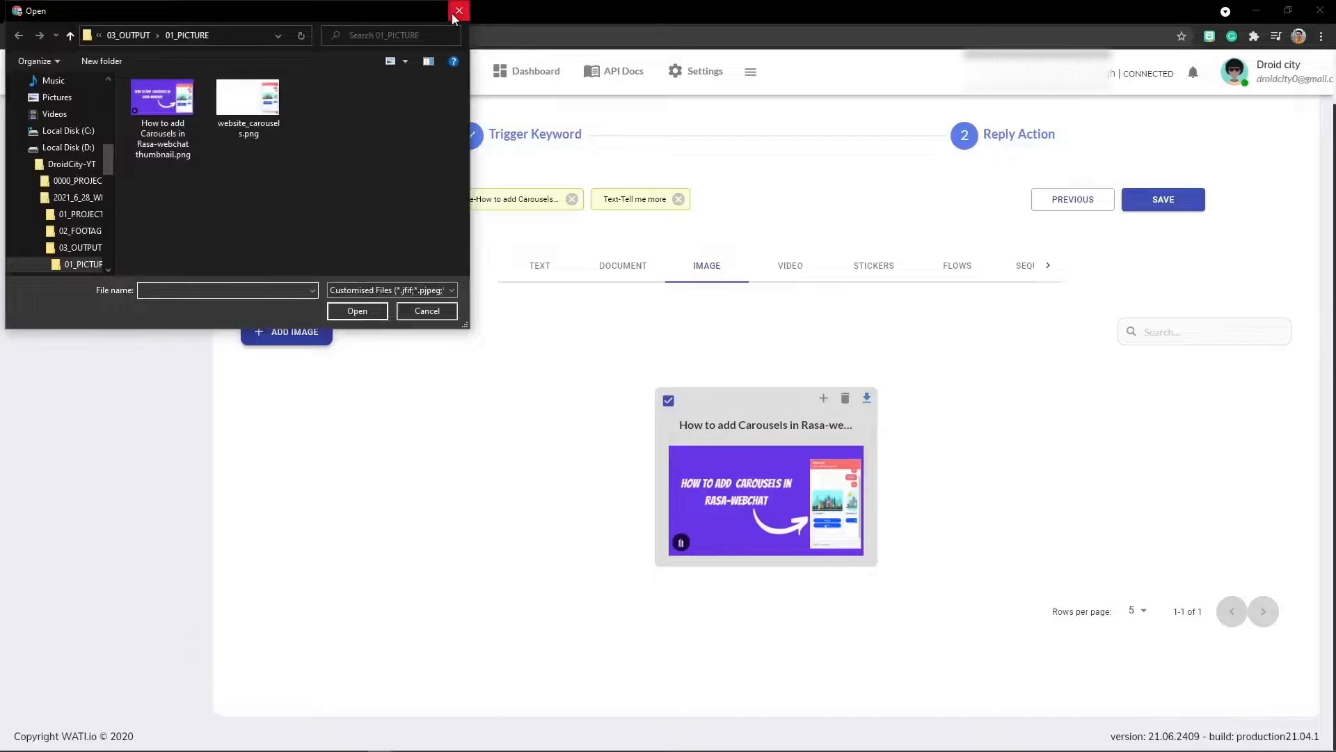
pyautogui.click(458, 11)
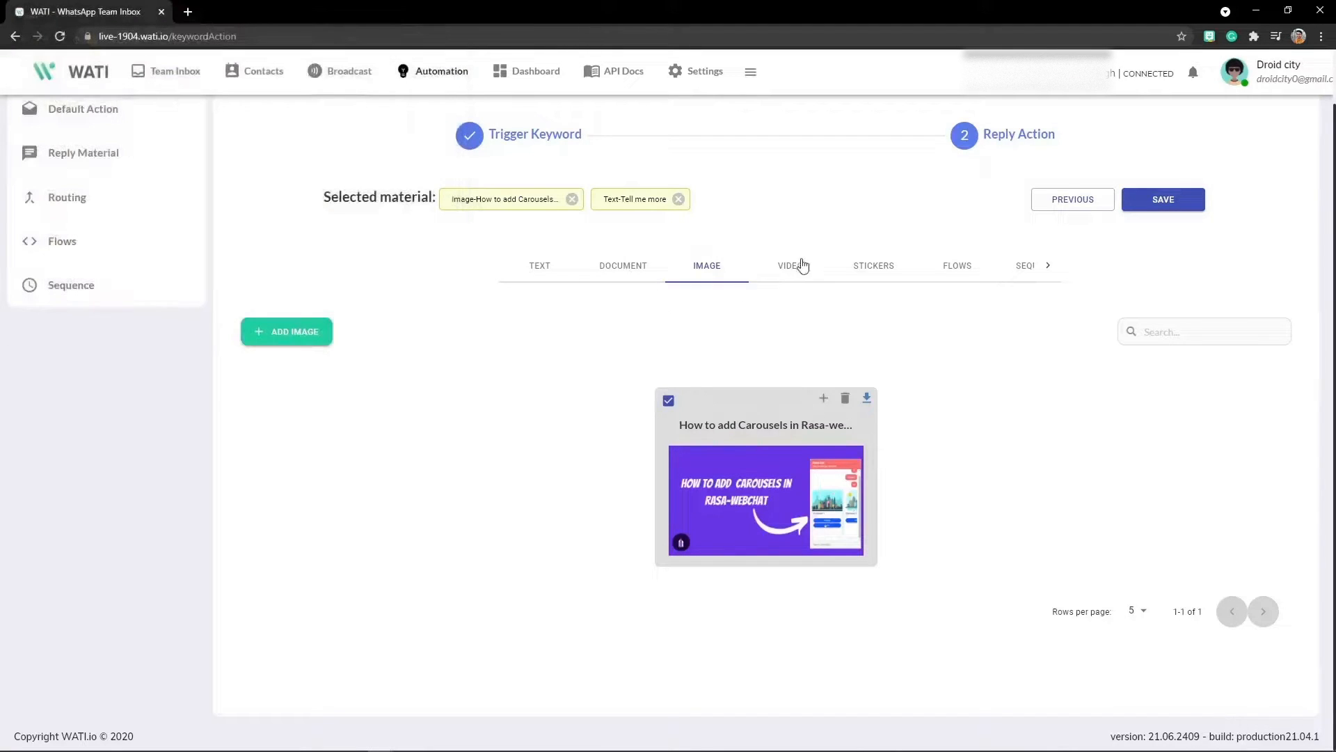
pyautogui.click(790, 265)
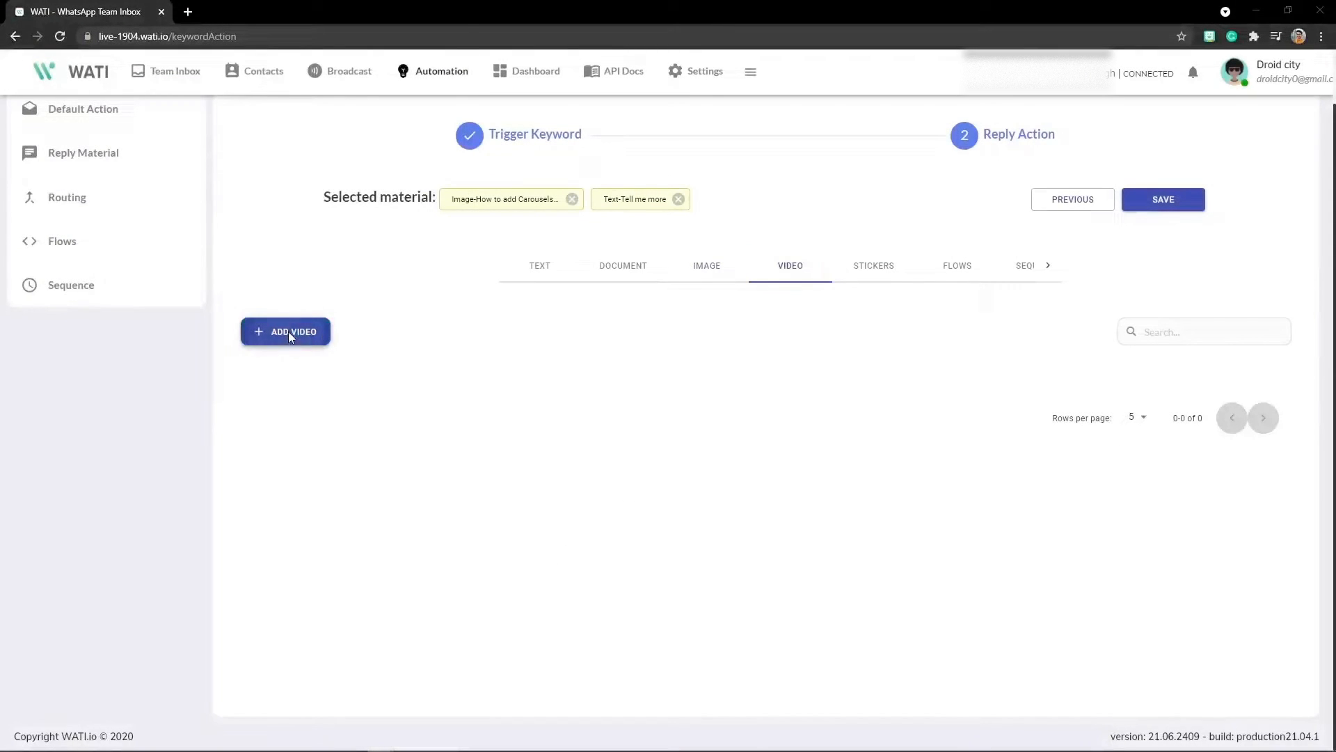
pyautogui.click(285, 331)
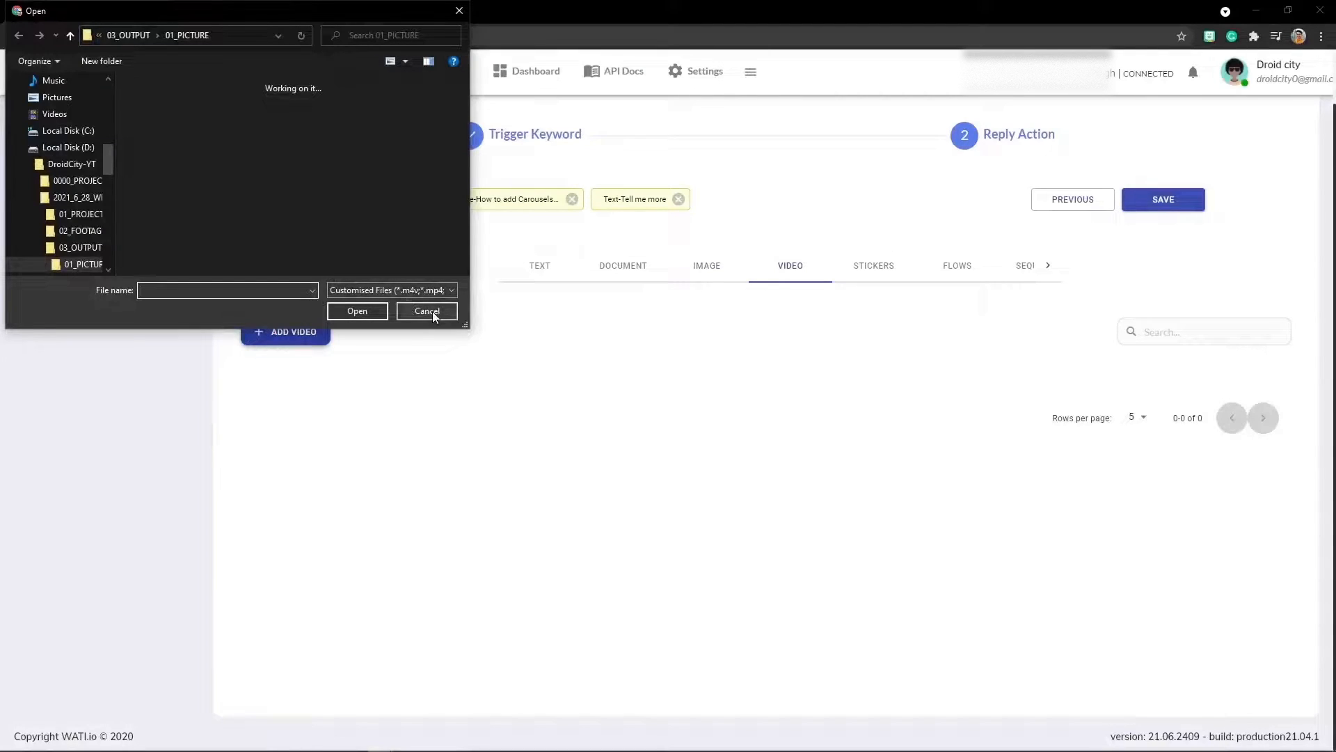
pyautogui.click(425, 311)
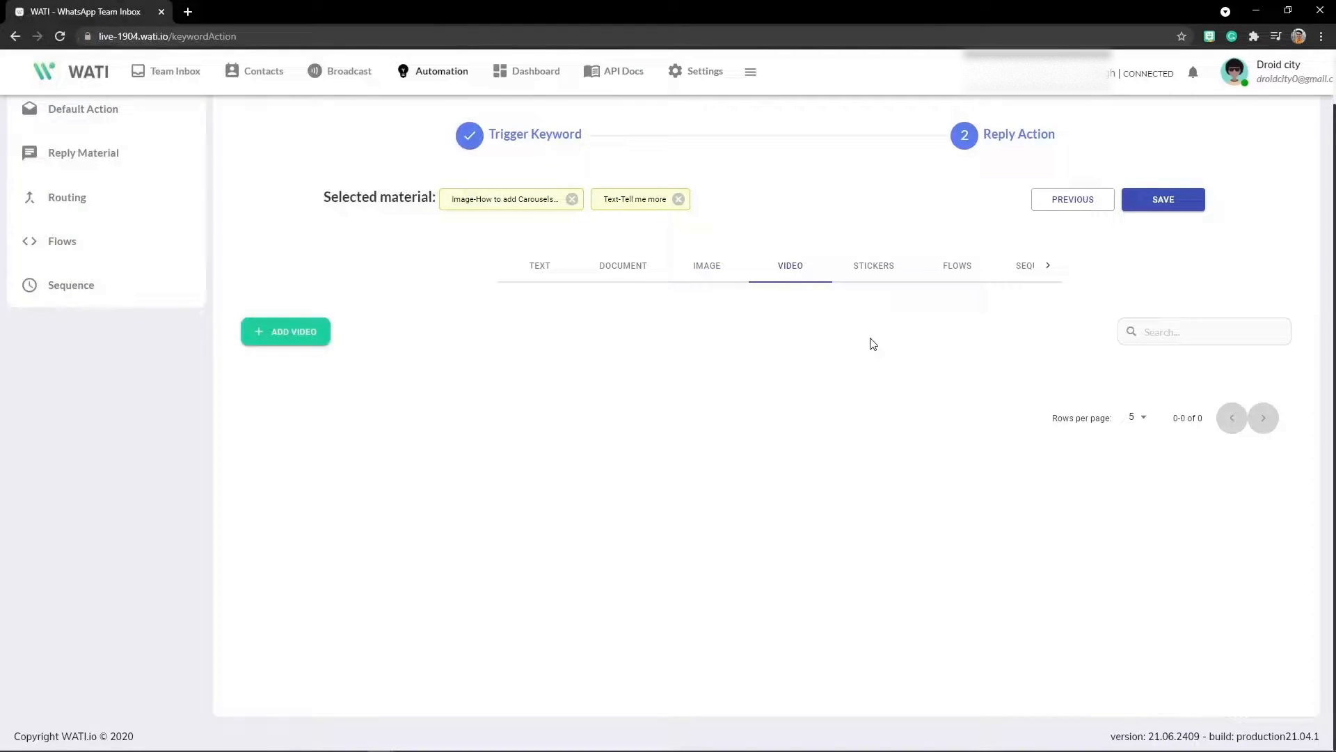
pyautogui.moveTo(873, 270)
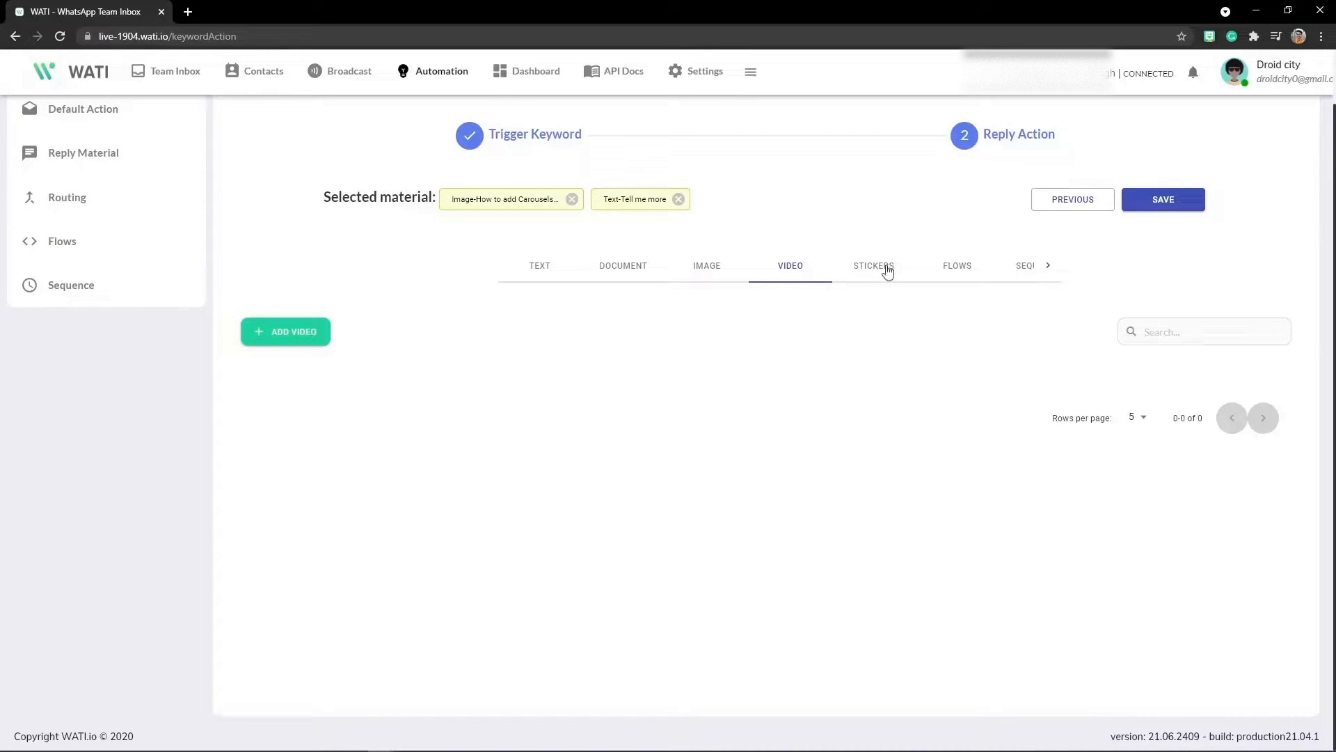
# - View the sticker reply library and move on toward the document materials
pyautogui.click(872, 265)
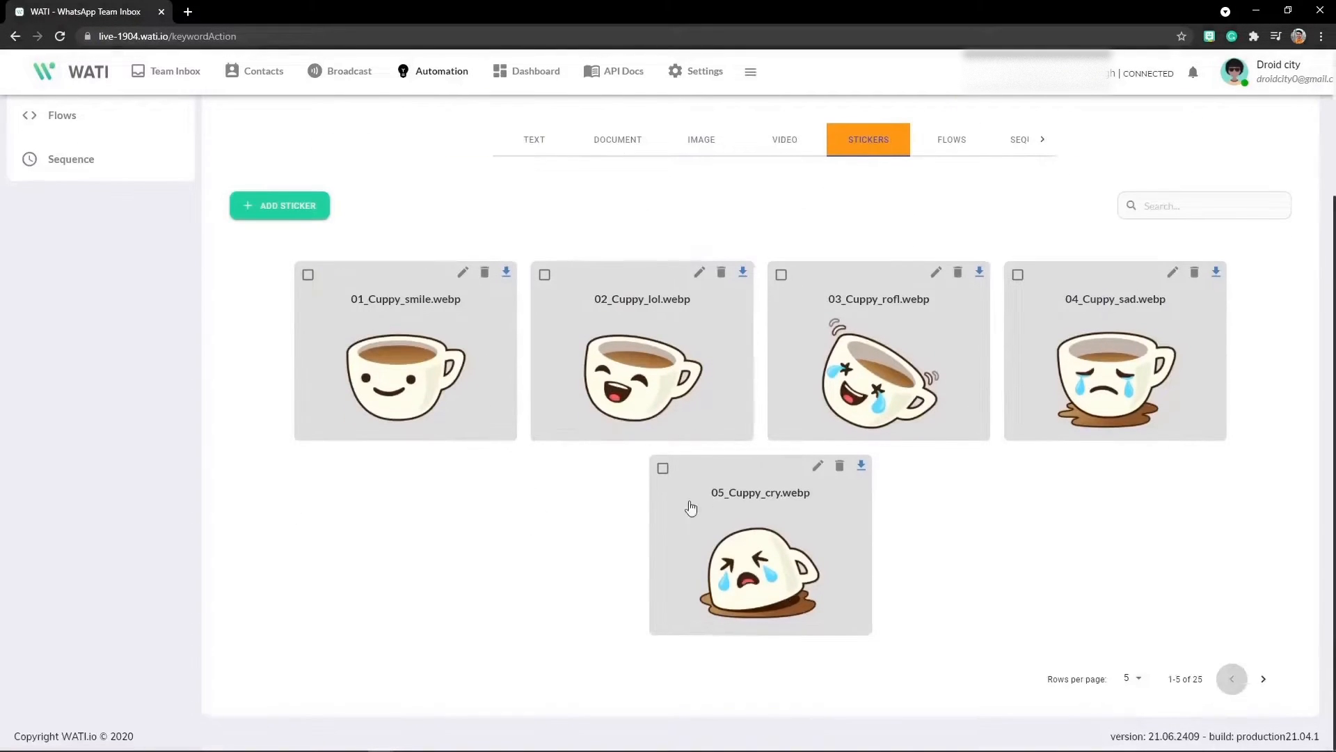
pyautogui.click(278, 205)
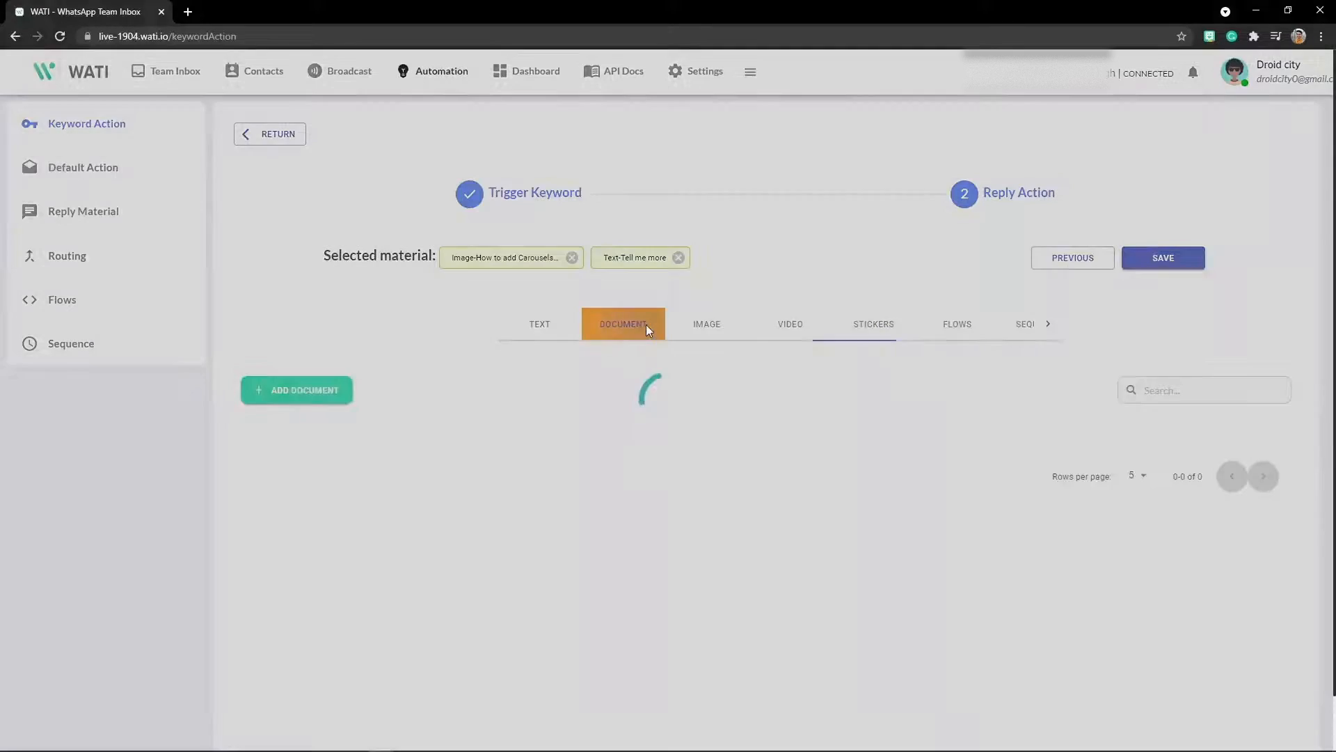
# - View the empty document reply library and cancel the document upload
pyautogui.click(296, 390)
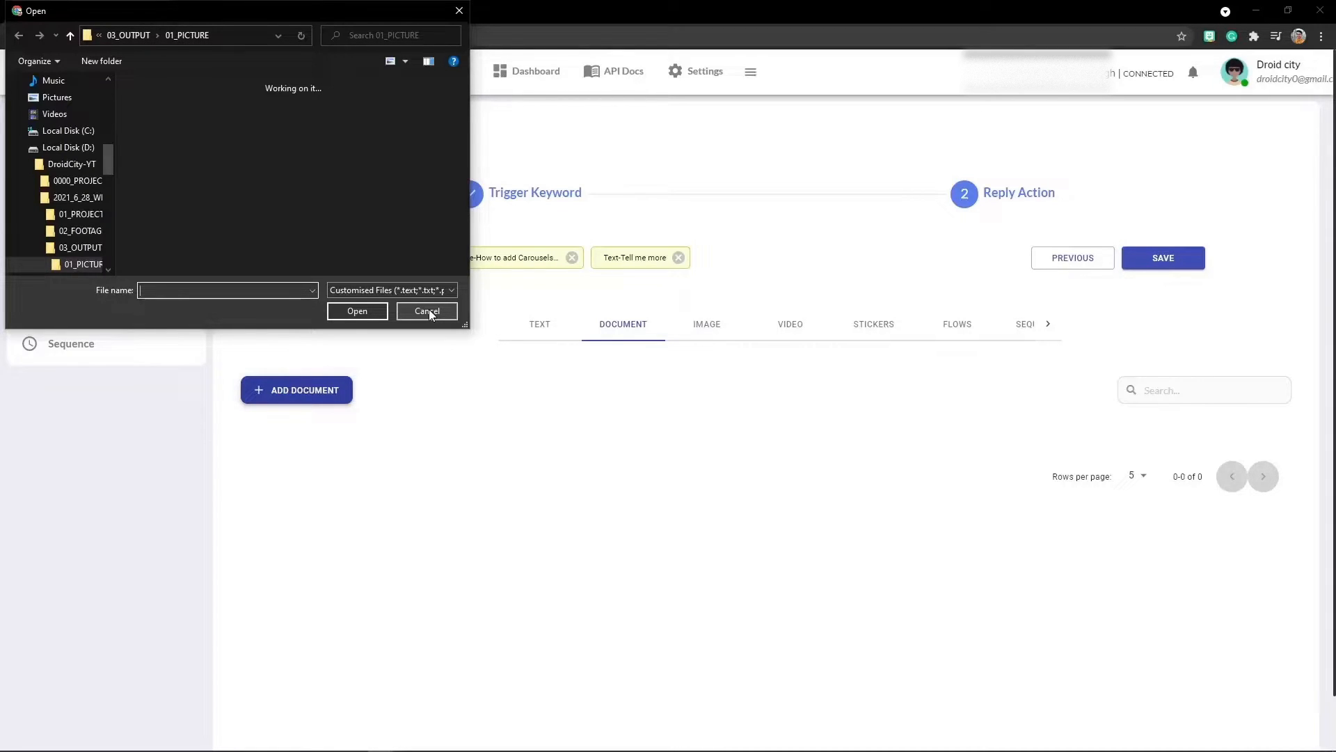
pyautogui.click(425, 311)
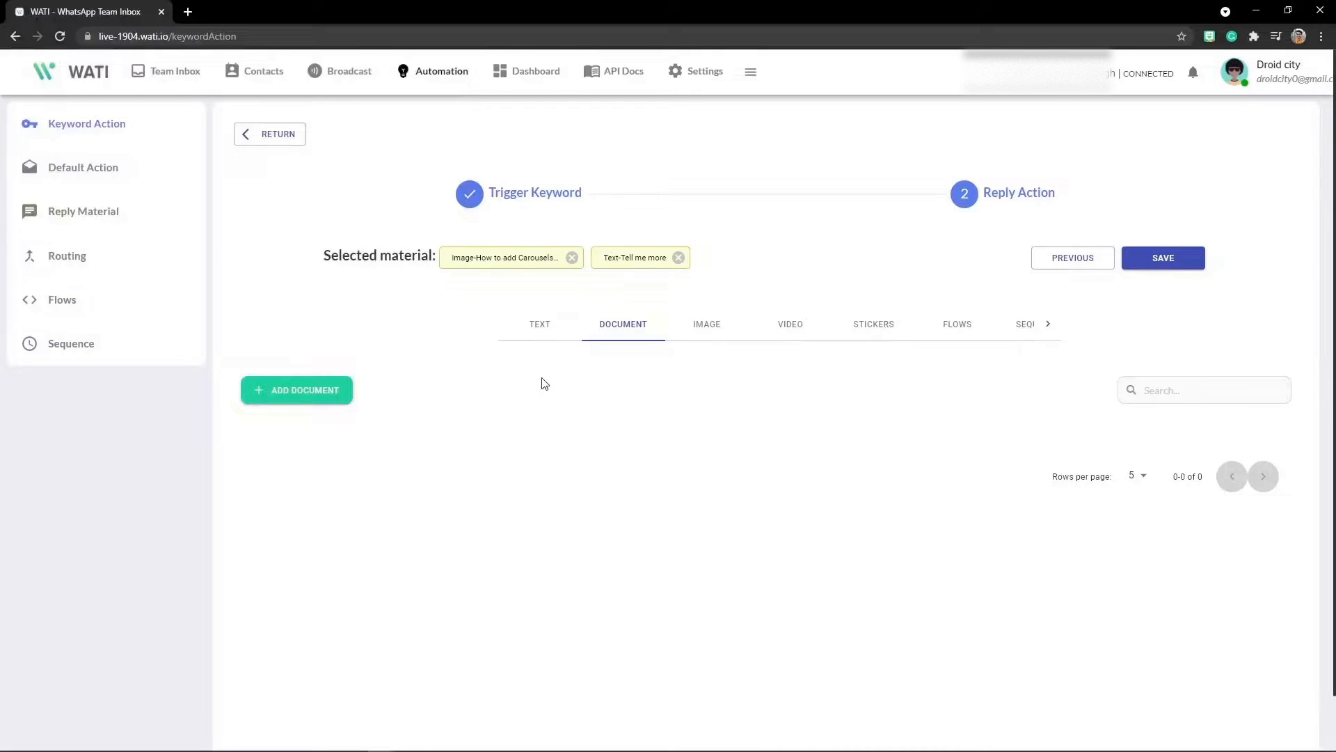
pyautogui.moveTo(850, 335)
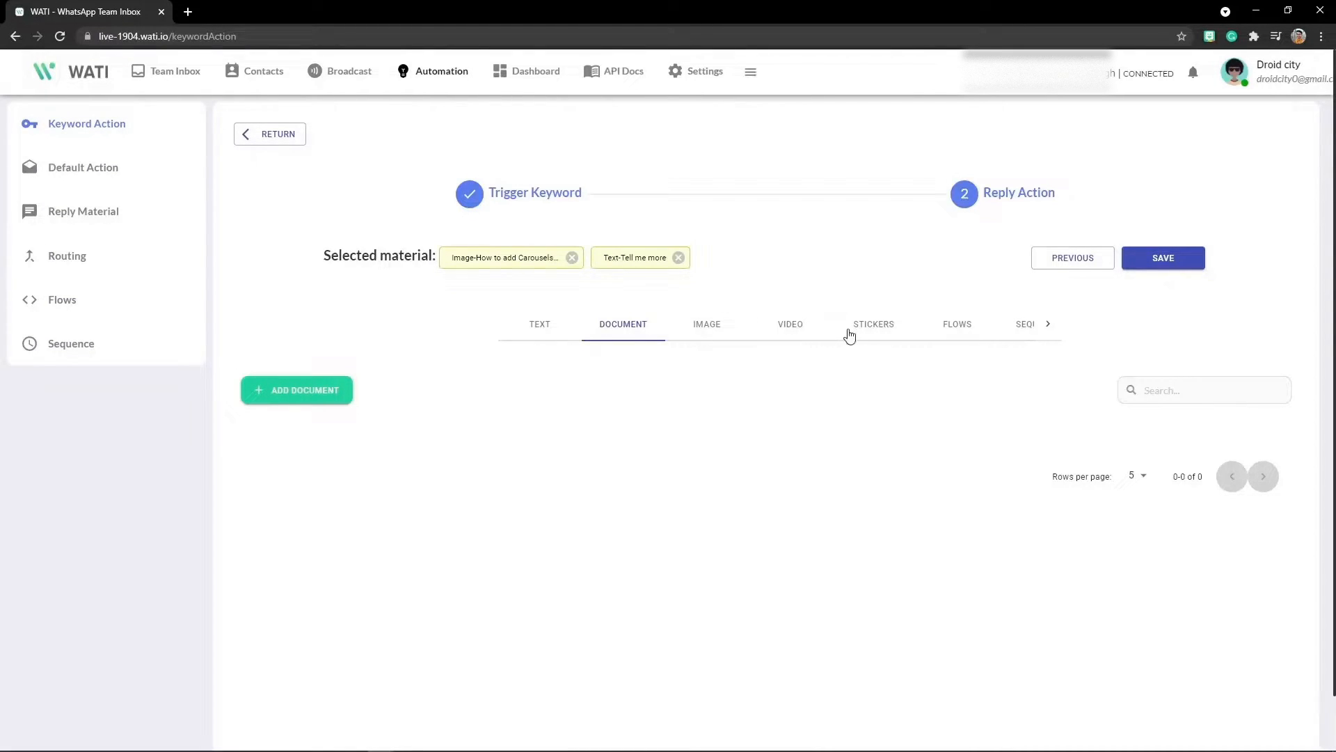
# - Check the templates and image tabs, then save the action with the carousel image and Tell me more text
pyautogui.click(885, 324)
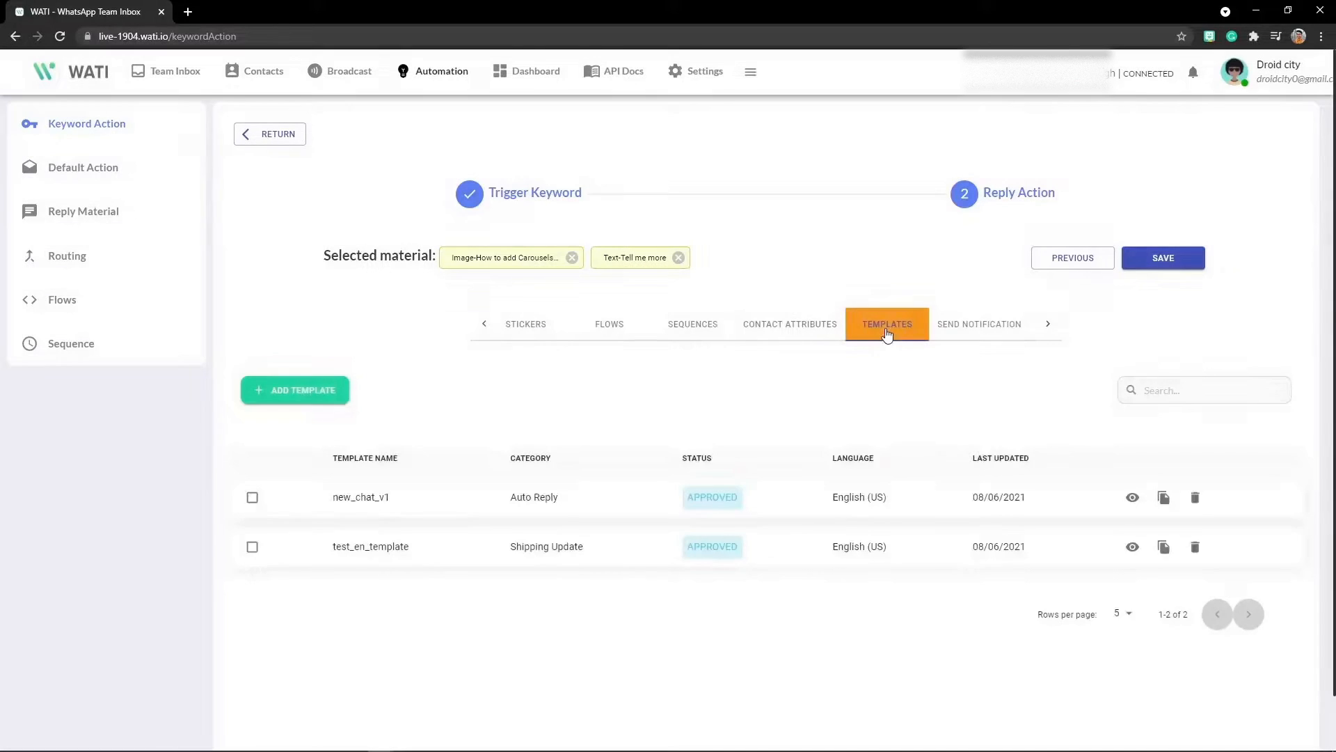
pyautogui.moveTo(549, 619)
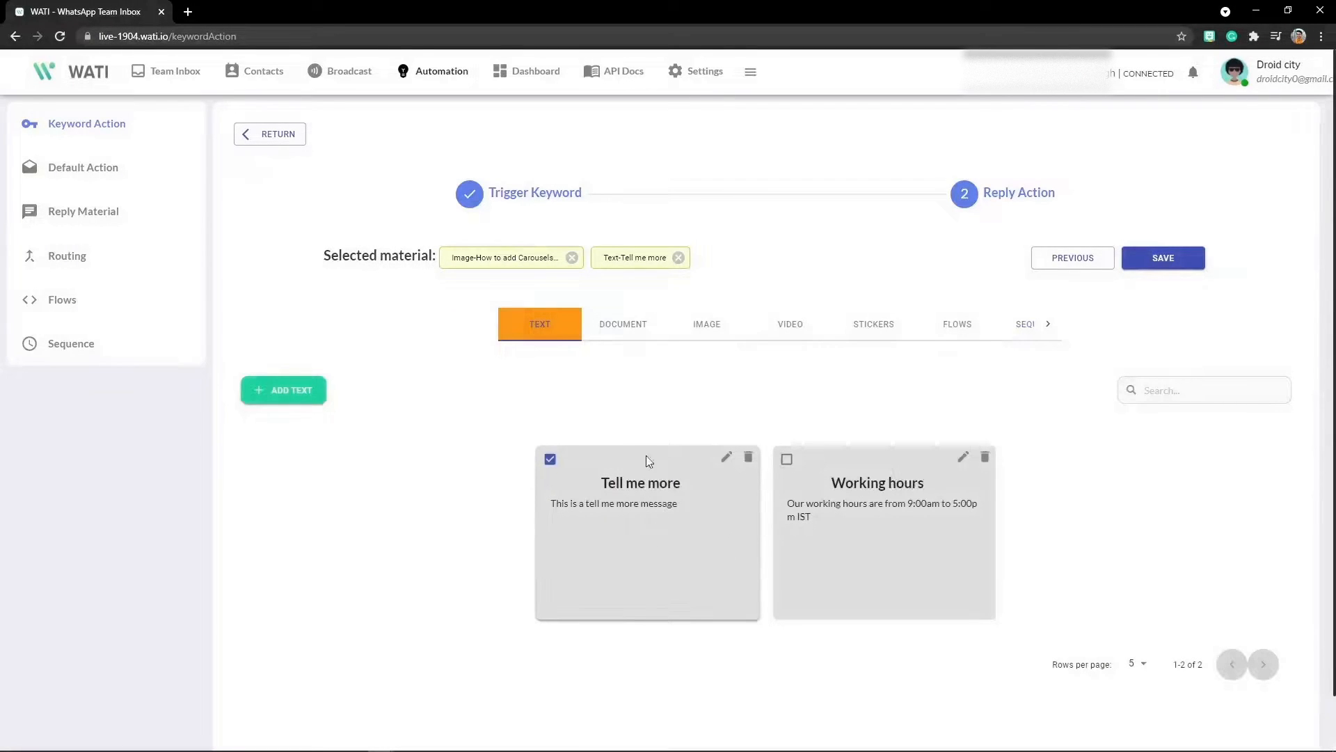
pyautogui.moveTo(727, 333)
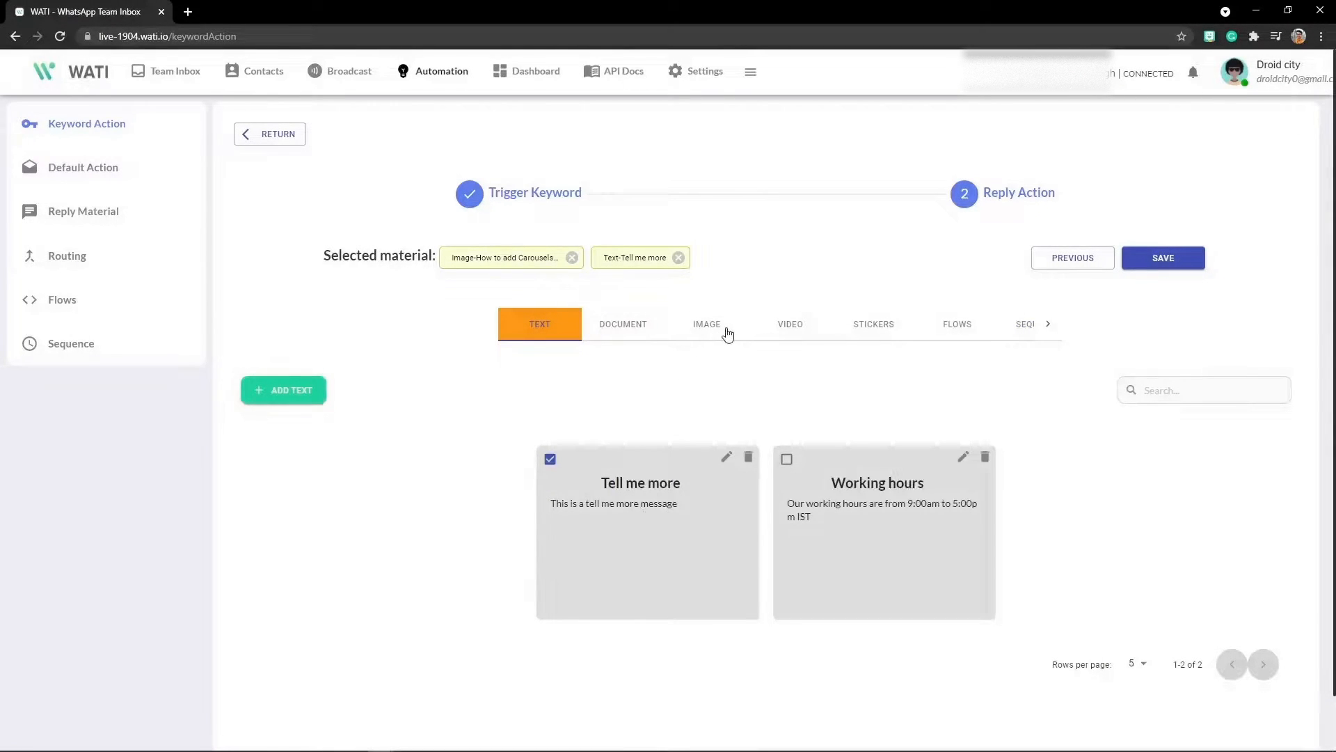
pyautogui.click(706, 324)
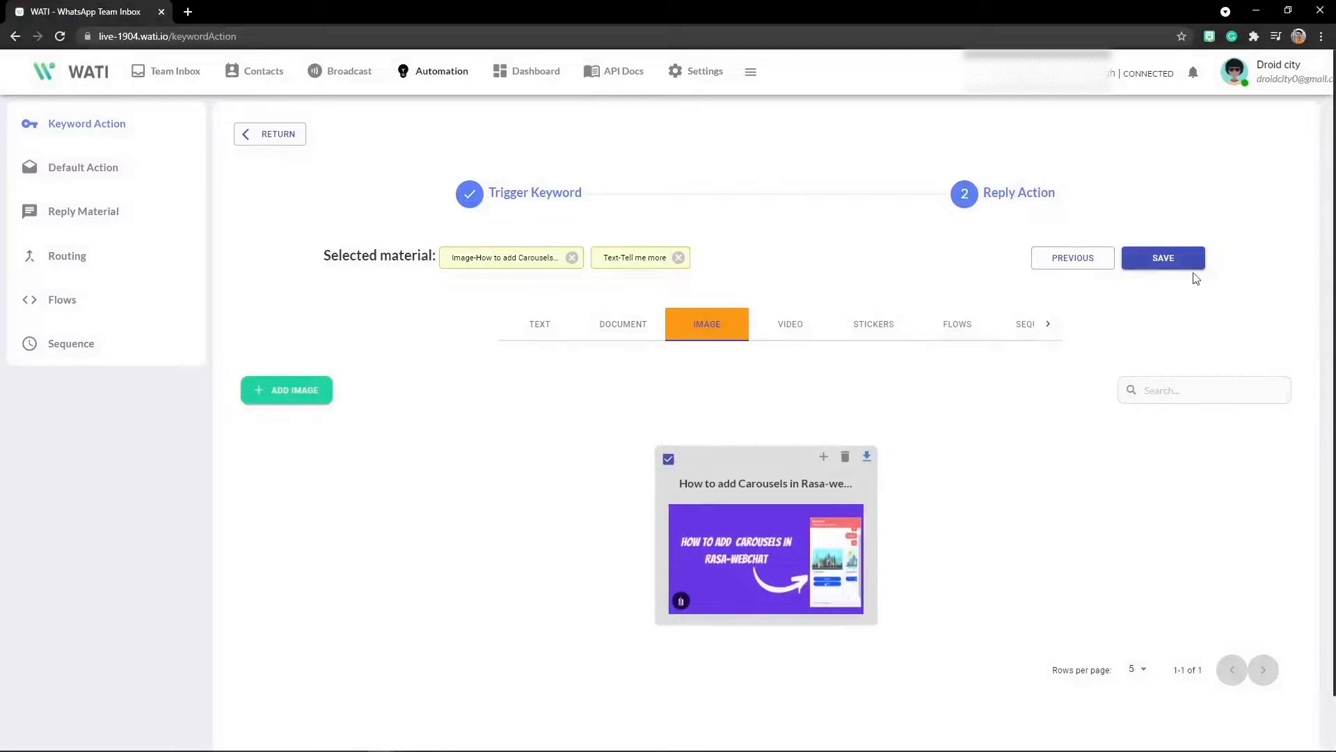
pyautogui.click(1163, 258)
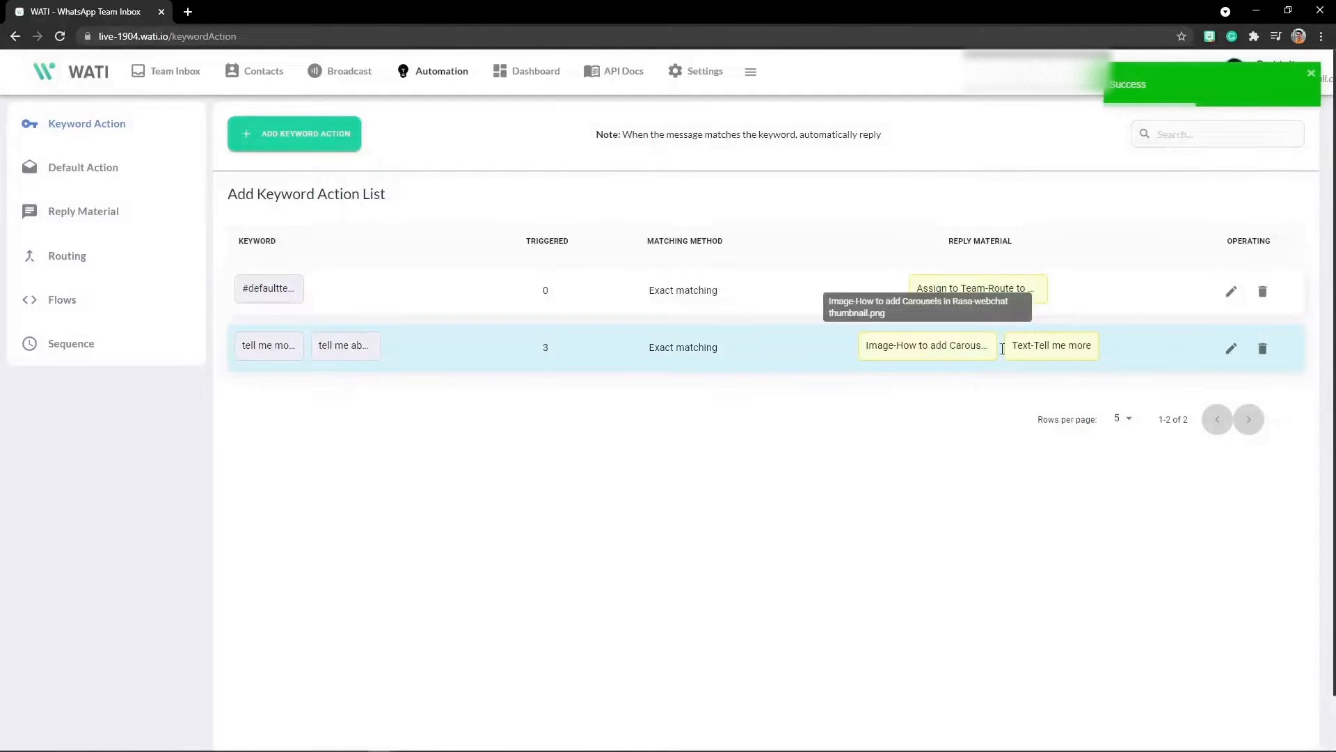
pyautogui.moveTo(919, 345)
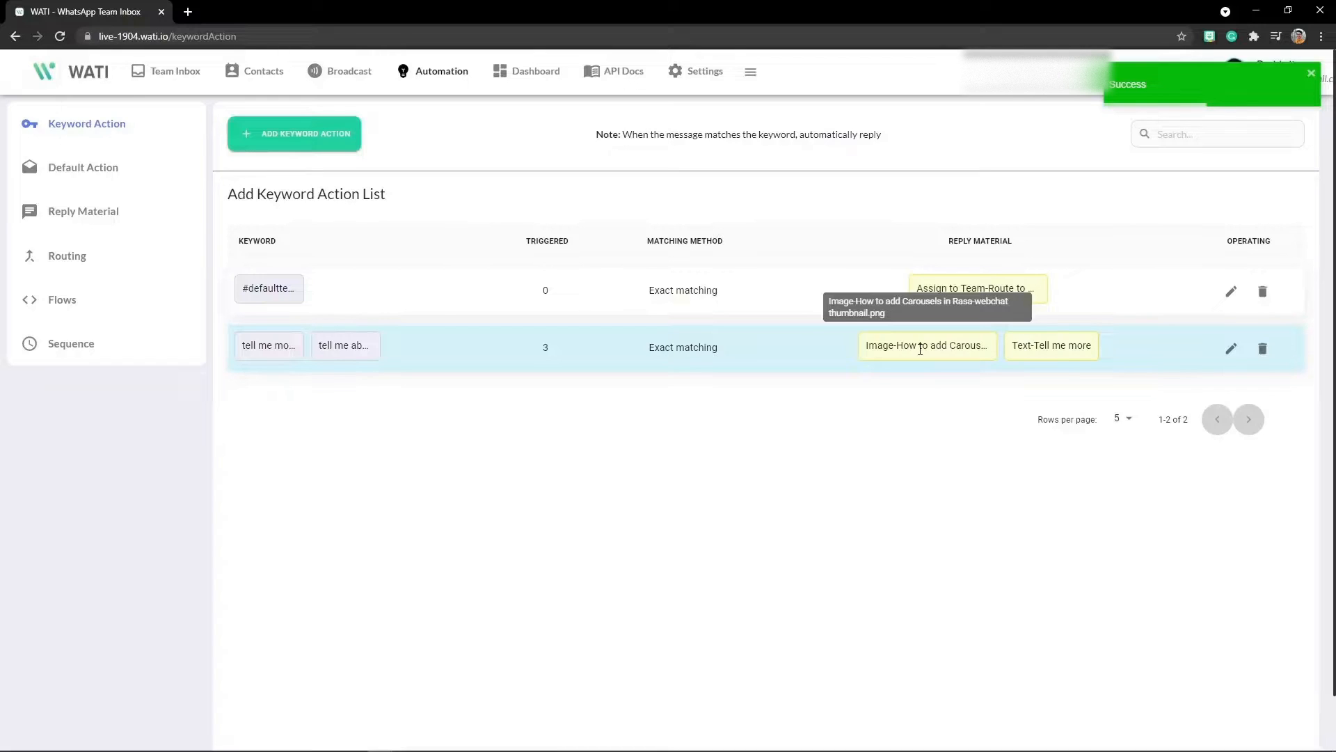
pyautogui.moveTo(1051, 345)
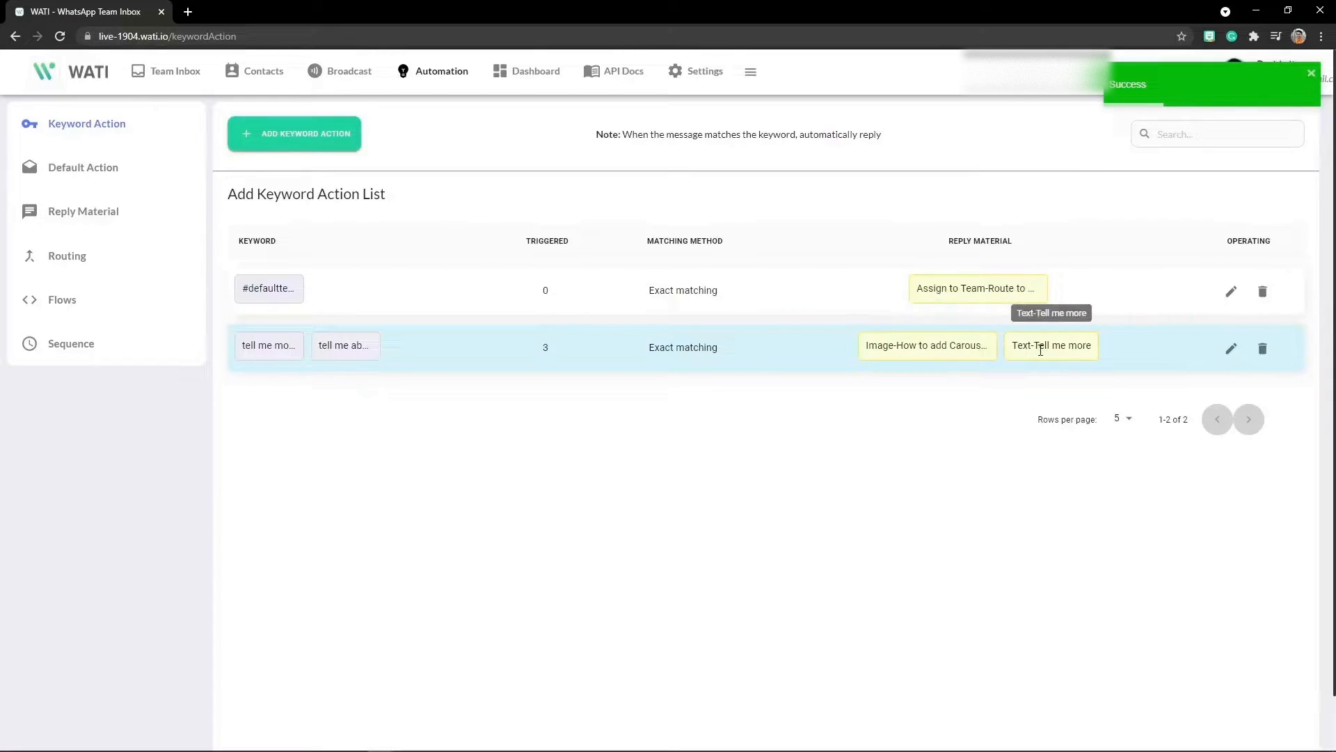
# - From Broadcast > Template Messages, start a New Template Message
pyautogui.click(348, 71)
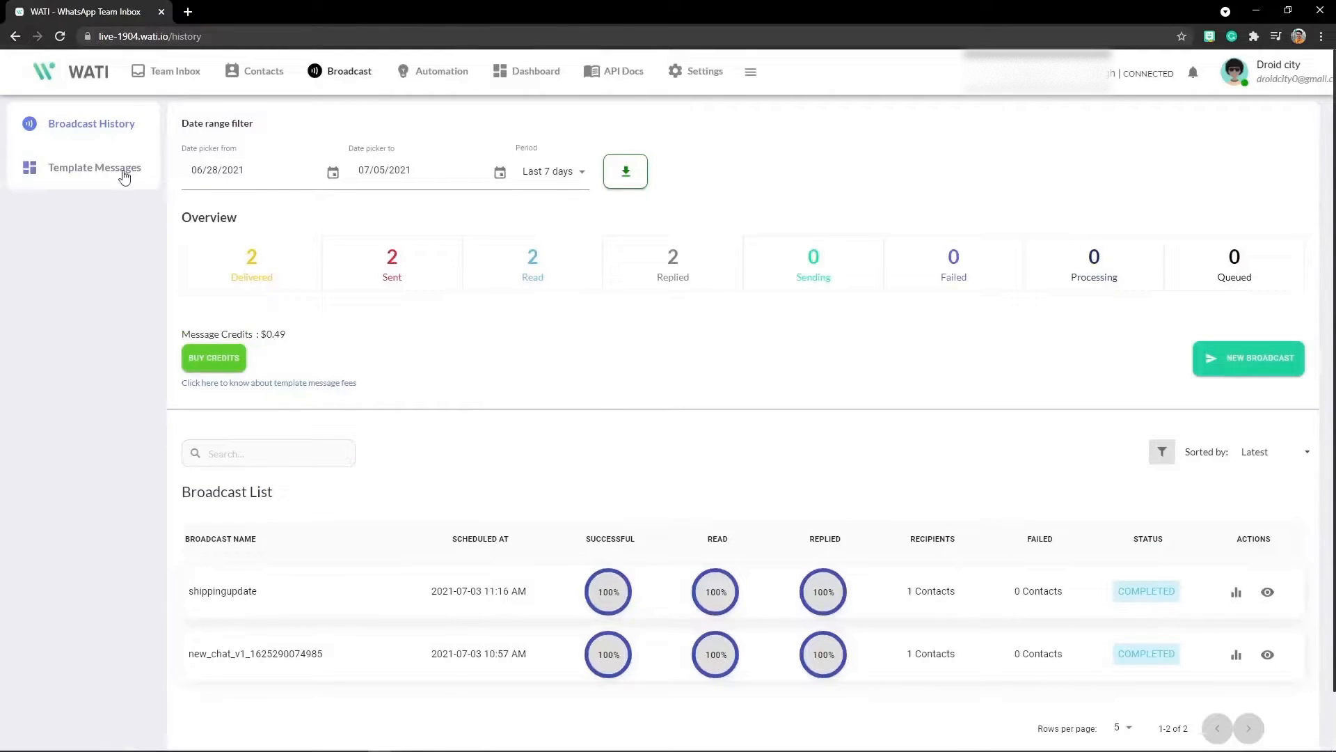
pyautogui.click(94, 167)
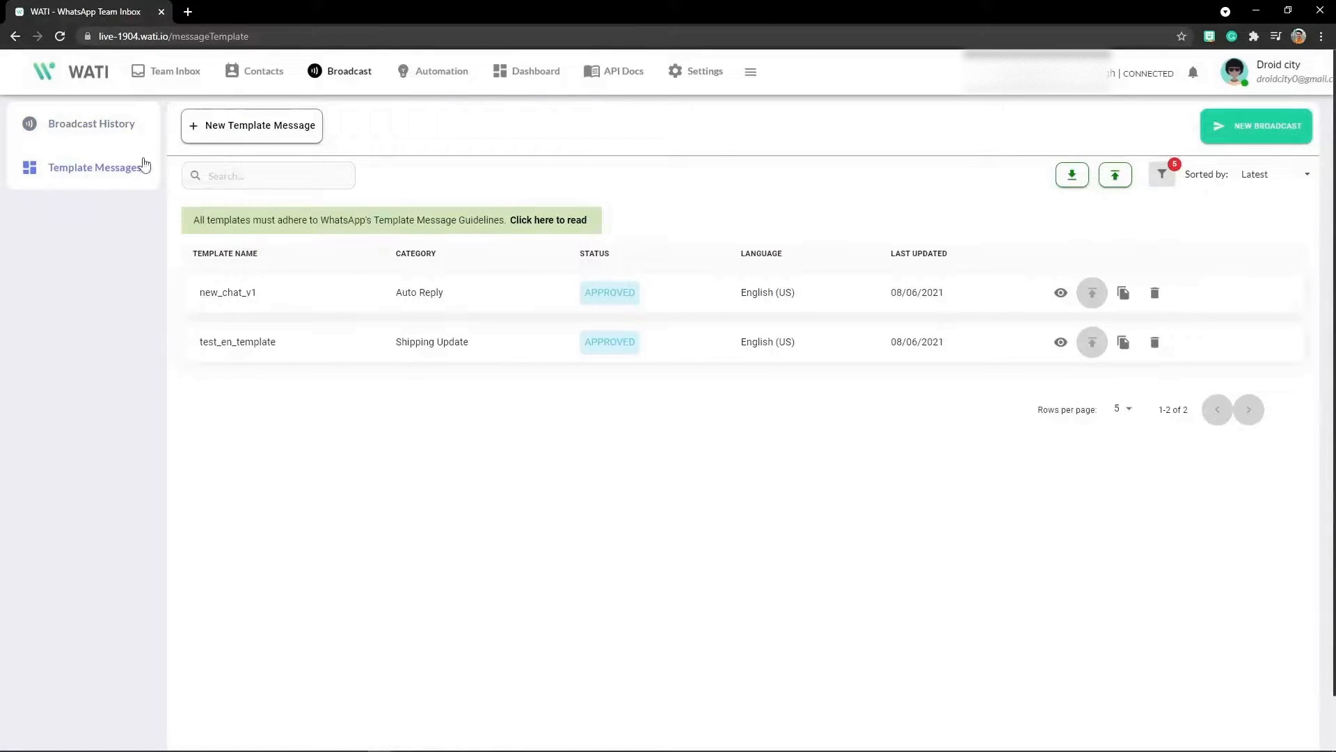
pyautogui.moveTo(570, 414)
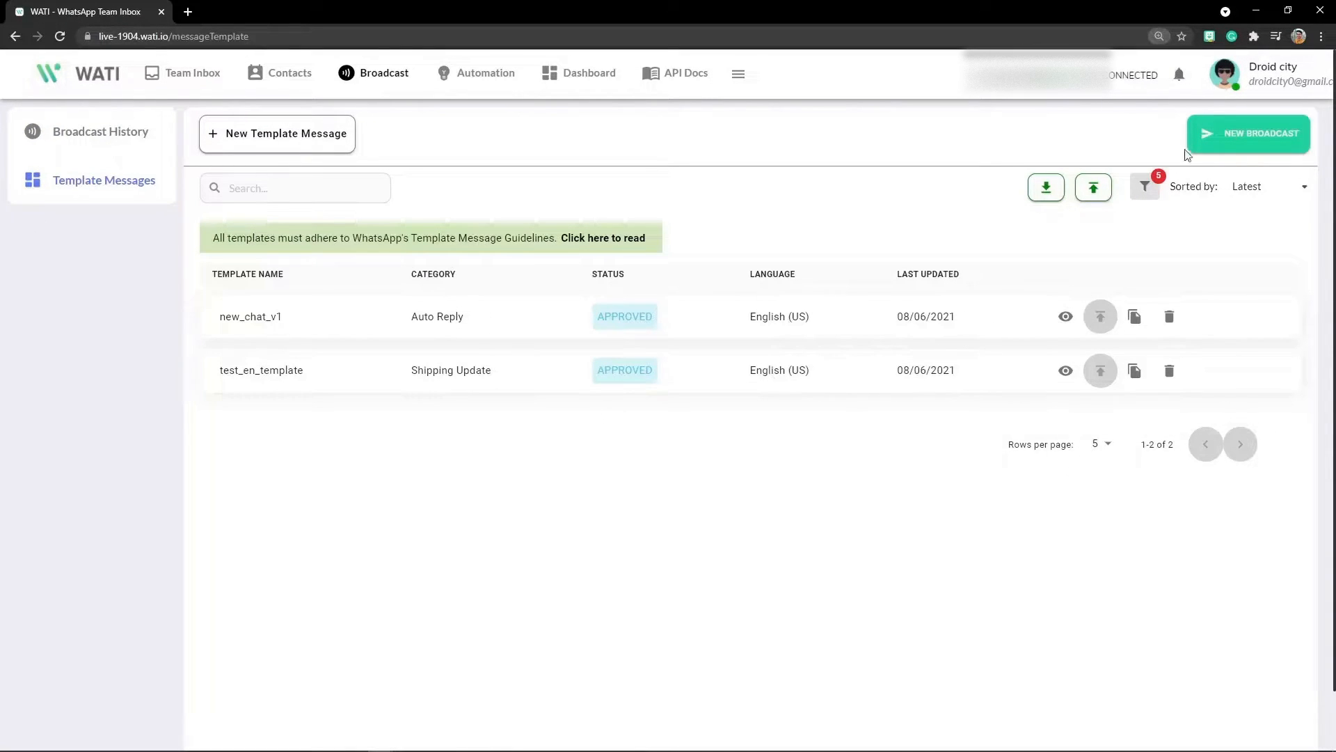
pyautogui.moveTo(277, 134)
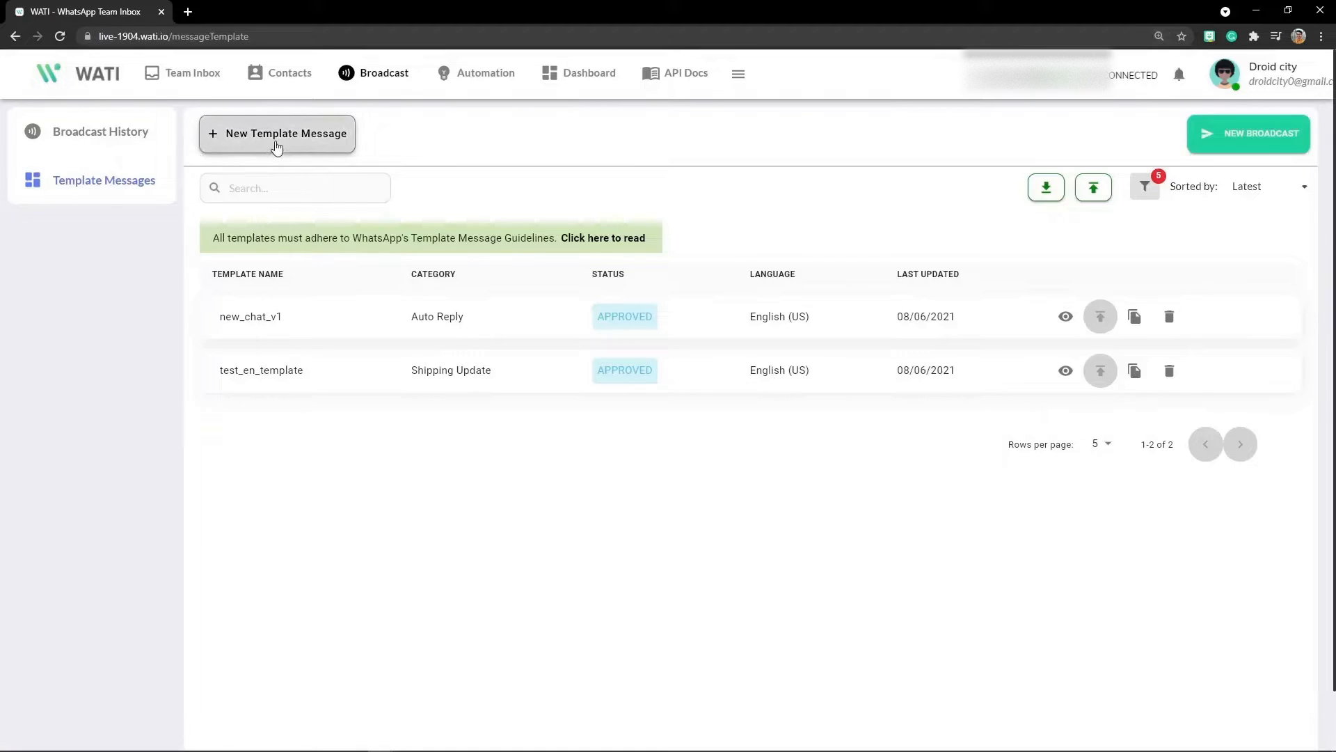
pyautogui.click(277, 133)
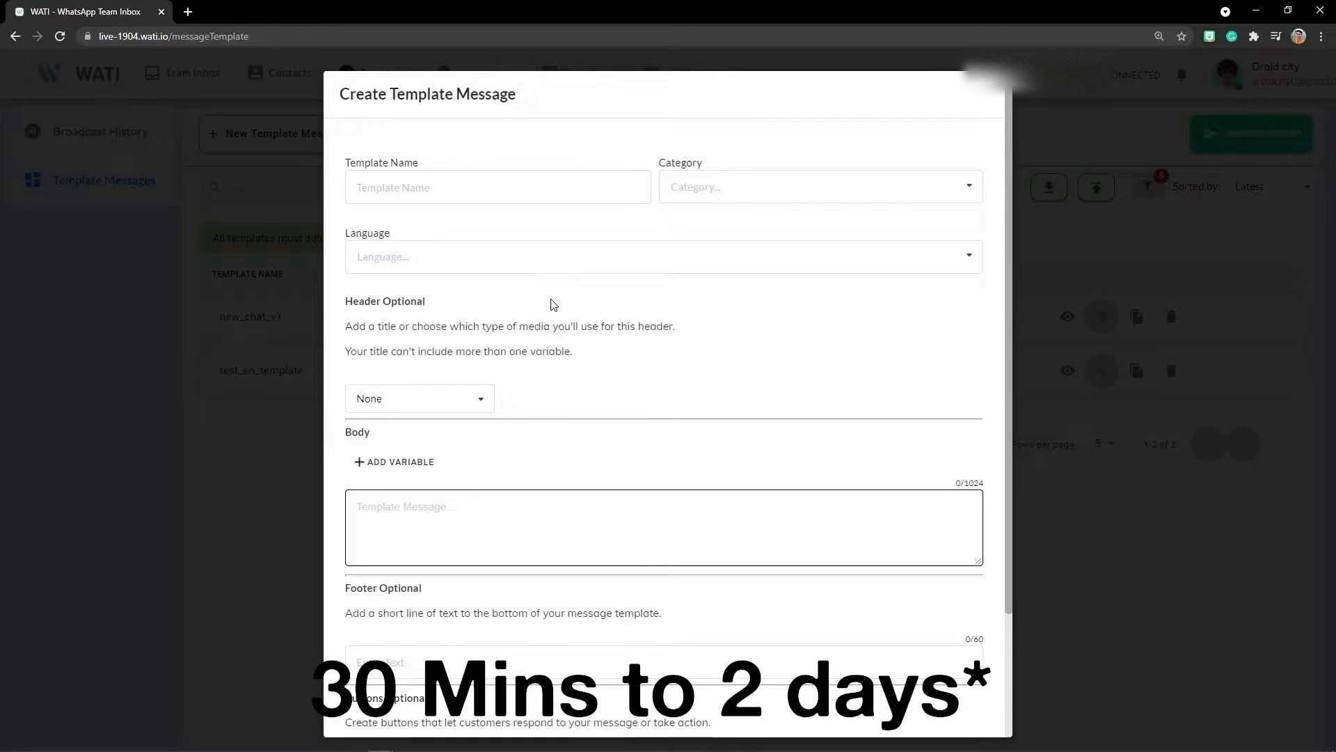
# - Name the template track_order and set its category to Shipping Update
pyautogui.click(497, 187)
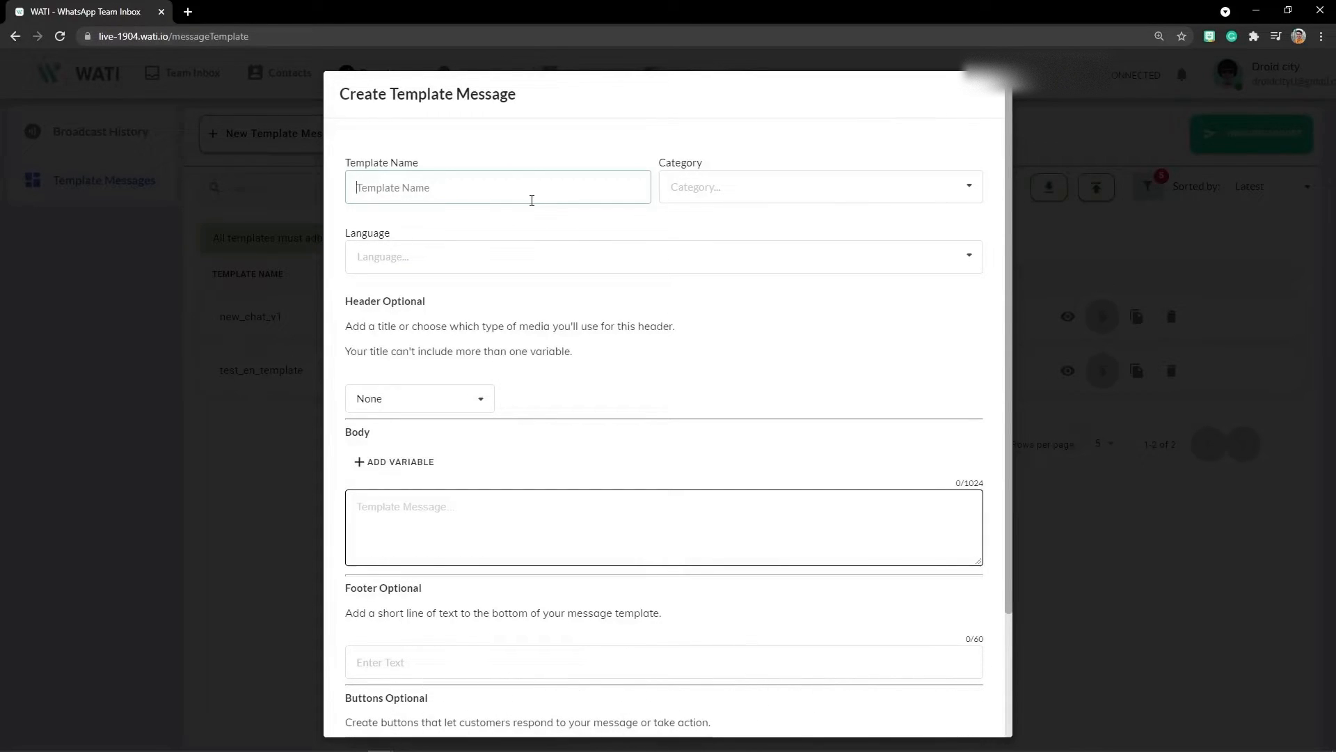
pyautogui.write('track_ord')
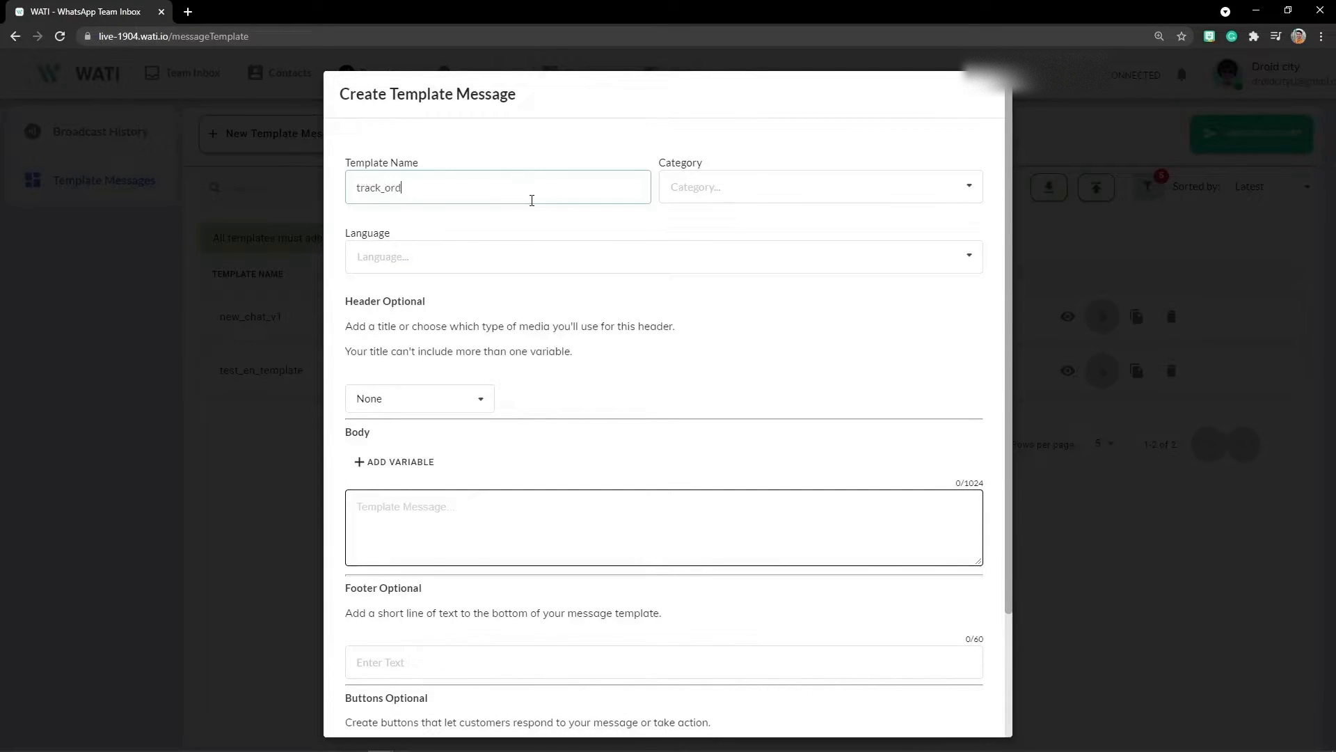
pyautogui.write('er')
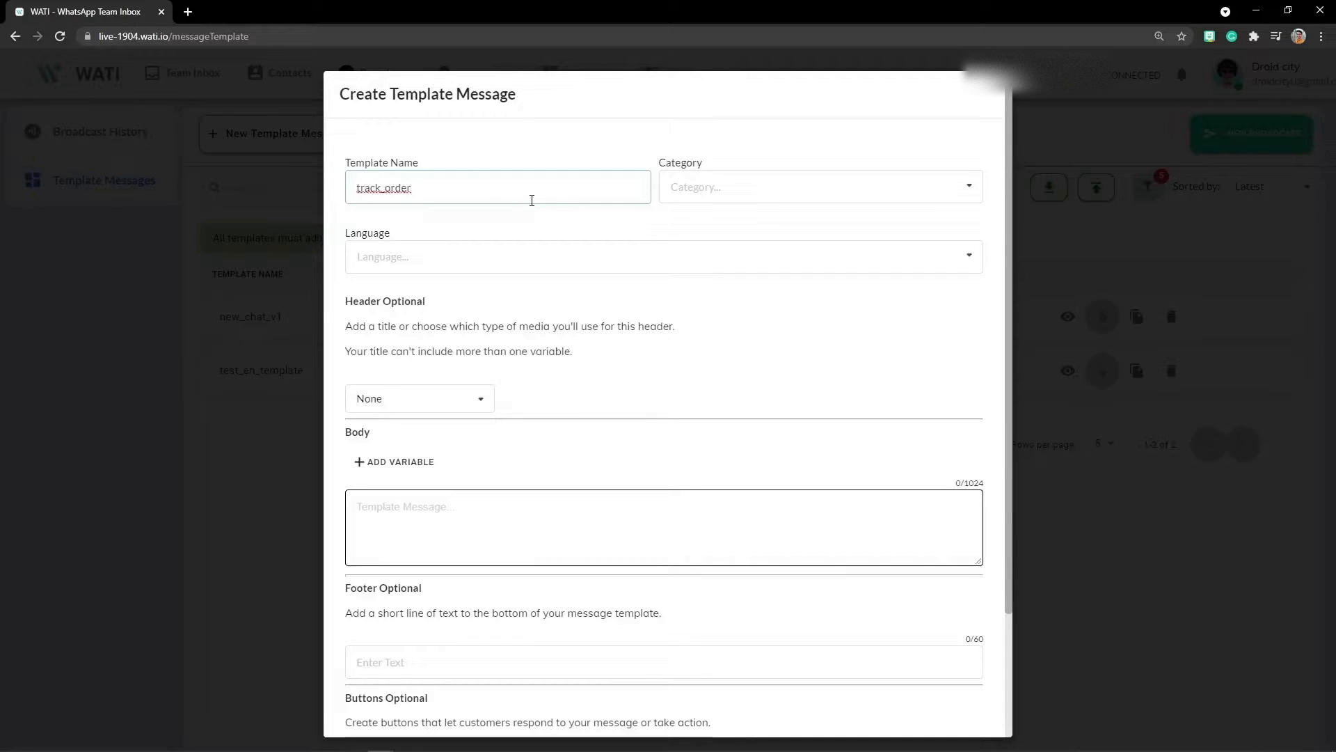
pyautogui.click(818, 186)
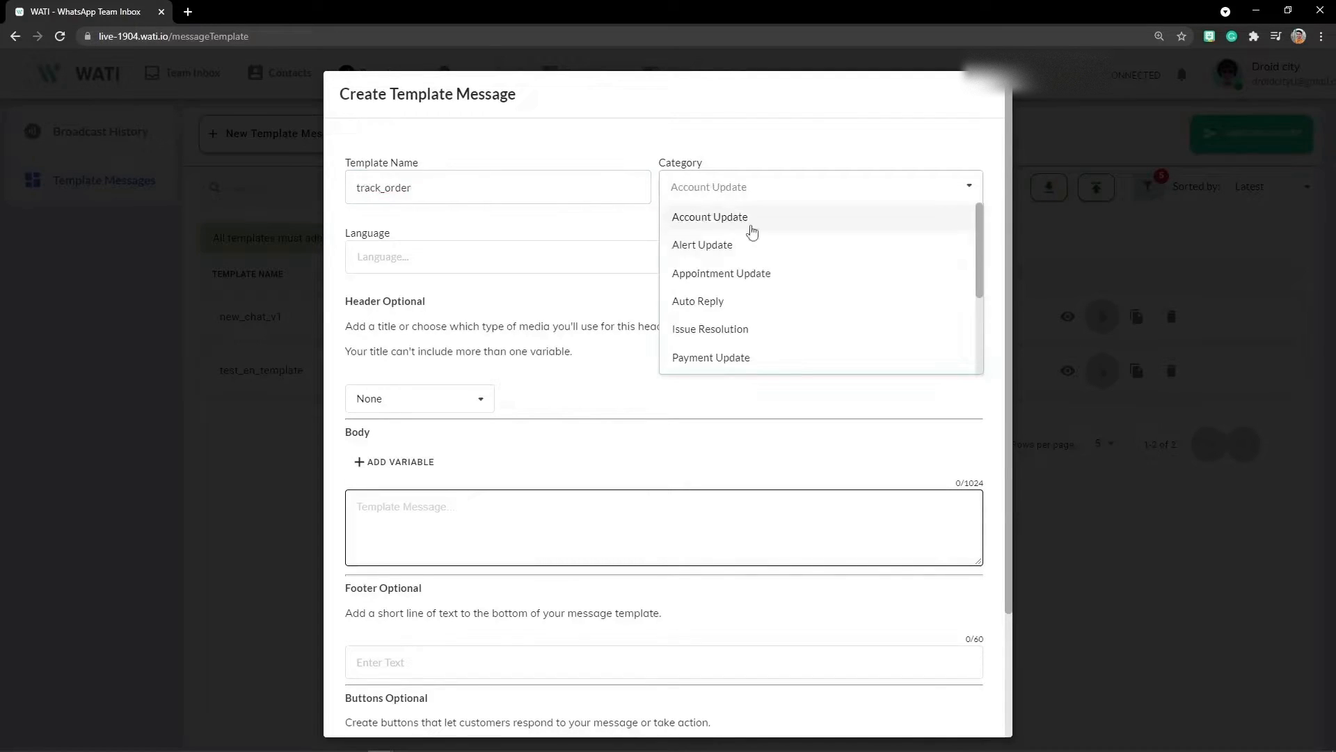
pyautogui.moveTo(764, 296)
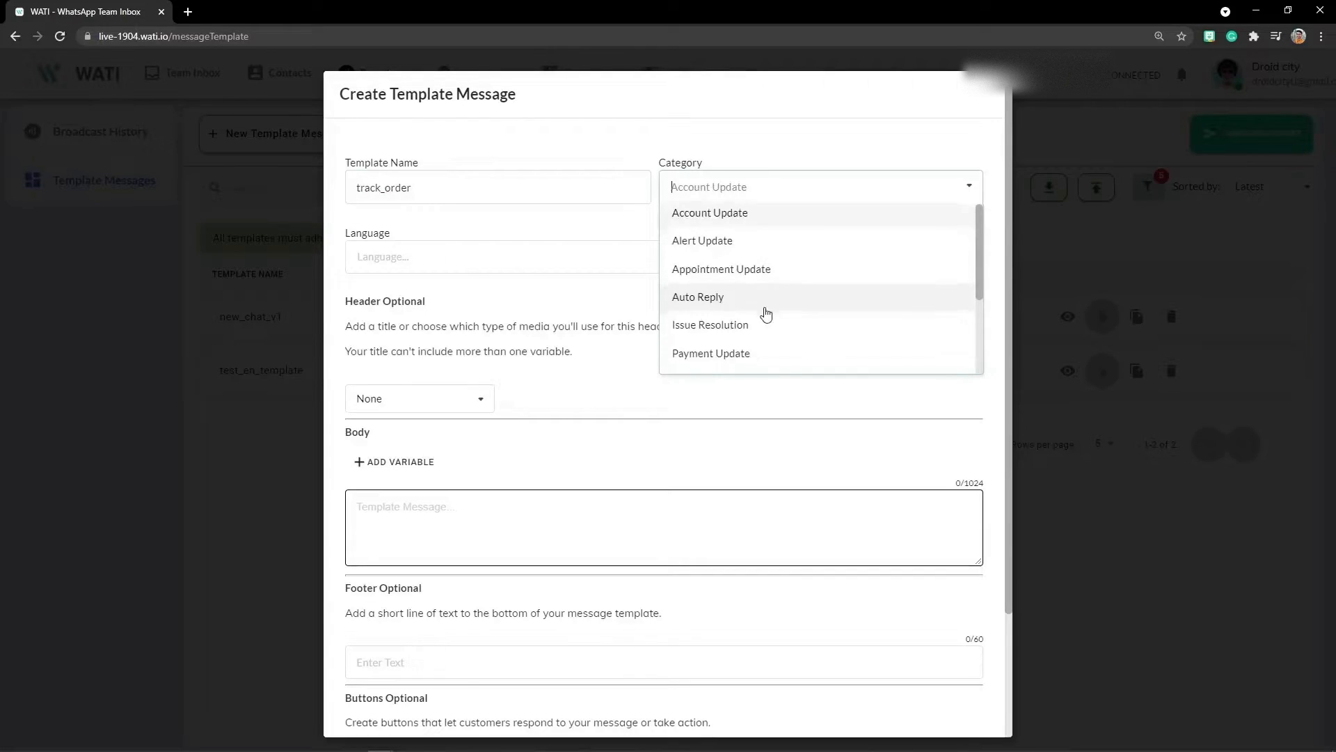
pyautogui.scroll(-3)
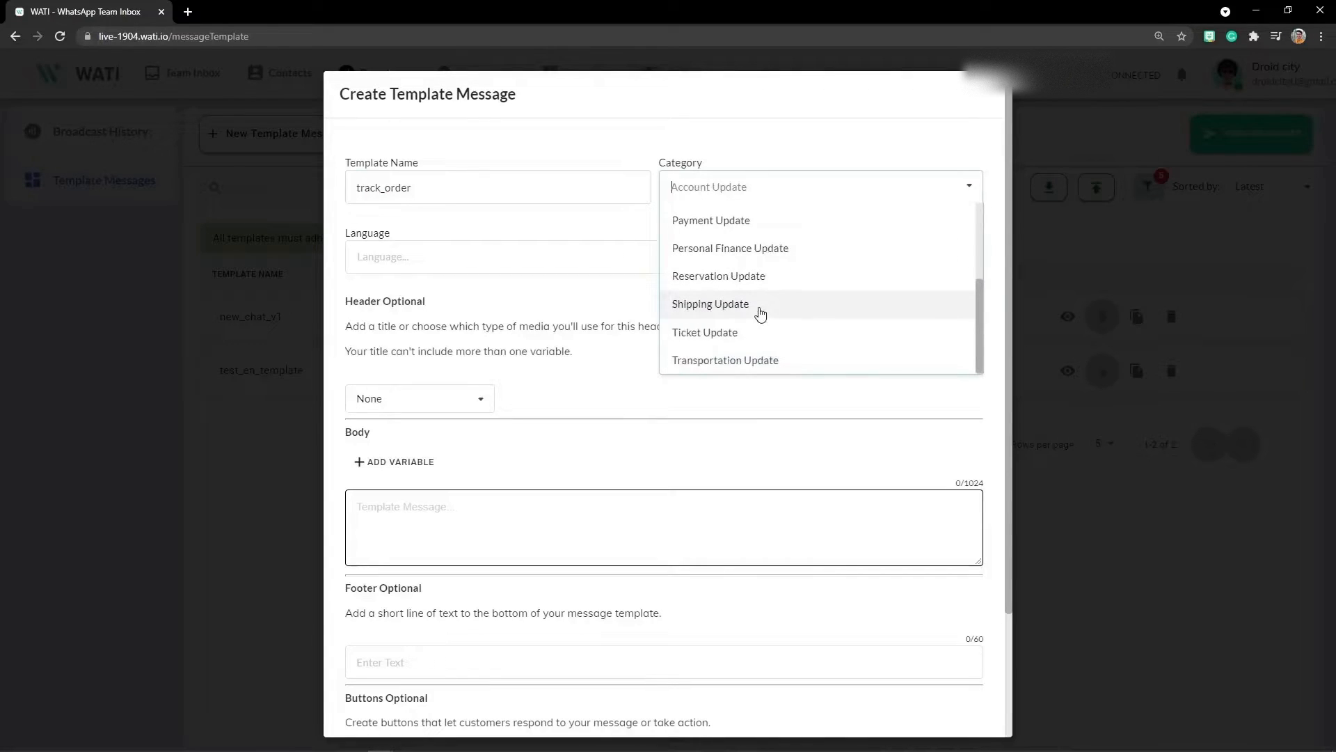
pyautogui.click(710, 304)
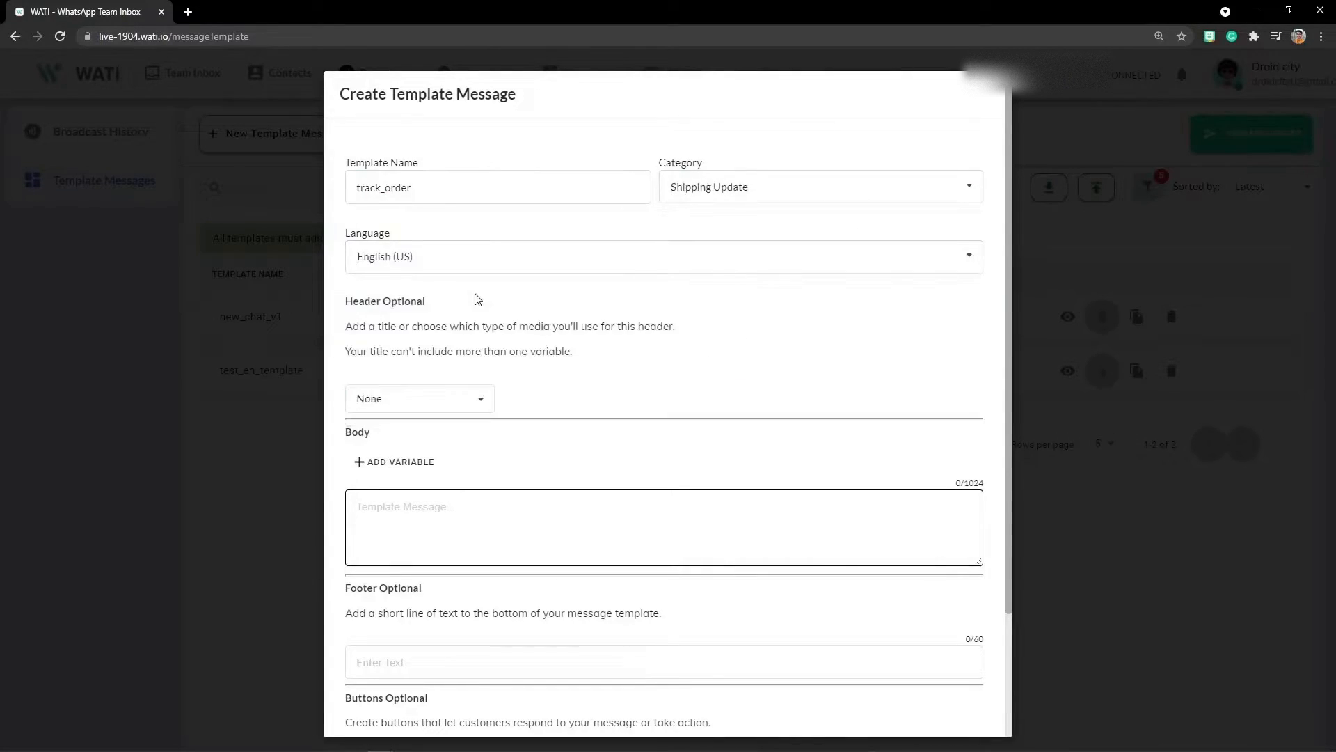
# - Set the template header type to Text, keeping English (US)
pyautogui.click(418, 398)
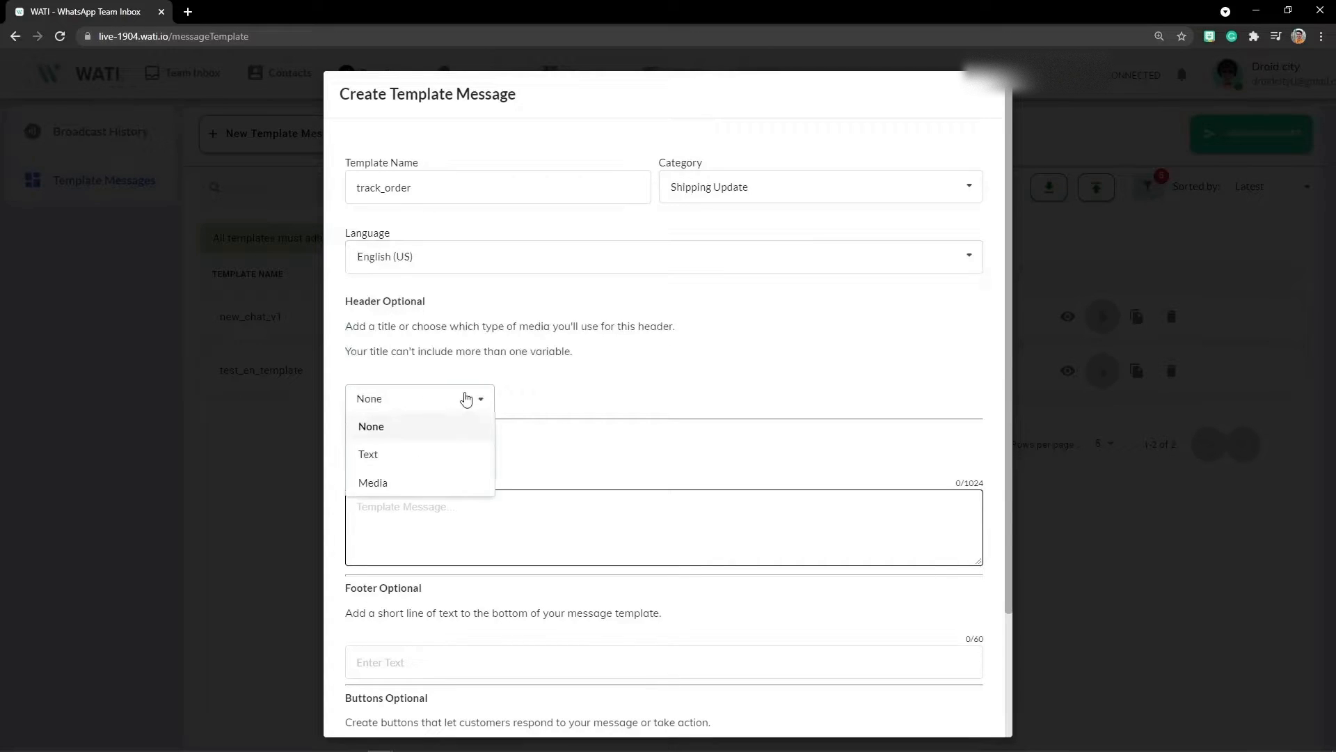
pyautogui.click(368, 453)
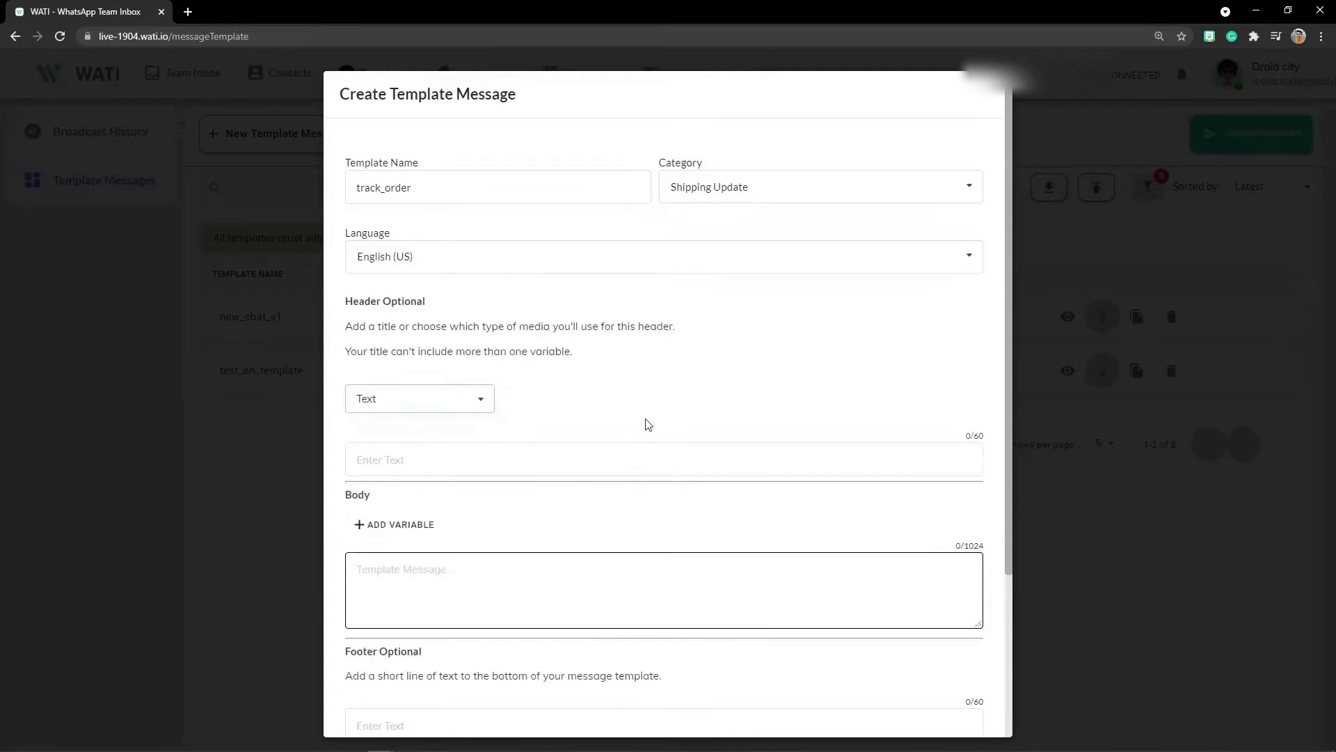
pyautogui.scroll(-3)
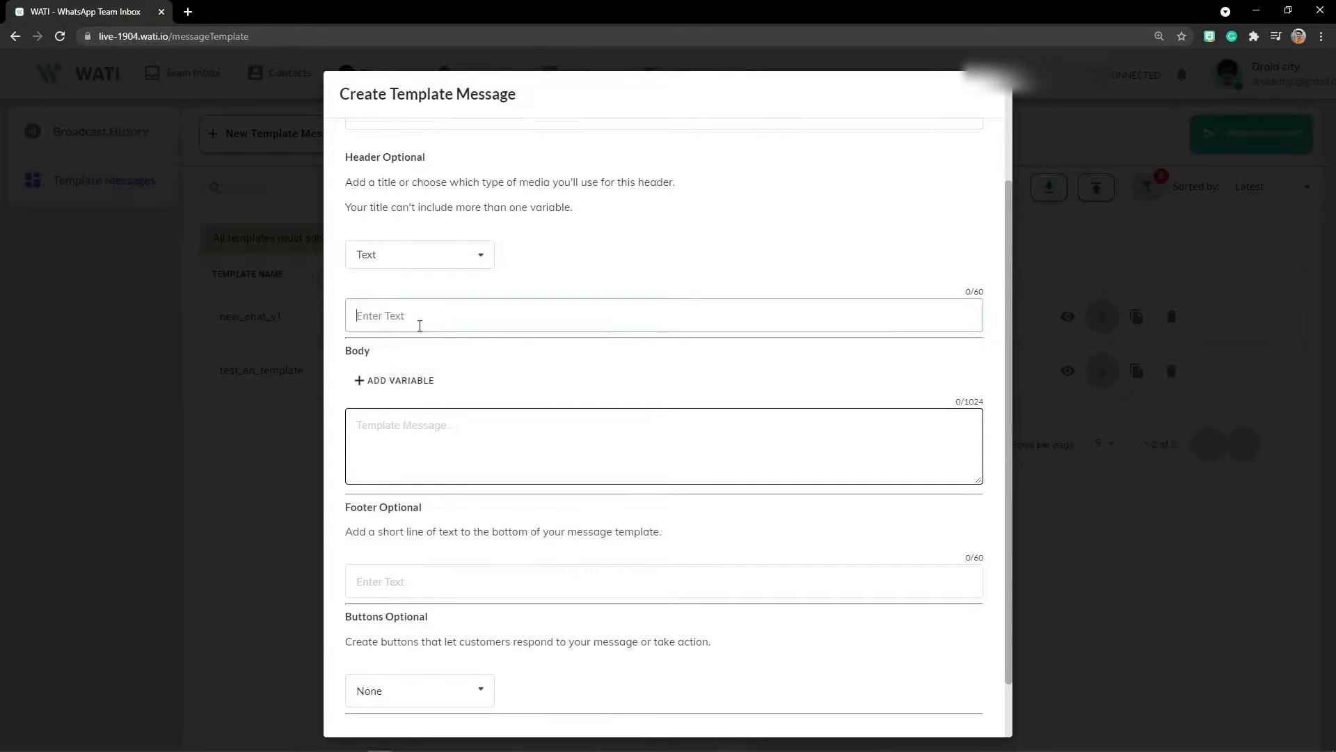
# - Write the header 'Hi {{name}}, your product will be shipped today'
pyautogui.write('Hi,')
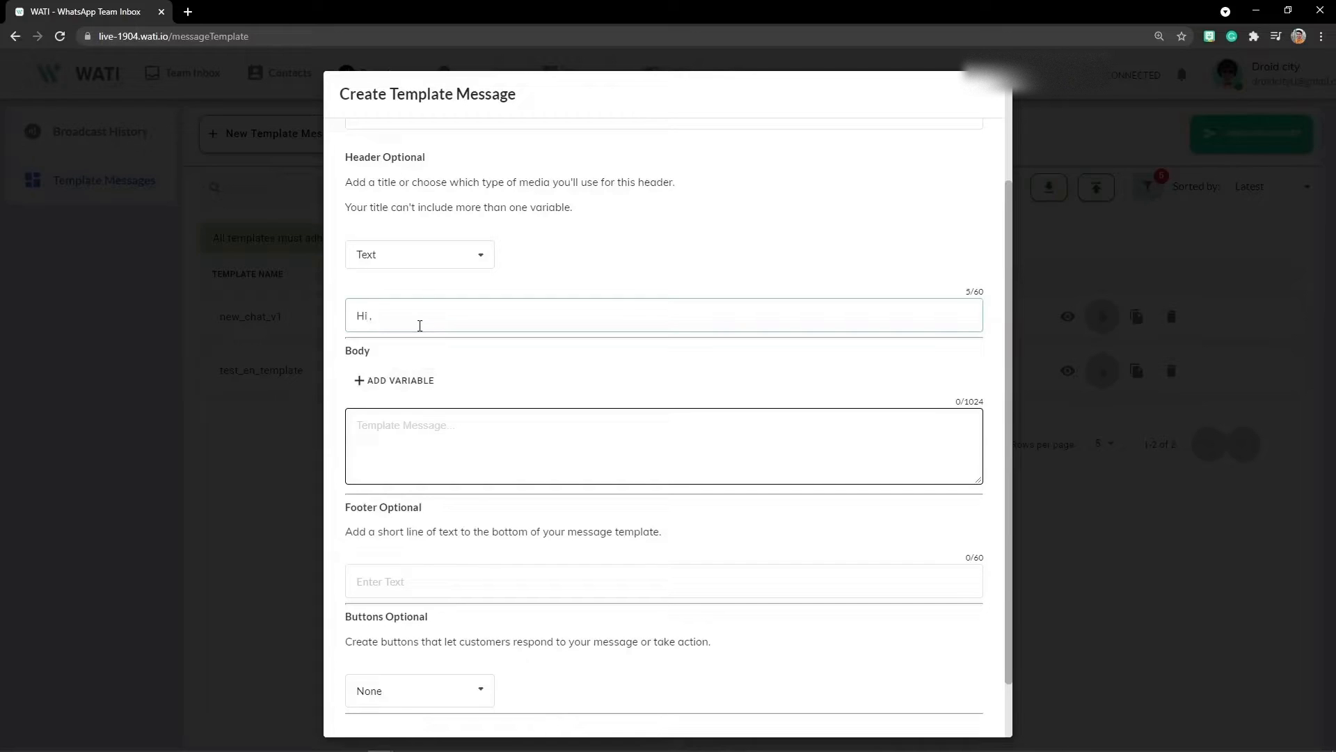
pyautogui.write('{{1}}')
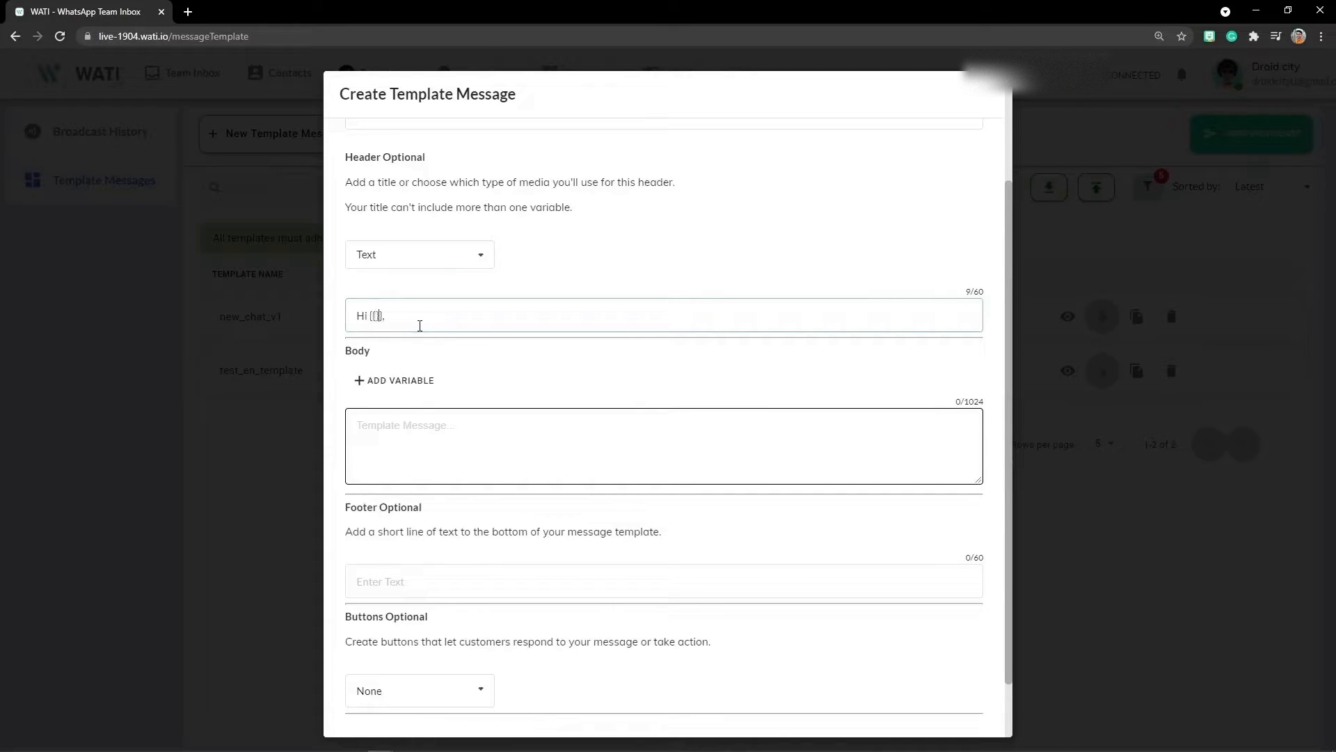
pyautogui.write('name')
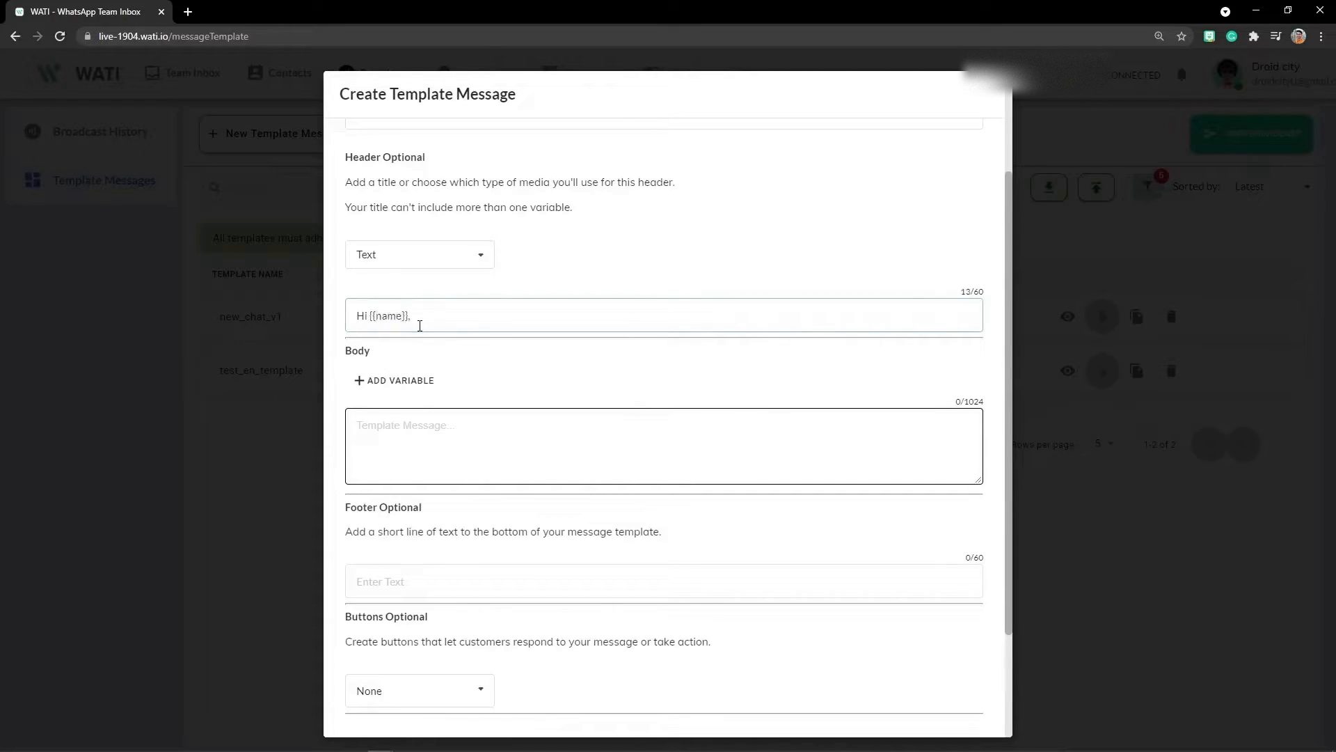
pyautogui.write('your')
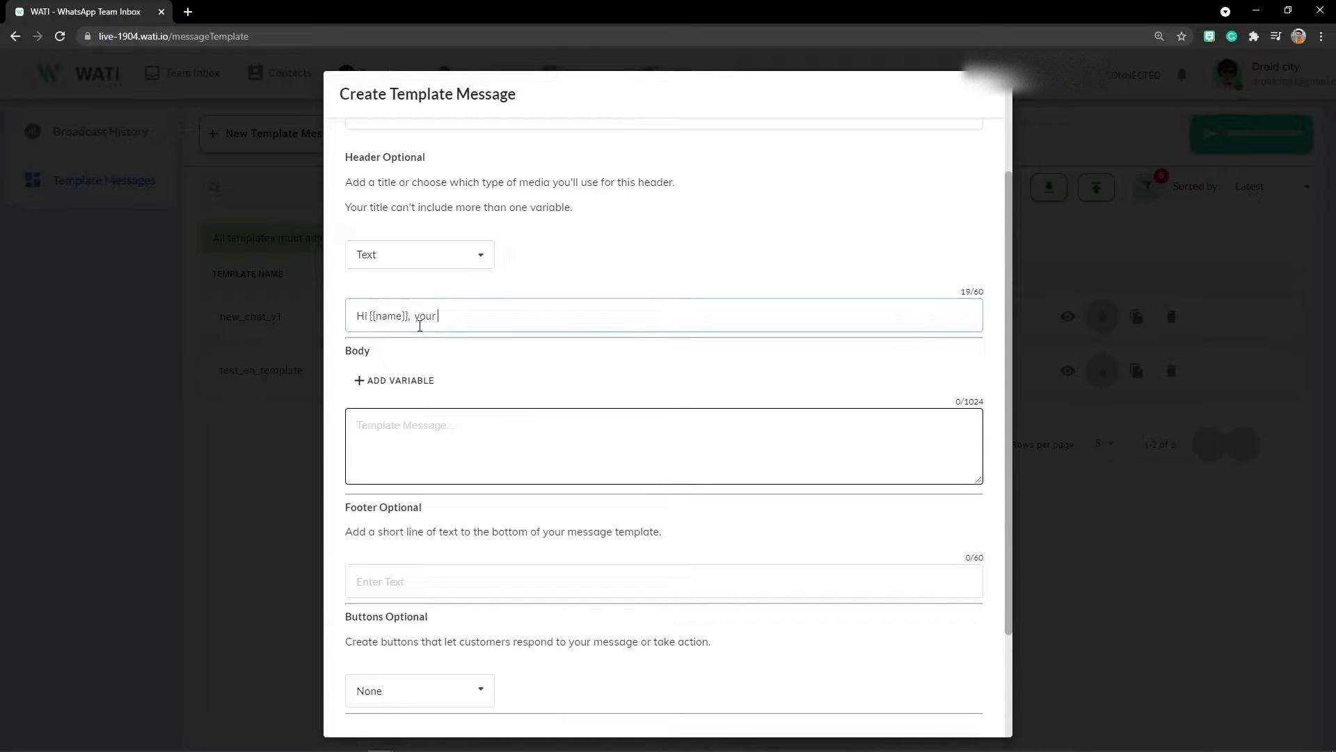
pyautogui.press('backspace')
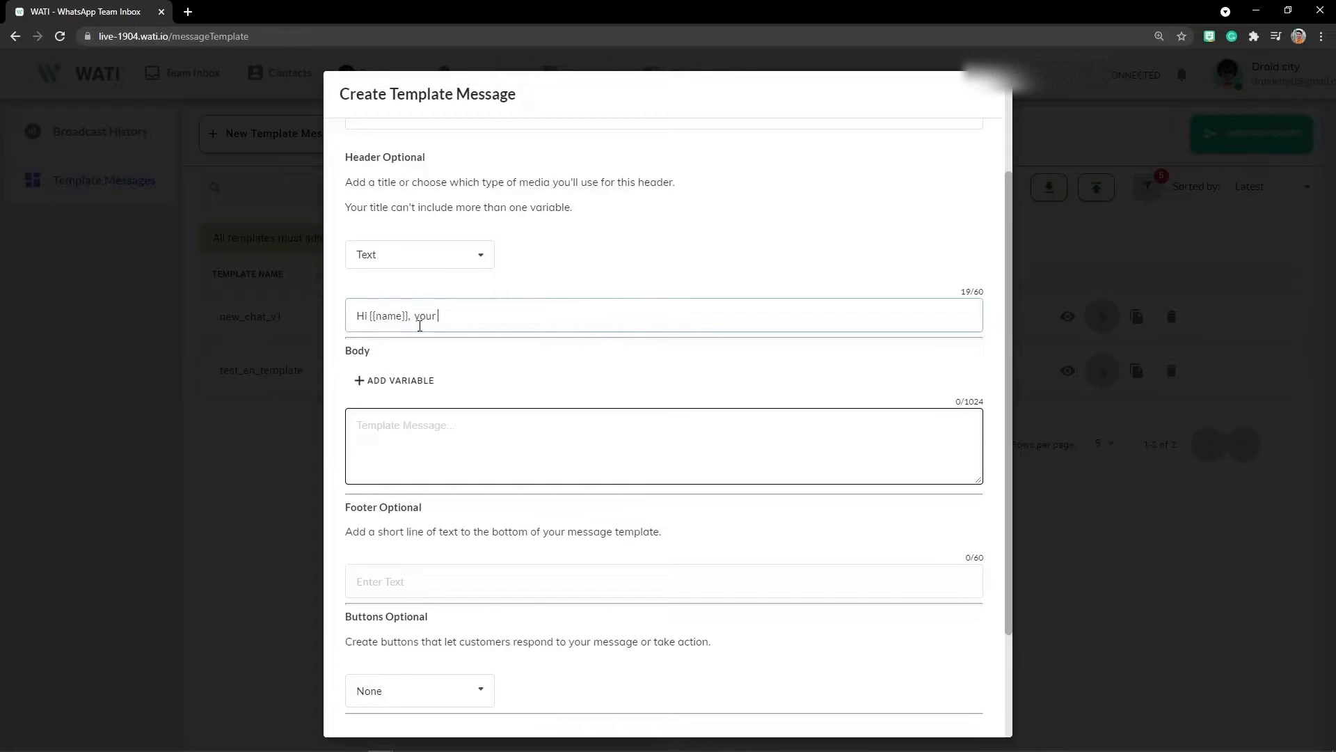
pyautogui.write('product will')
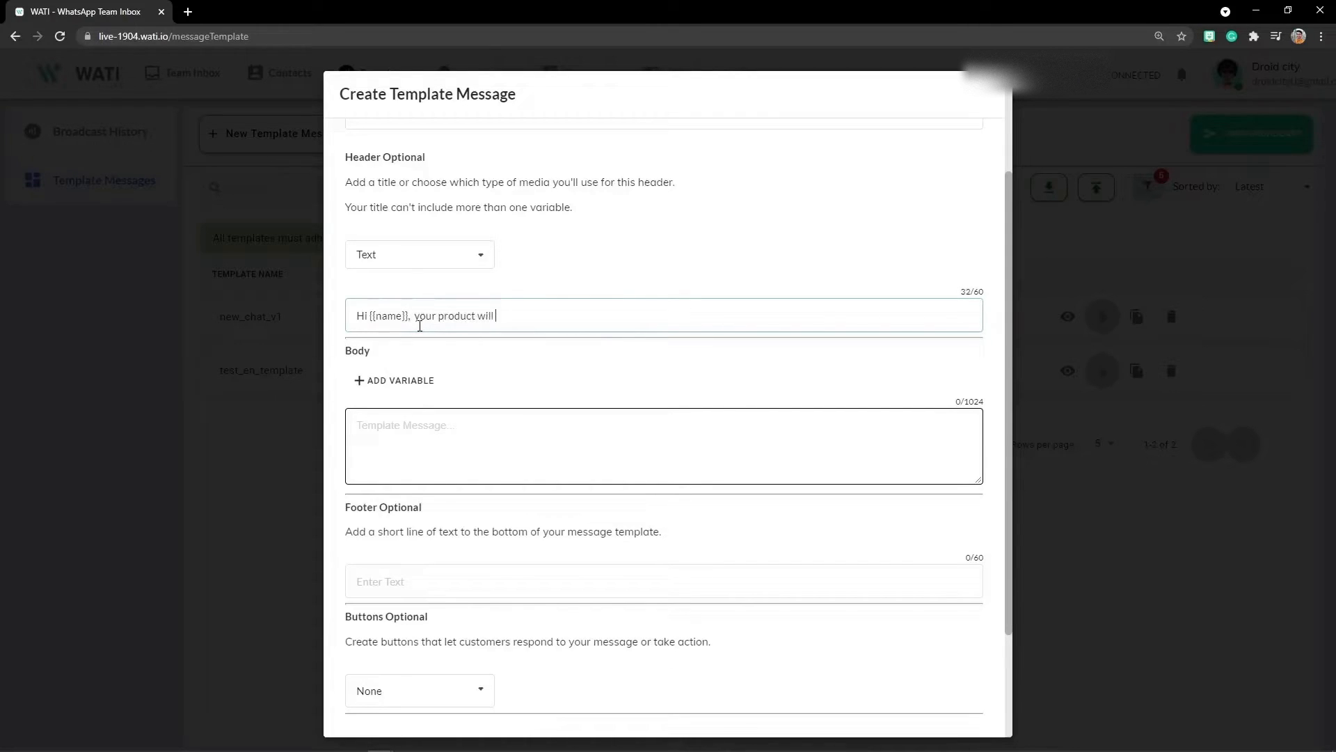
pyautogui.write('be shipped toda')
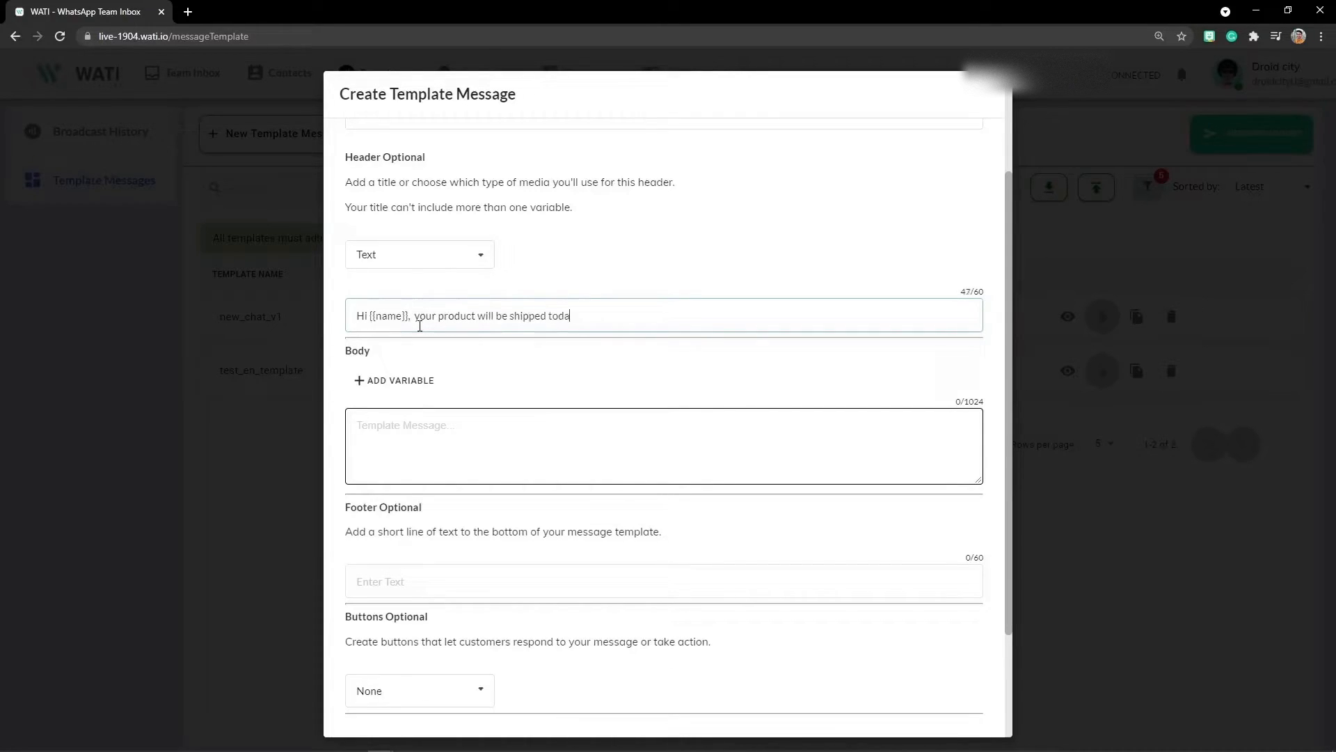
pyautogui.write('y')
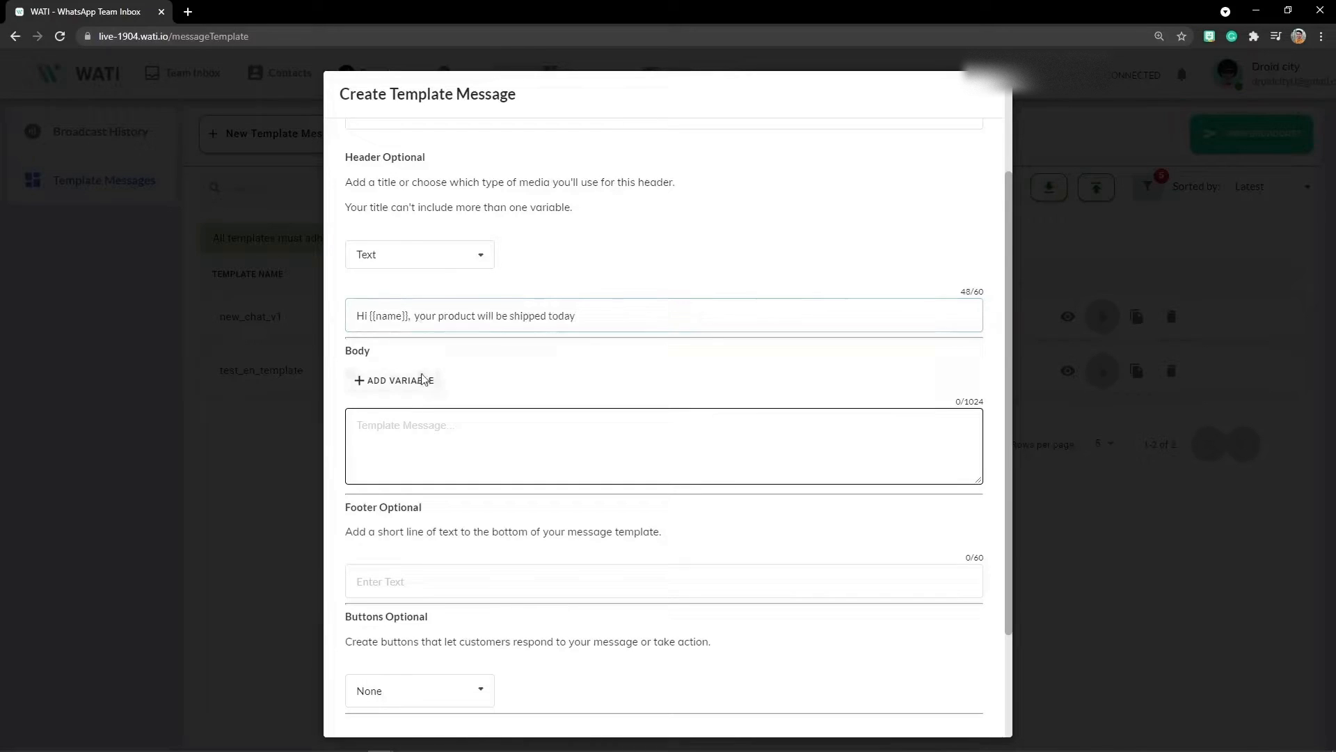
# - Insert the contact 'name' variable into the message body
pyautogui.click(395, 380)
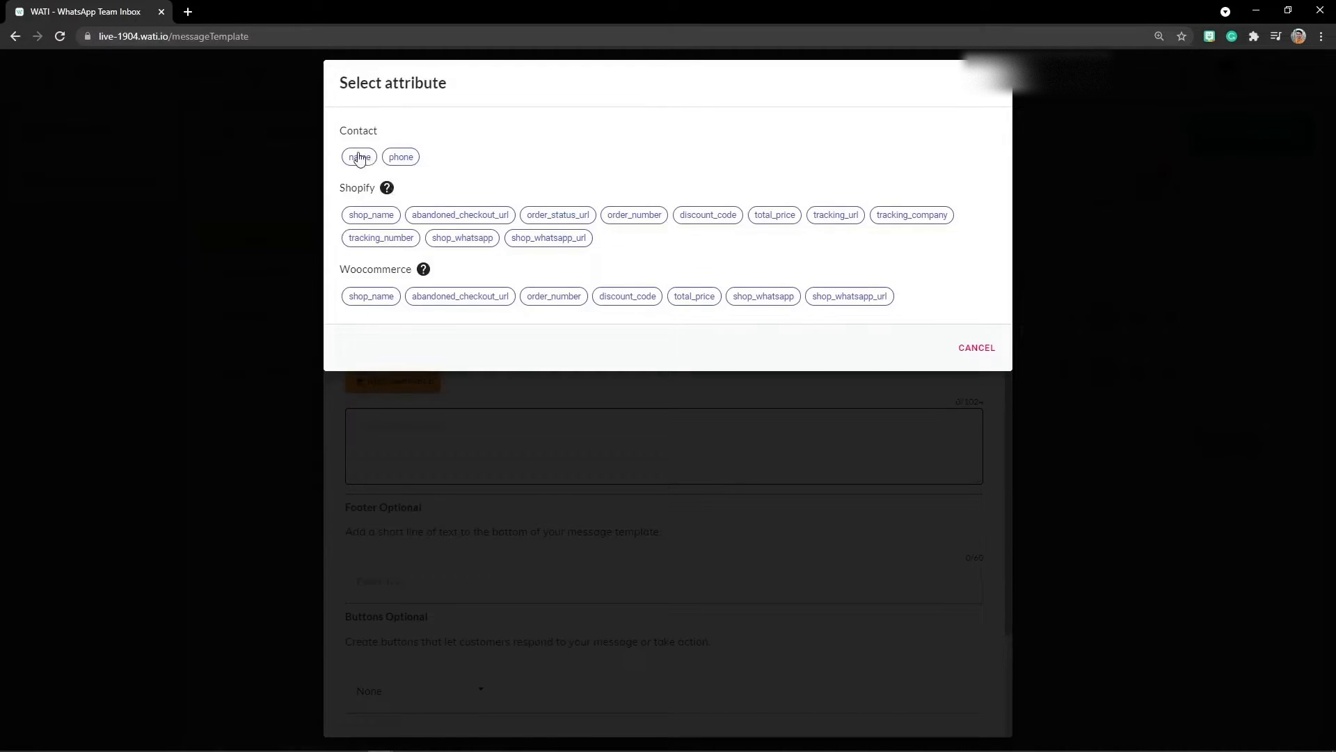
pyautogui.click(359, 157)
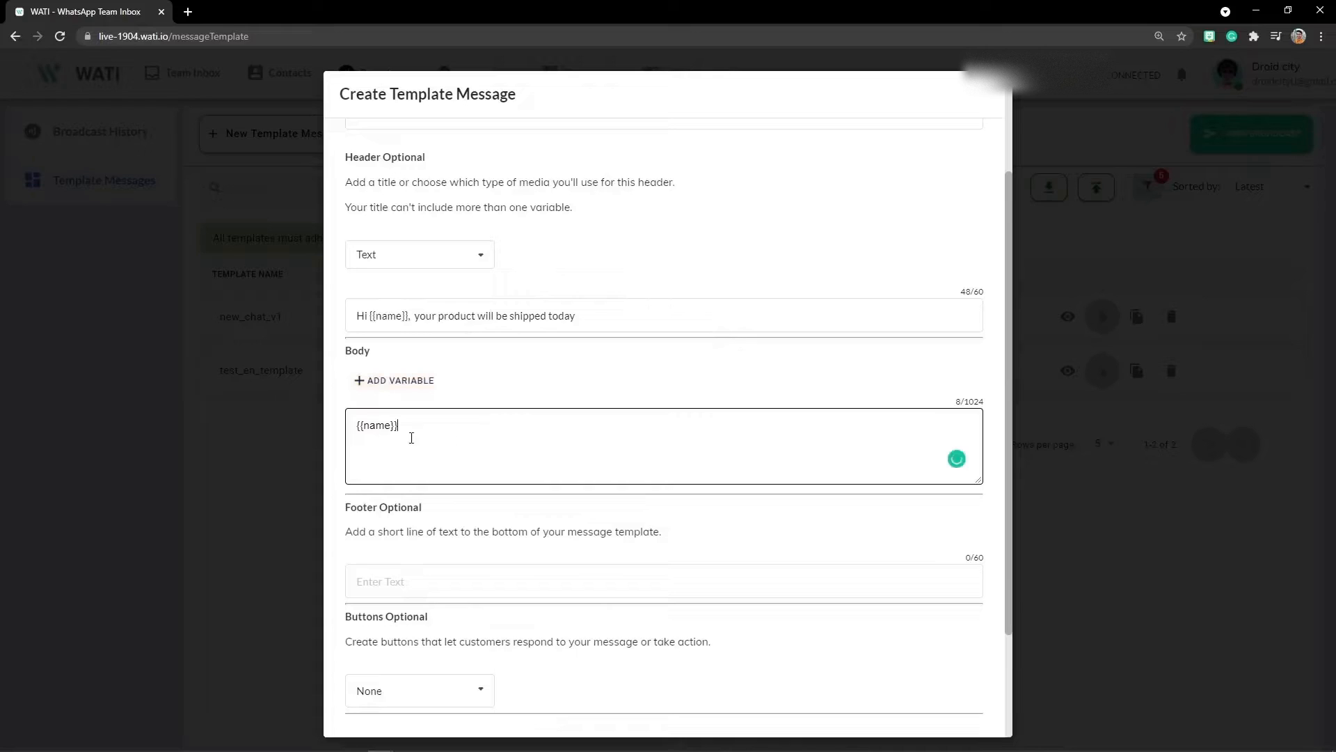
pyautogui.scroll(-3)
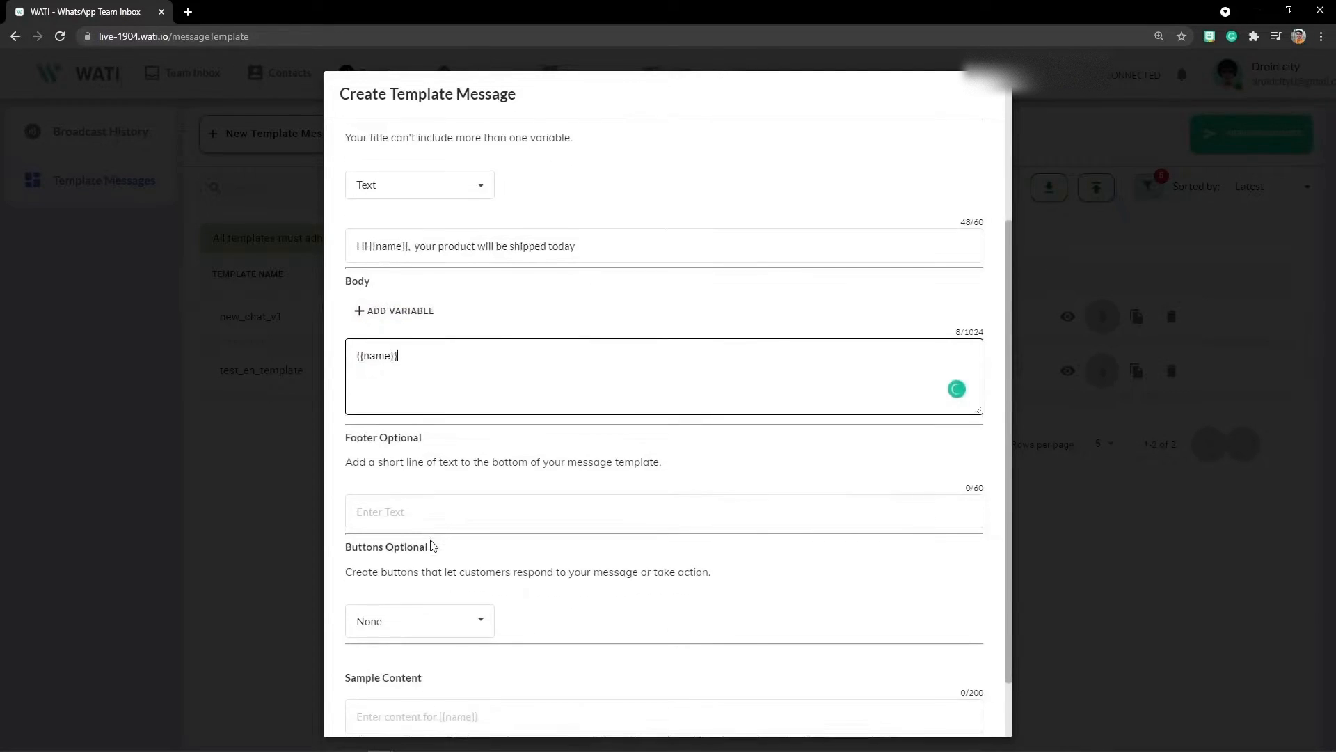
pyautogui.scroll(-3)
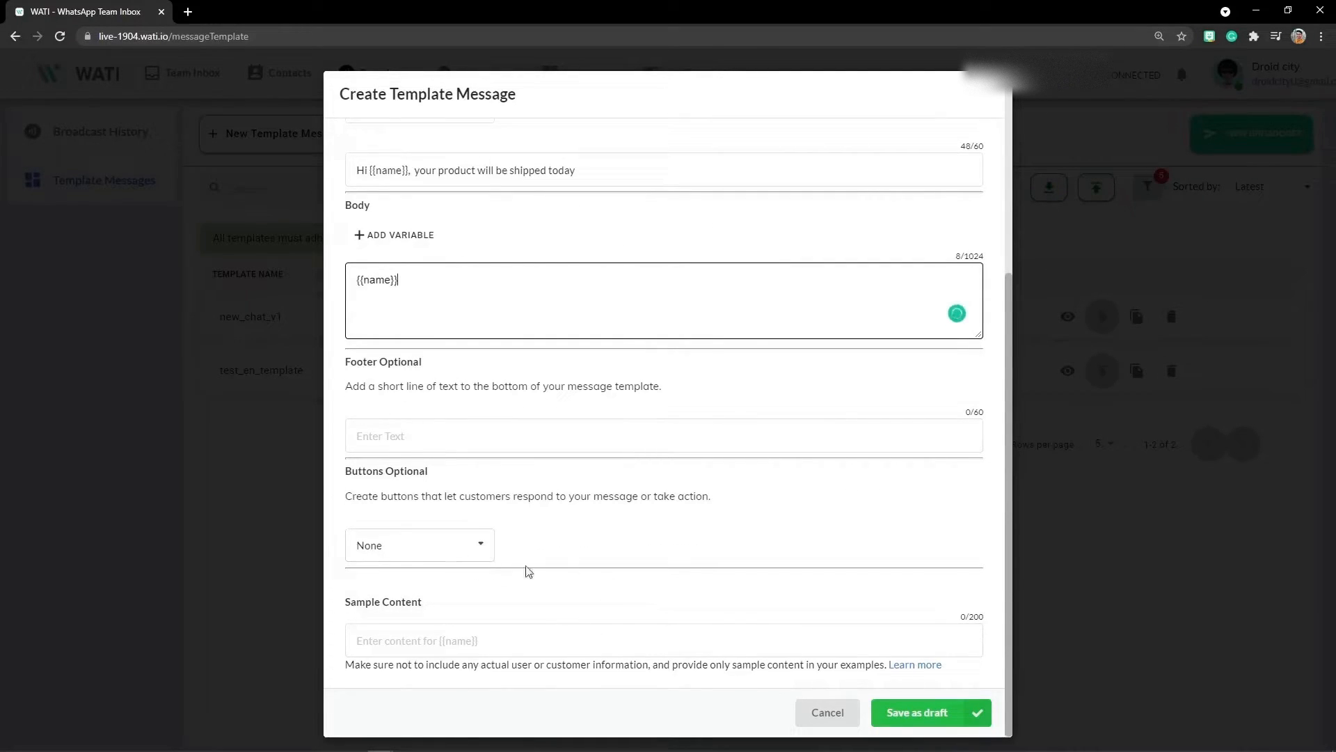
pyautogui.moveTo(641, 600)
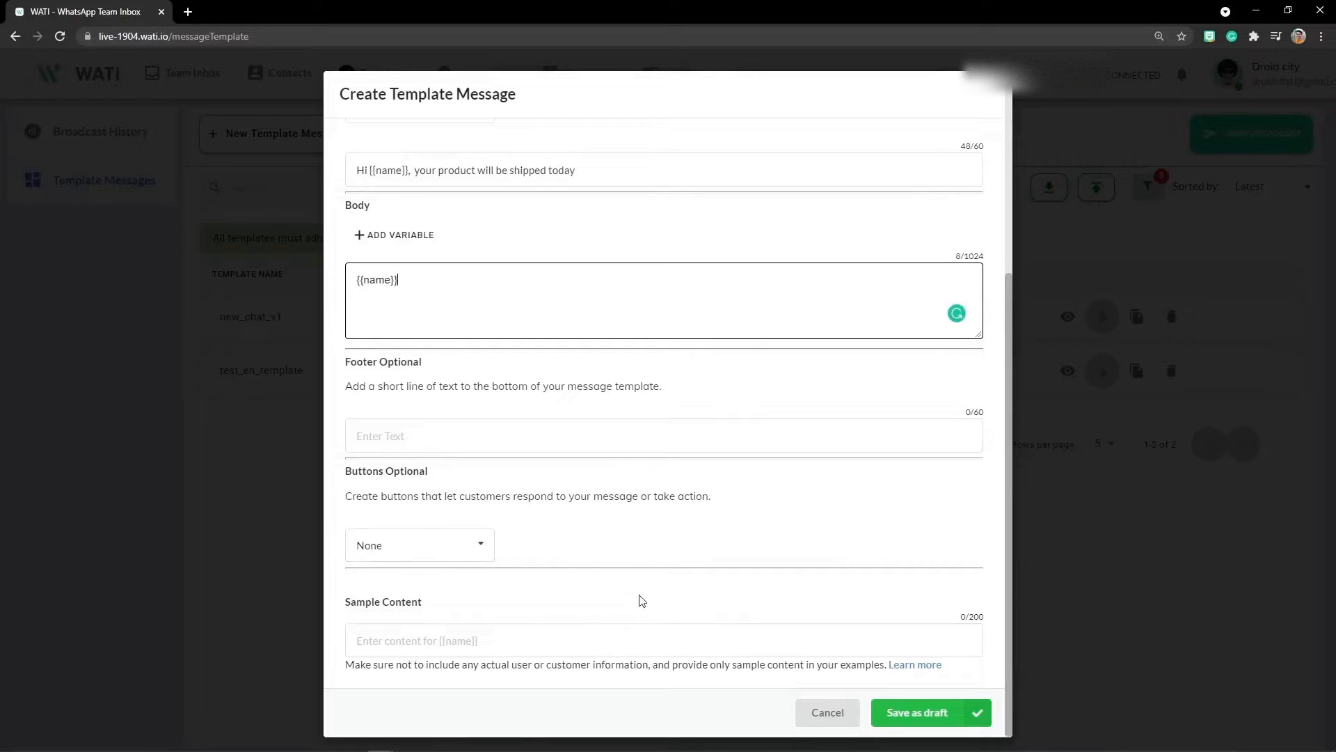
pyautogui.moveTo(626, 554)
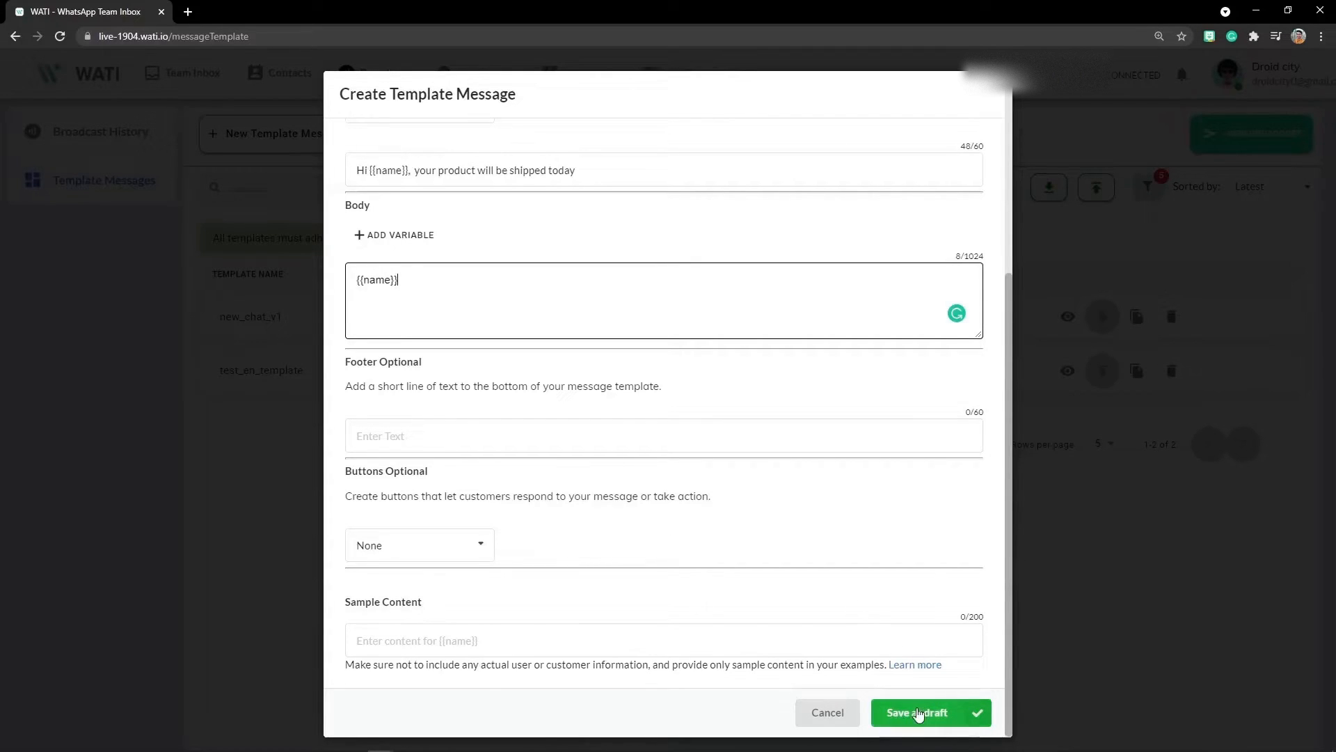
# - Save track_order as a draft with sample content 'Dishant' and submit it for validation
pyautogui.click(929, 713)
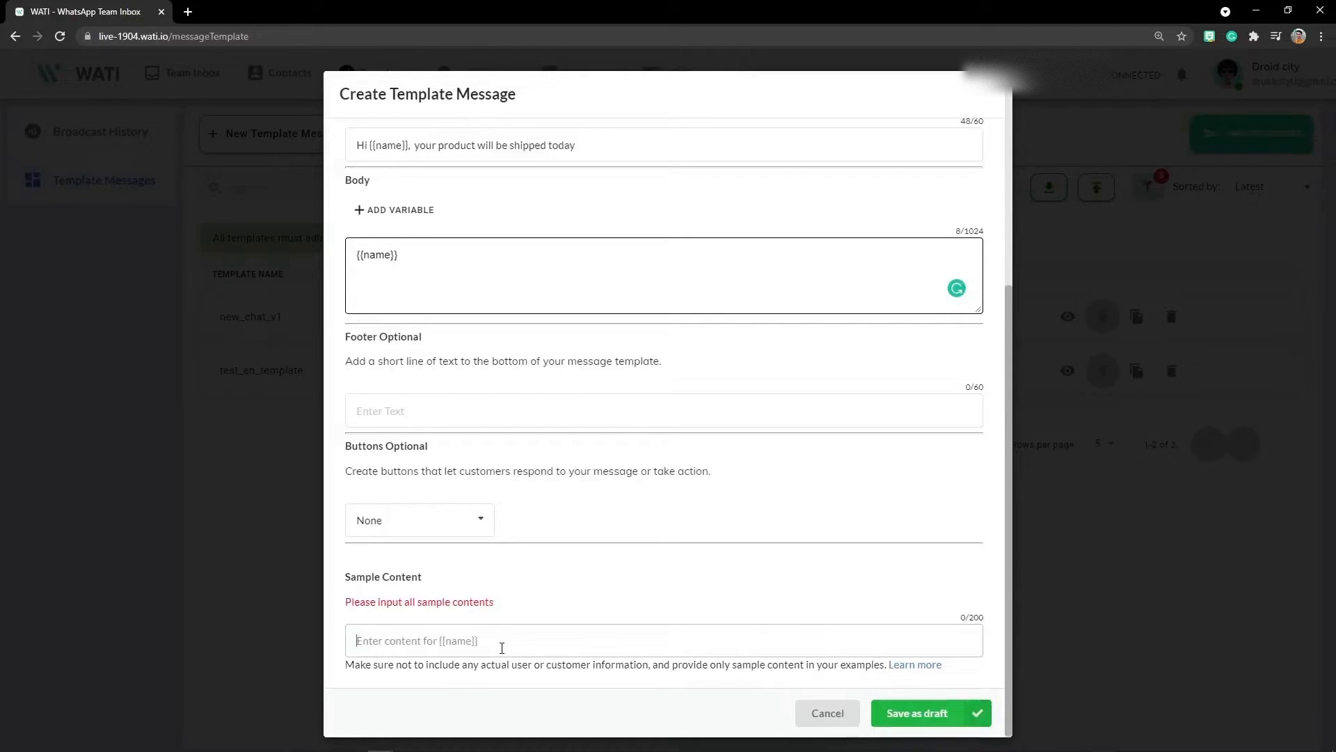
pyautogui.write('Dishant')
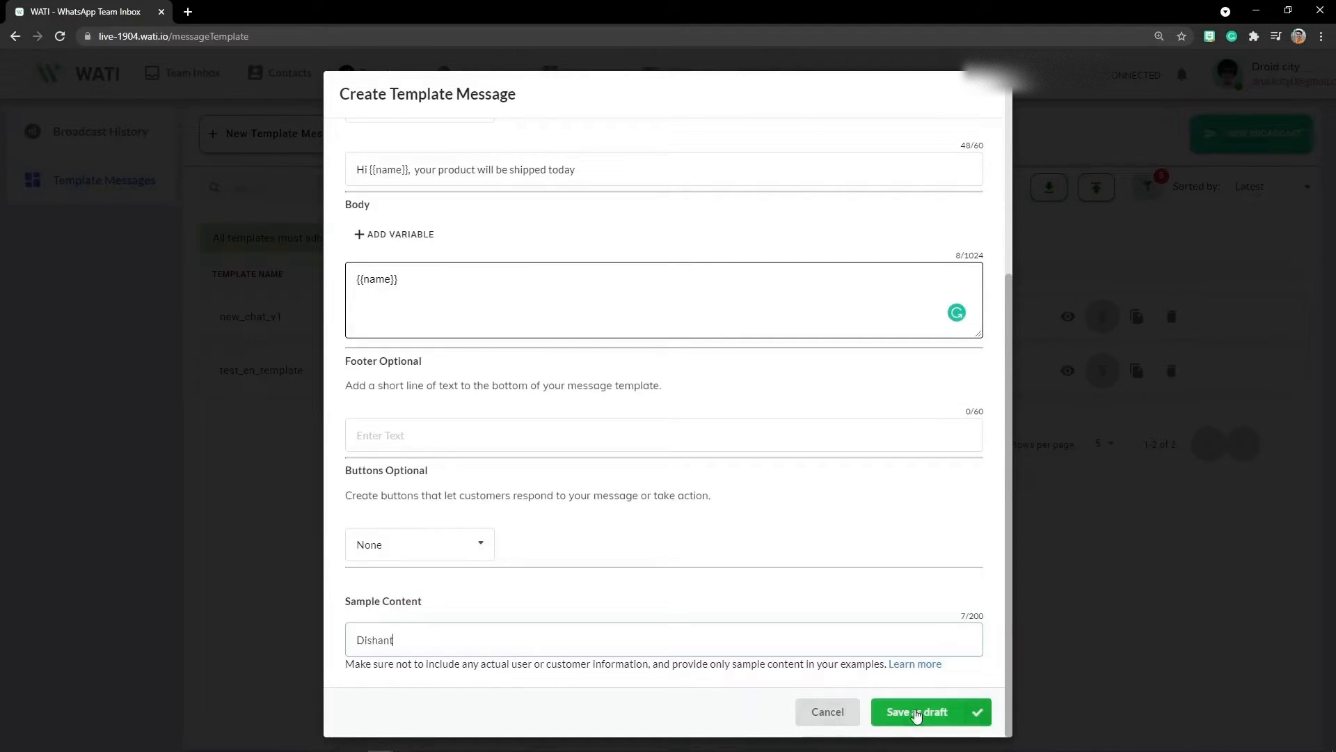
pyautogui.click(929, 712)
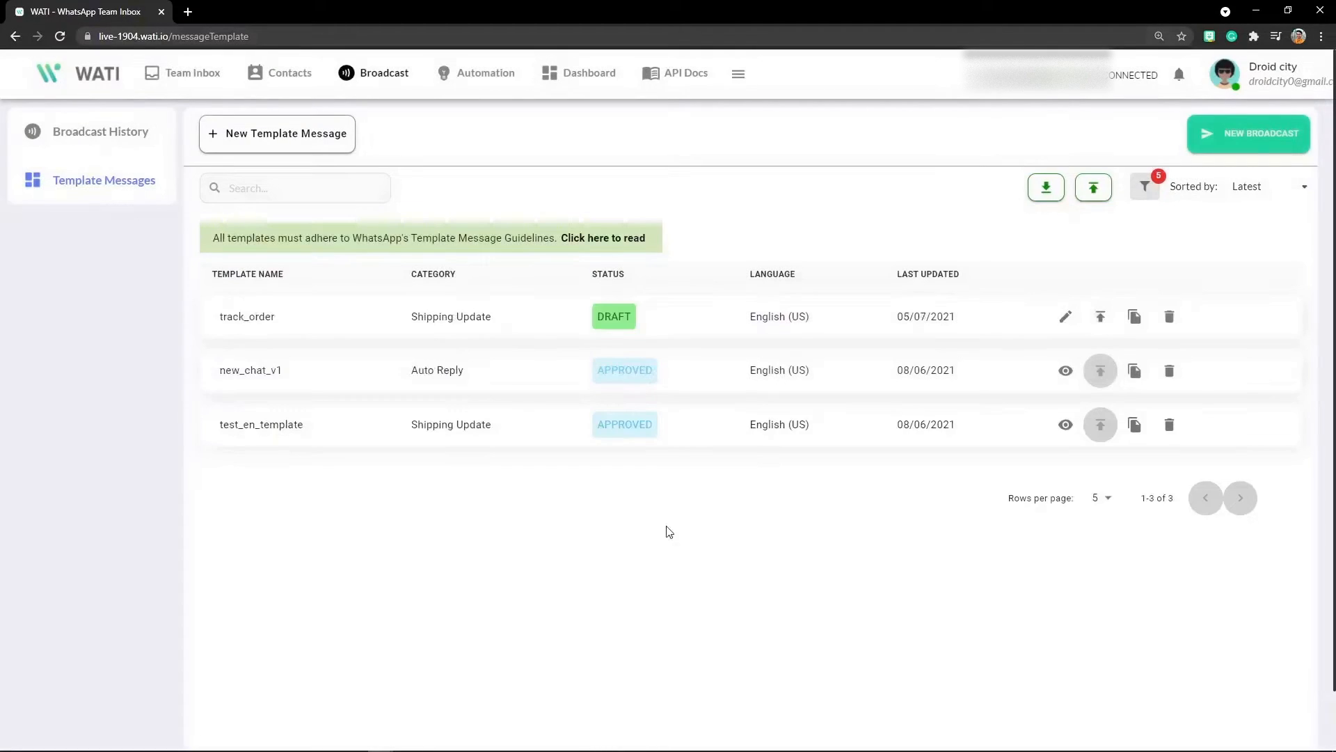
pyautogui.click(1101, 316)
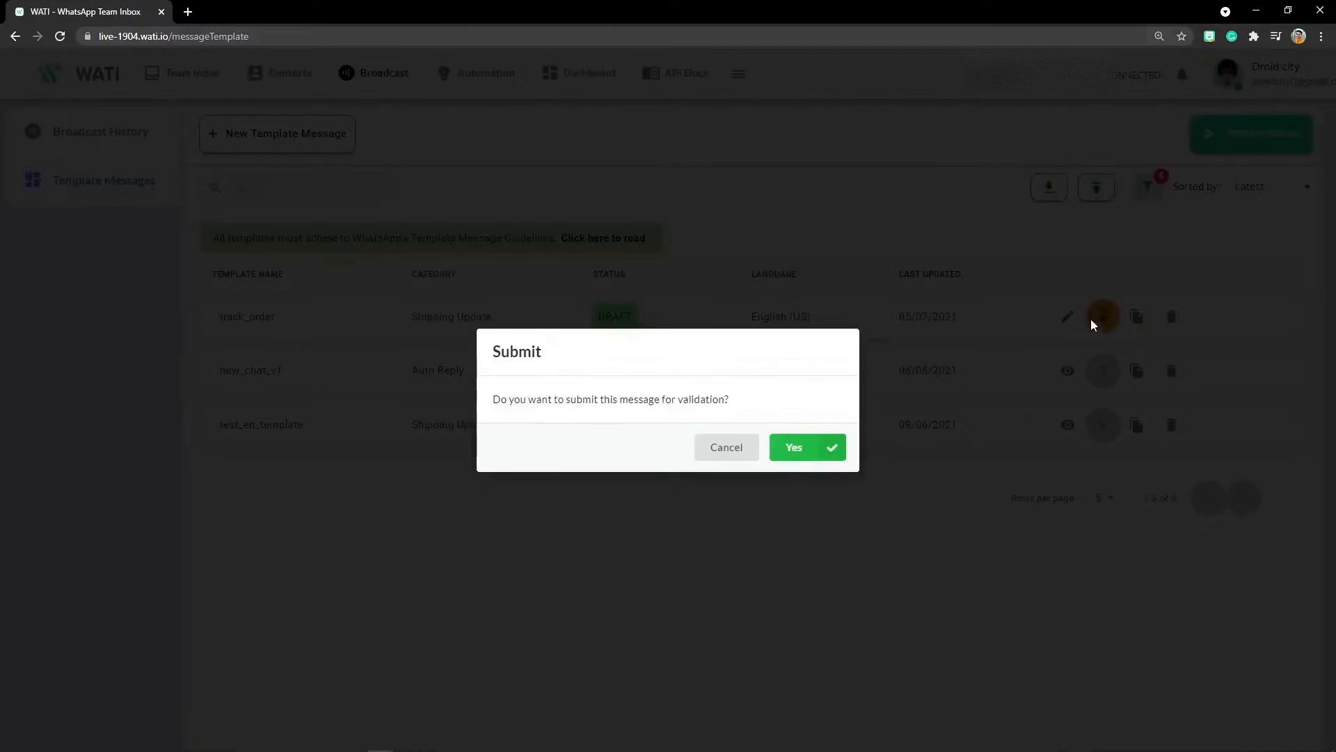
pyautogui.click(805, 447)
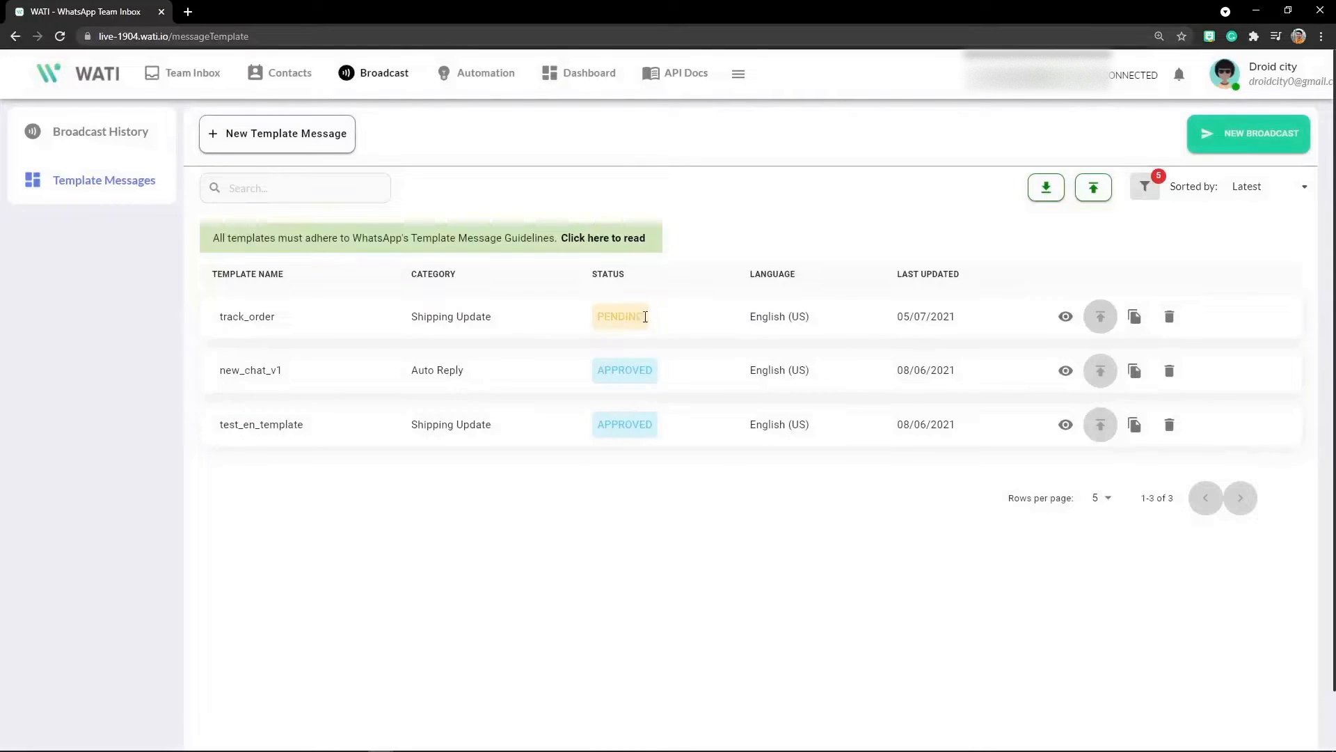
pyautogui.moveTo(643, 387)
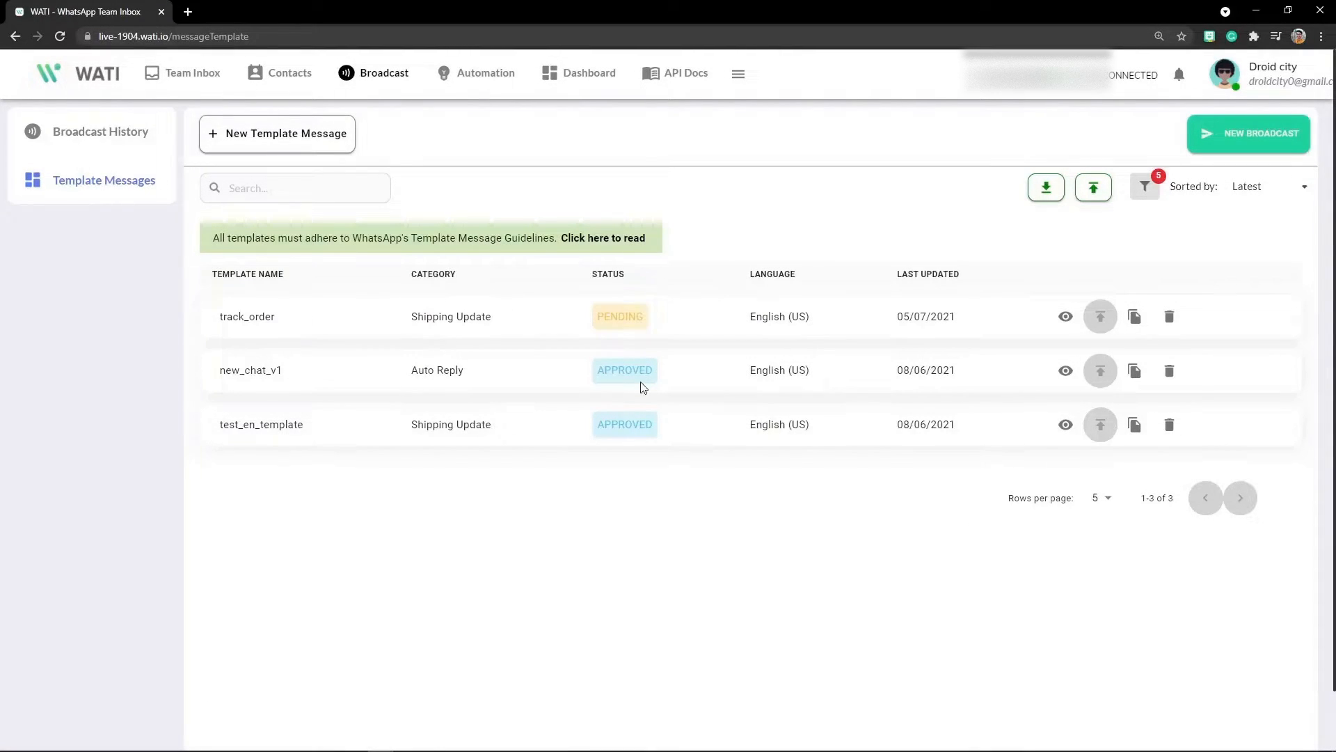
pyautogui.moveTo(645, 562)
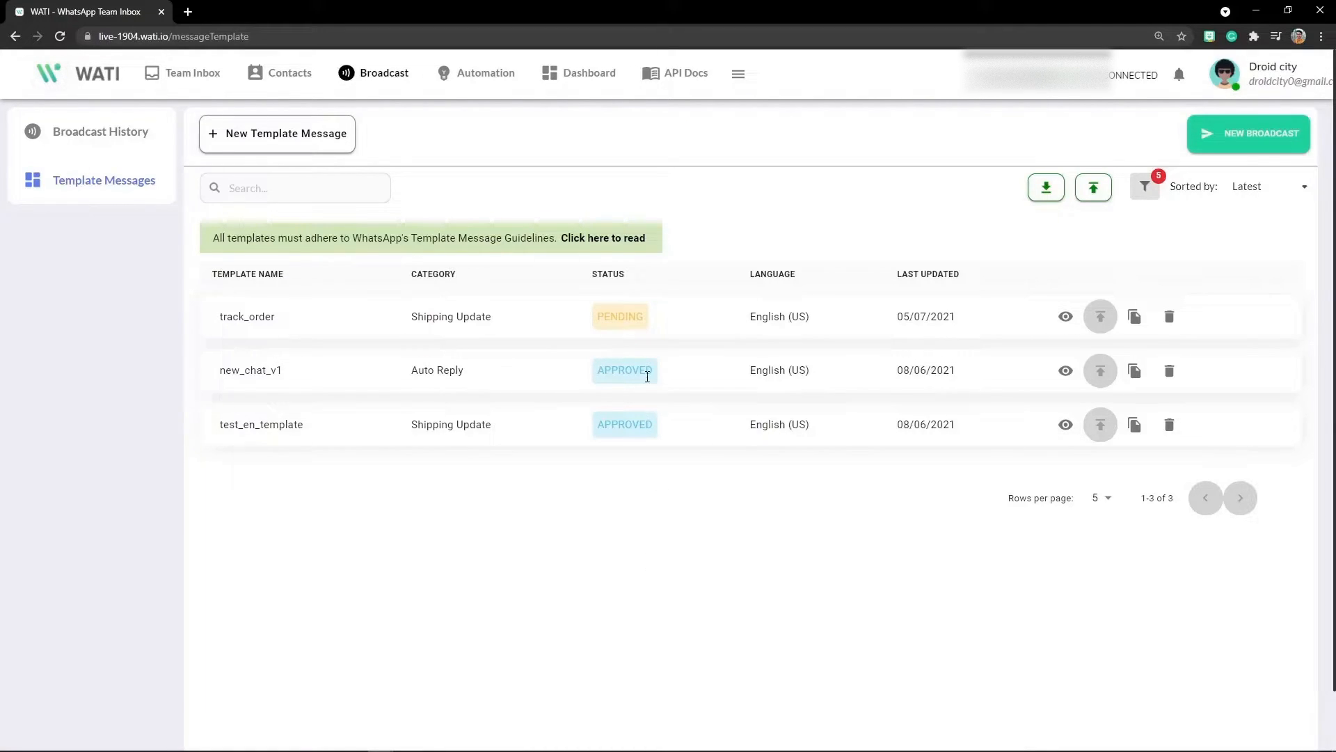
# - Read the template rejection guidelines article in a new tab and return to the WATI templates page
pyautogui.rightClick(603, 238)
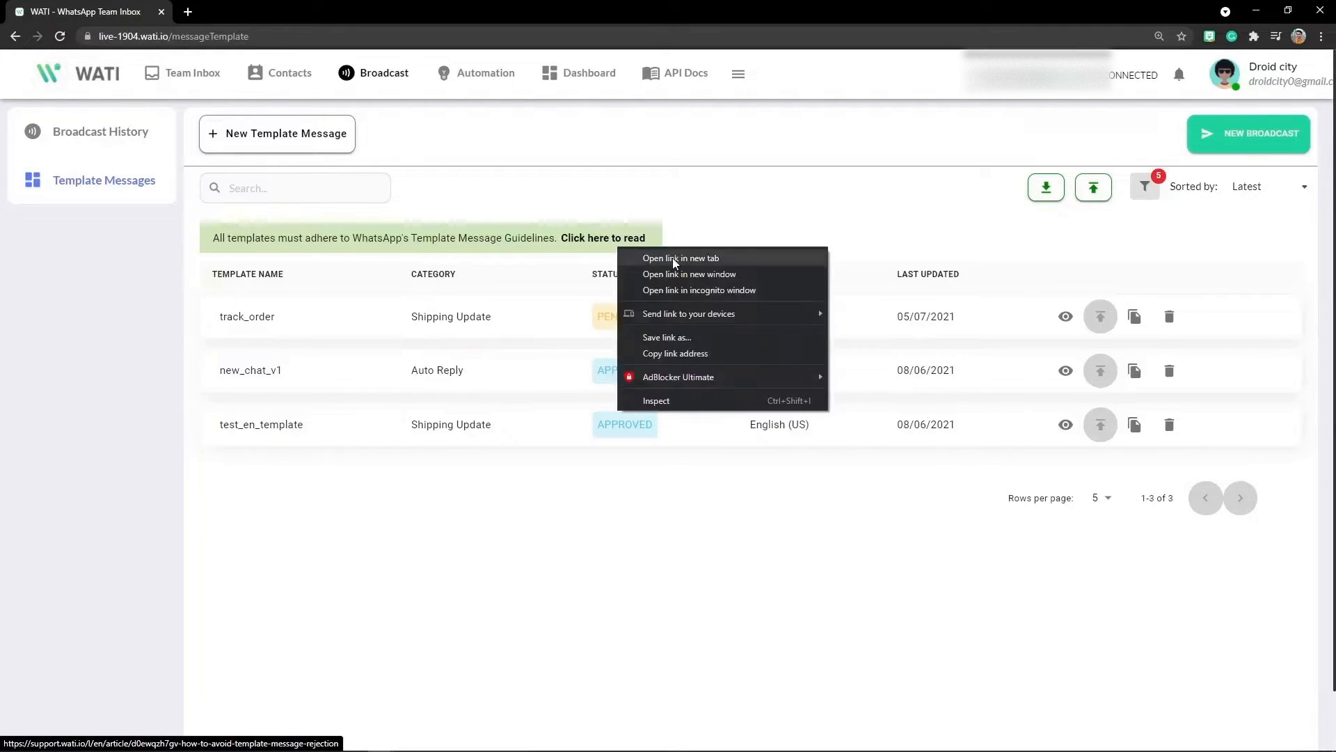
pyautogui.click(680, 258)
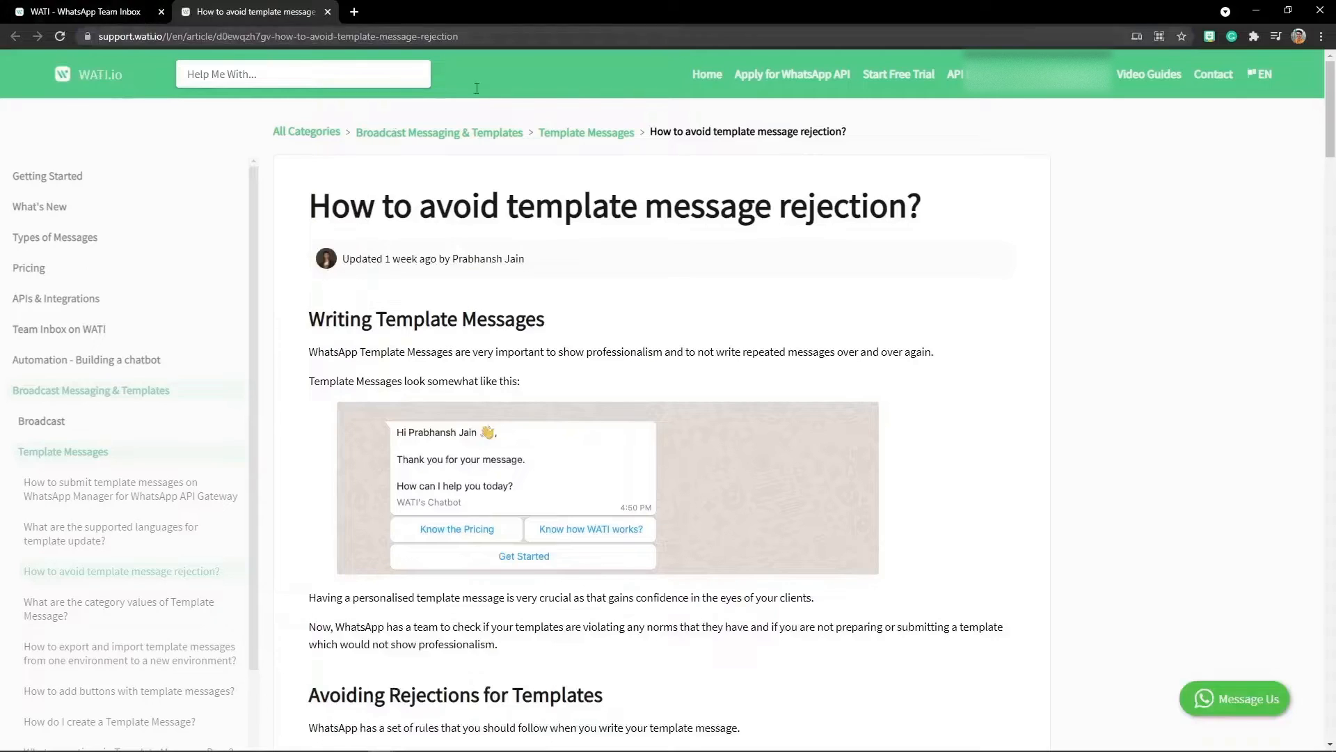
pyautogui.scroll(-3)
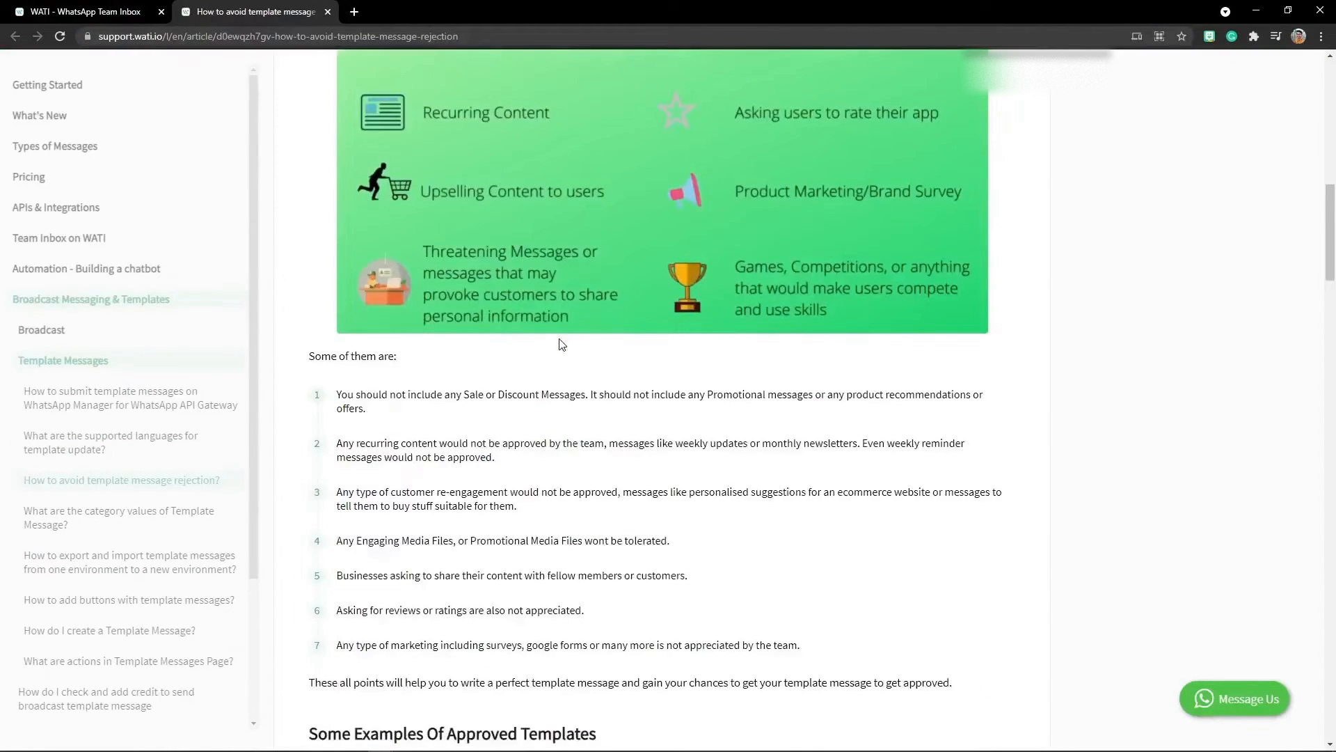
pyautogui.click(80, 11)
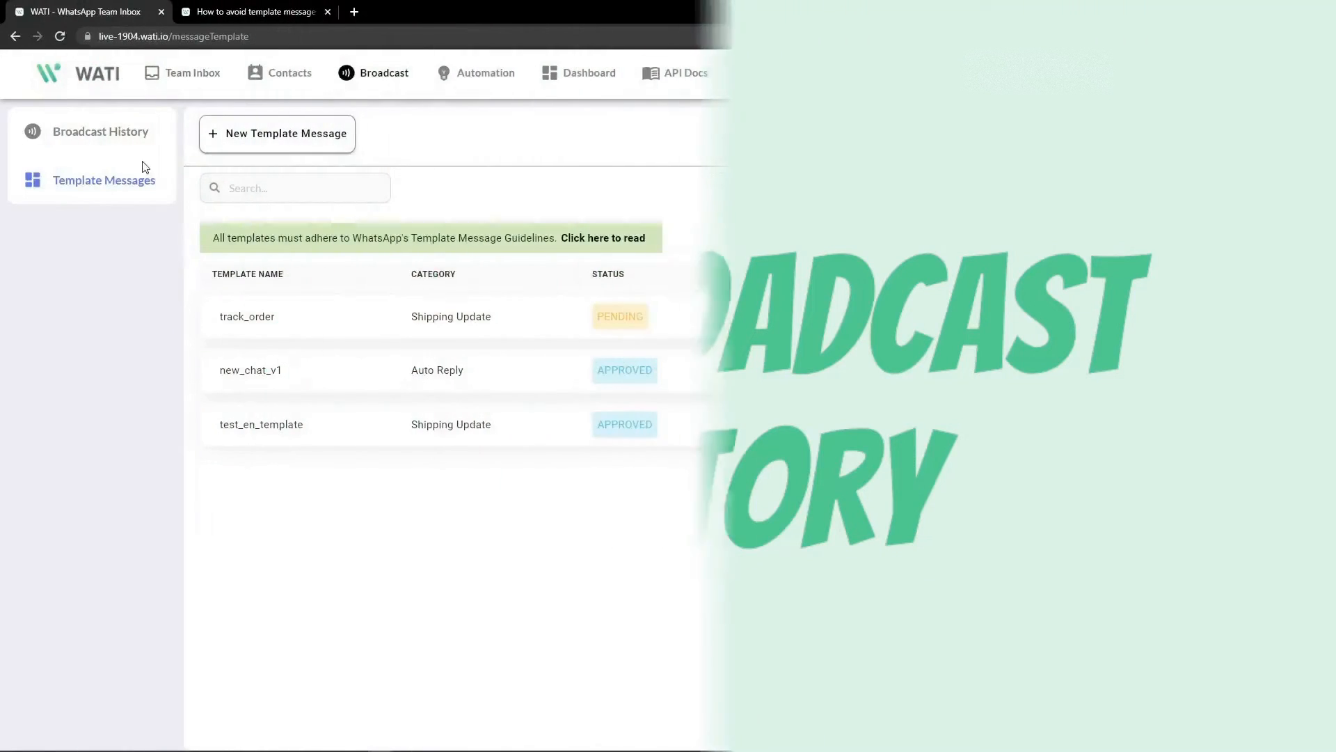
# - Show Broadcast History with the delivery overview and the Broadcast List of completed broadcasts
pyautogui.click(100, 132)
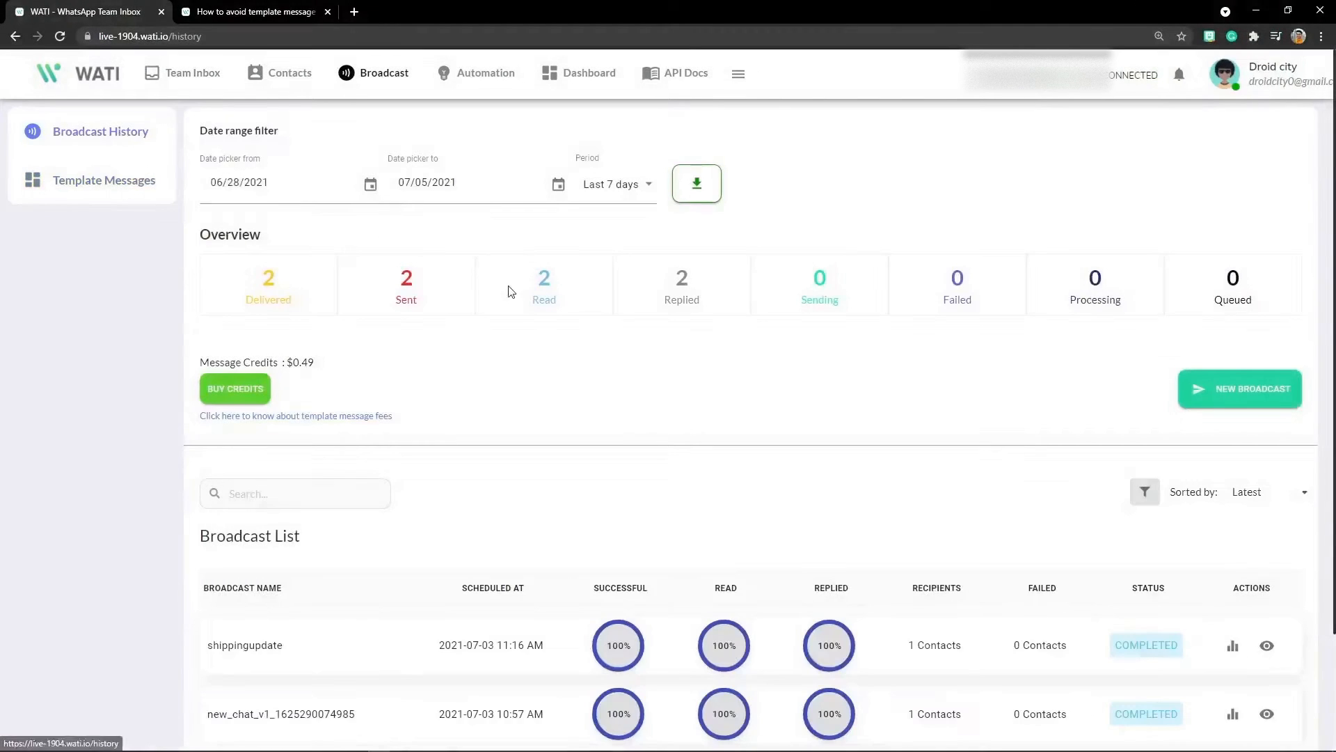
pyautogui.moveTo(549, 330)
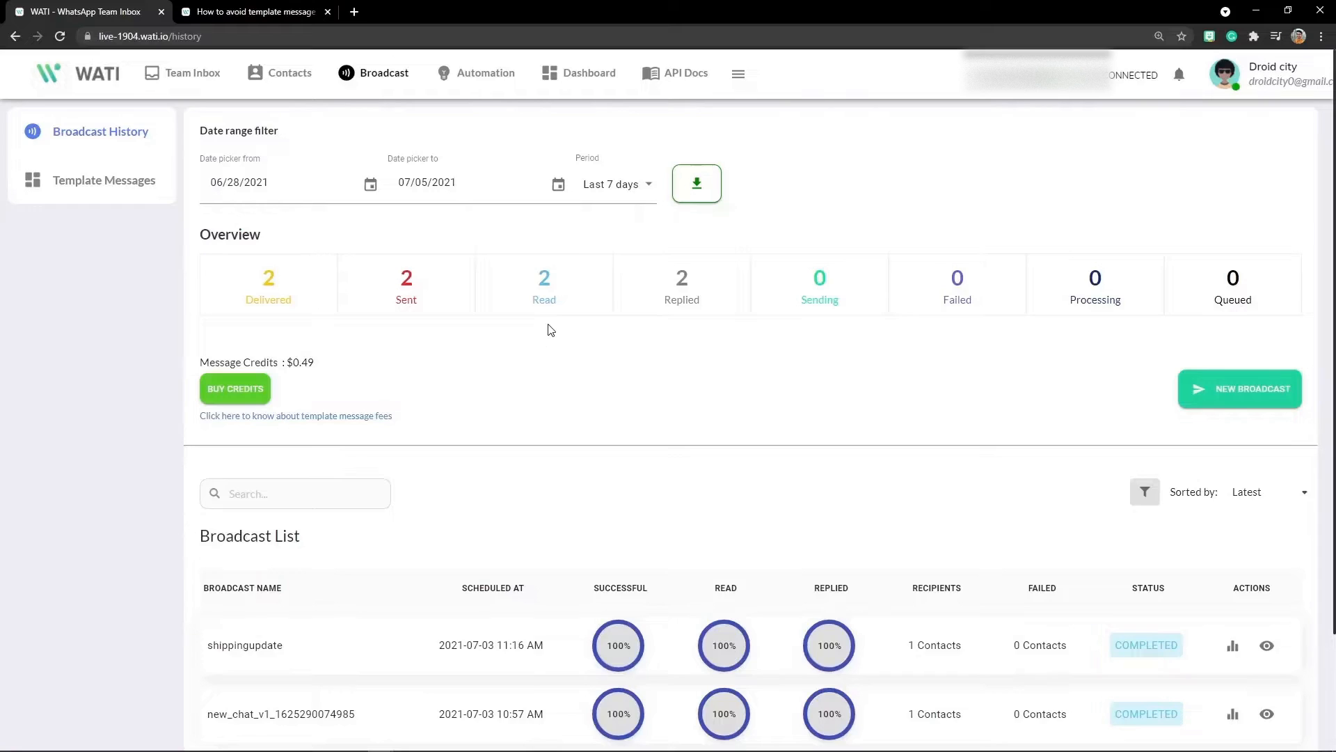
pyautogui.moveTo(193, 80)
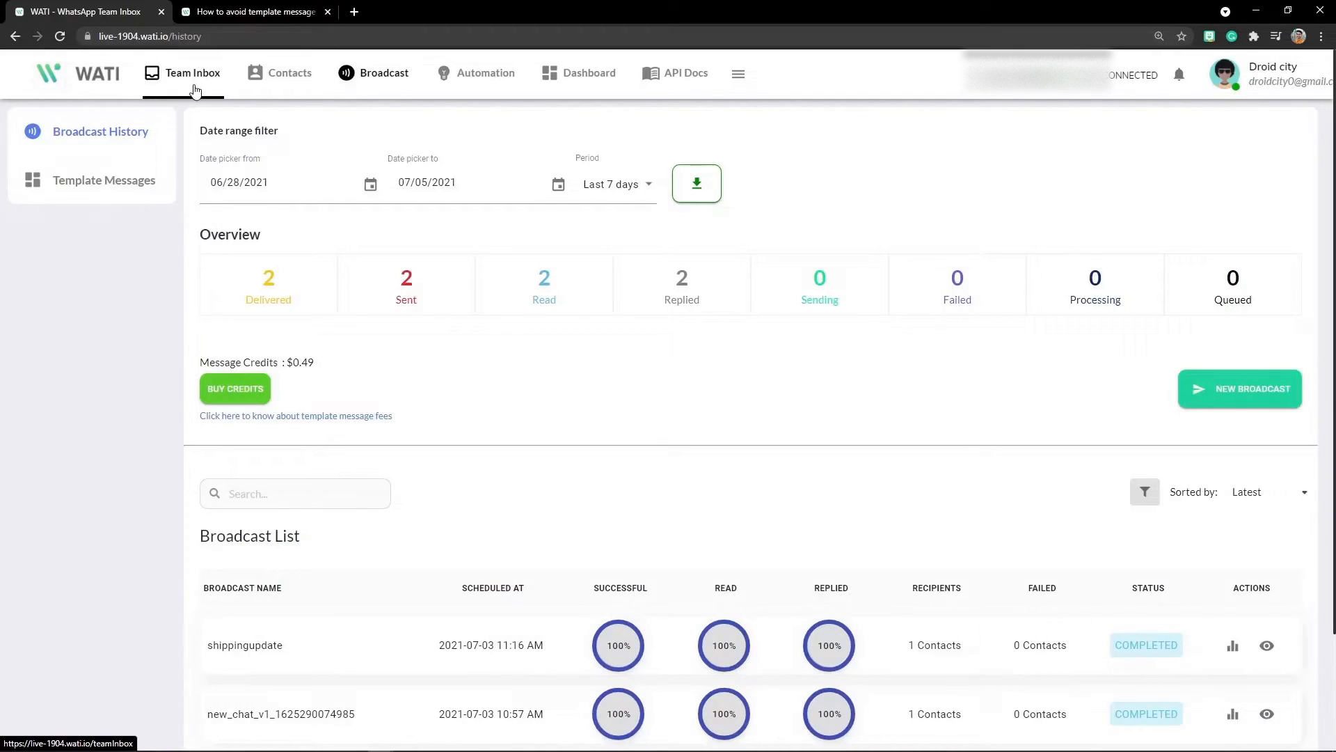
pyautogui.moveTo(583, 22)
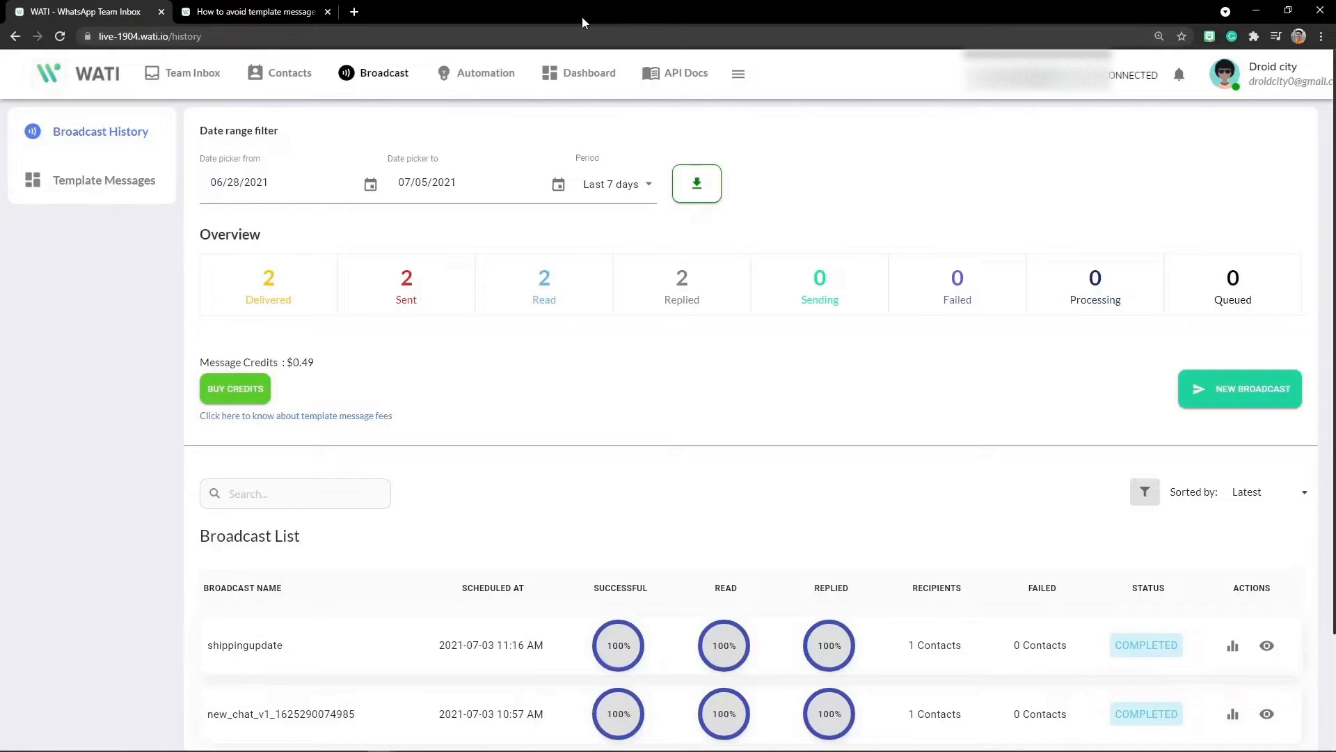
pyautogui.scroll(-3)
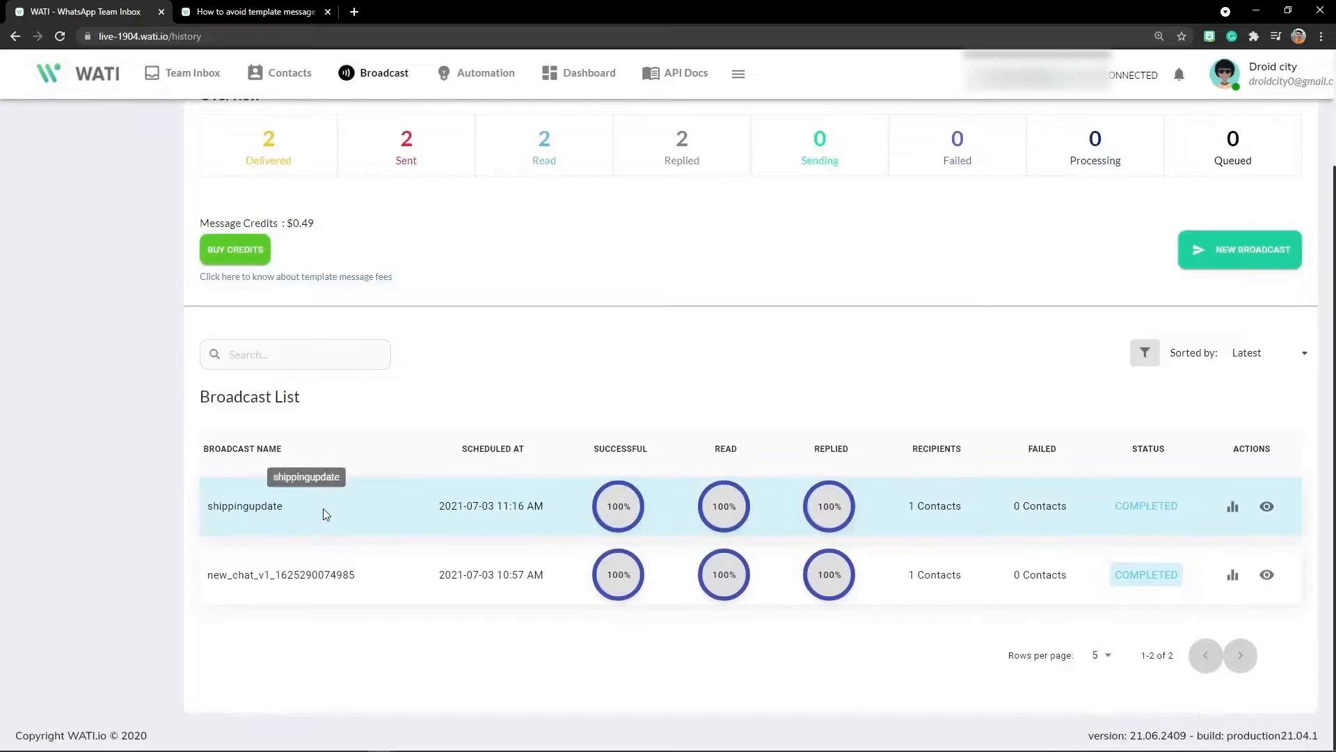
pyautogui.moveTo(1232, 506)
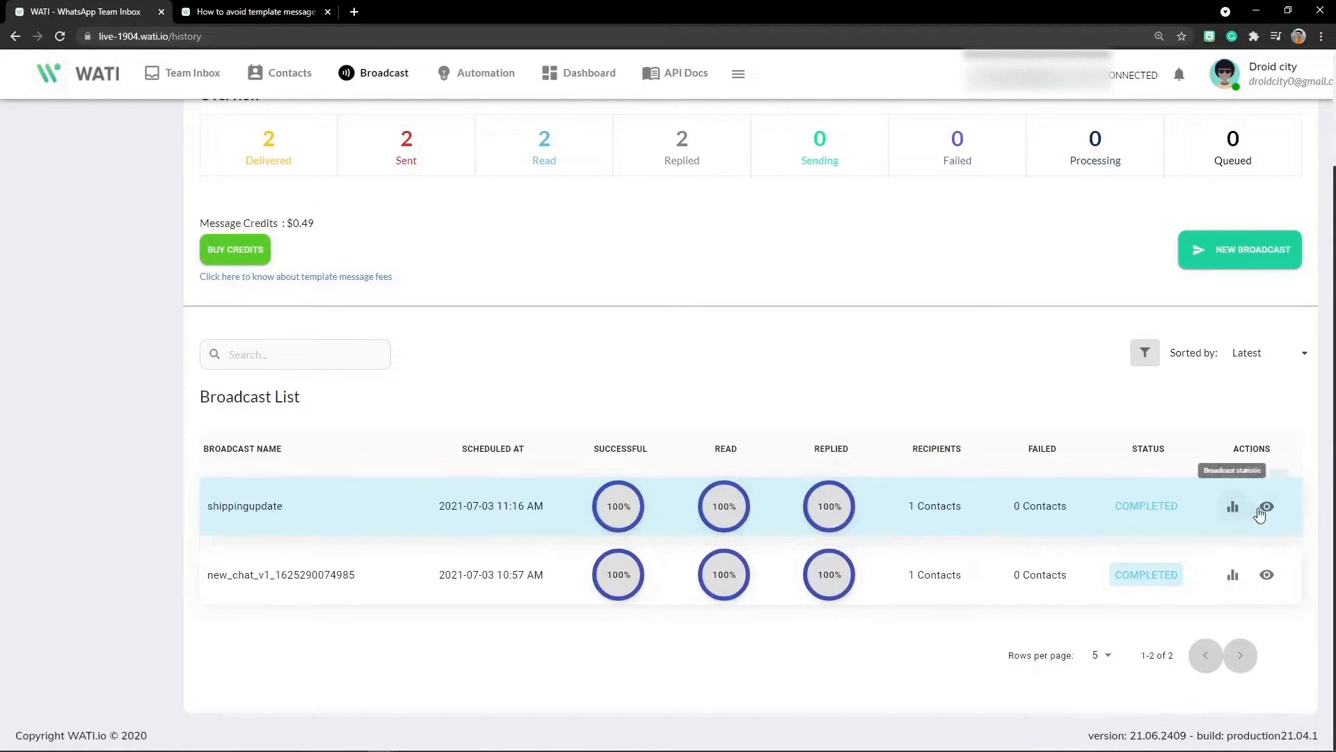
pyautogui.moveTo(1268, 270)
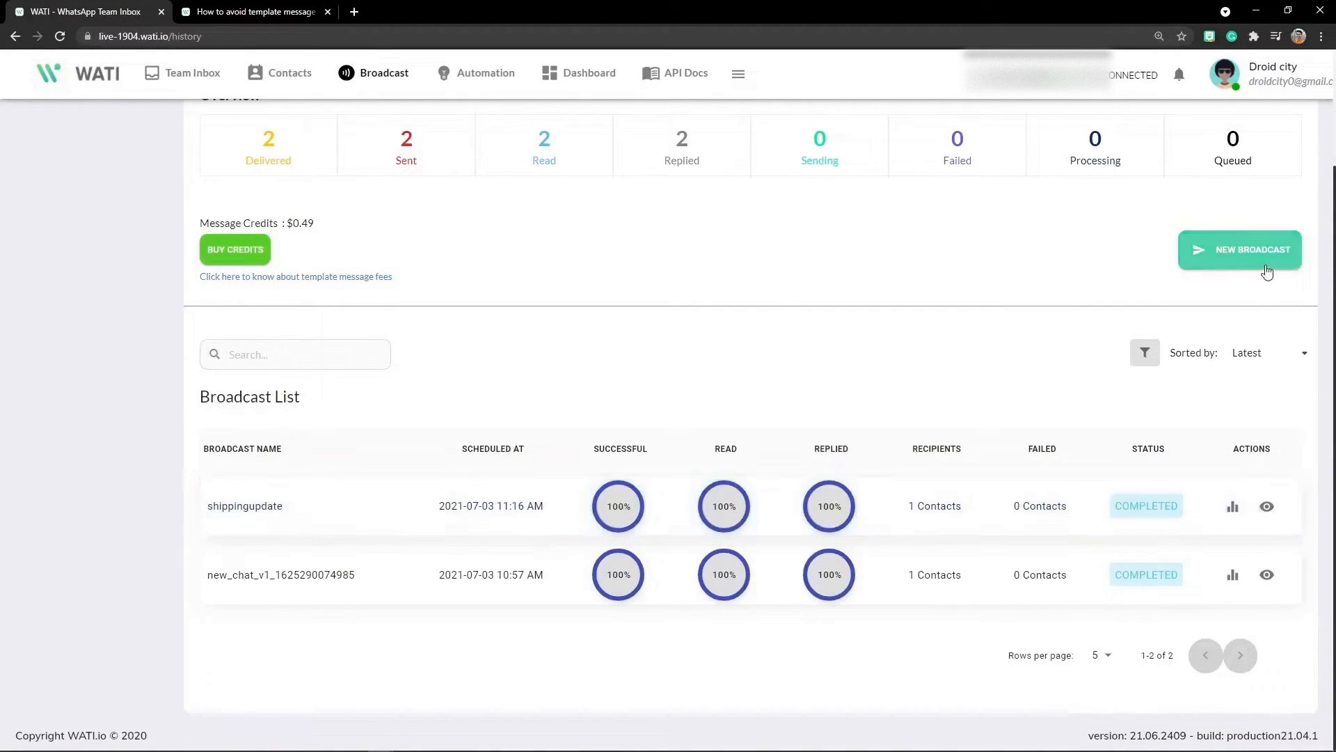
# - Start a new broadcast named 'Customercare', correcting the typo in the name
pyautogui.click(1239, 249)
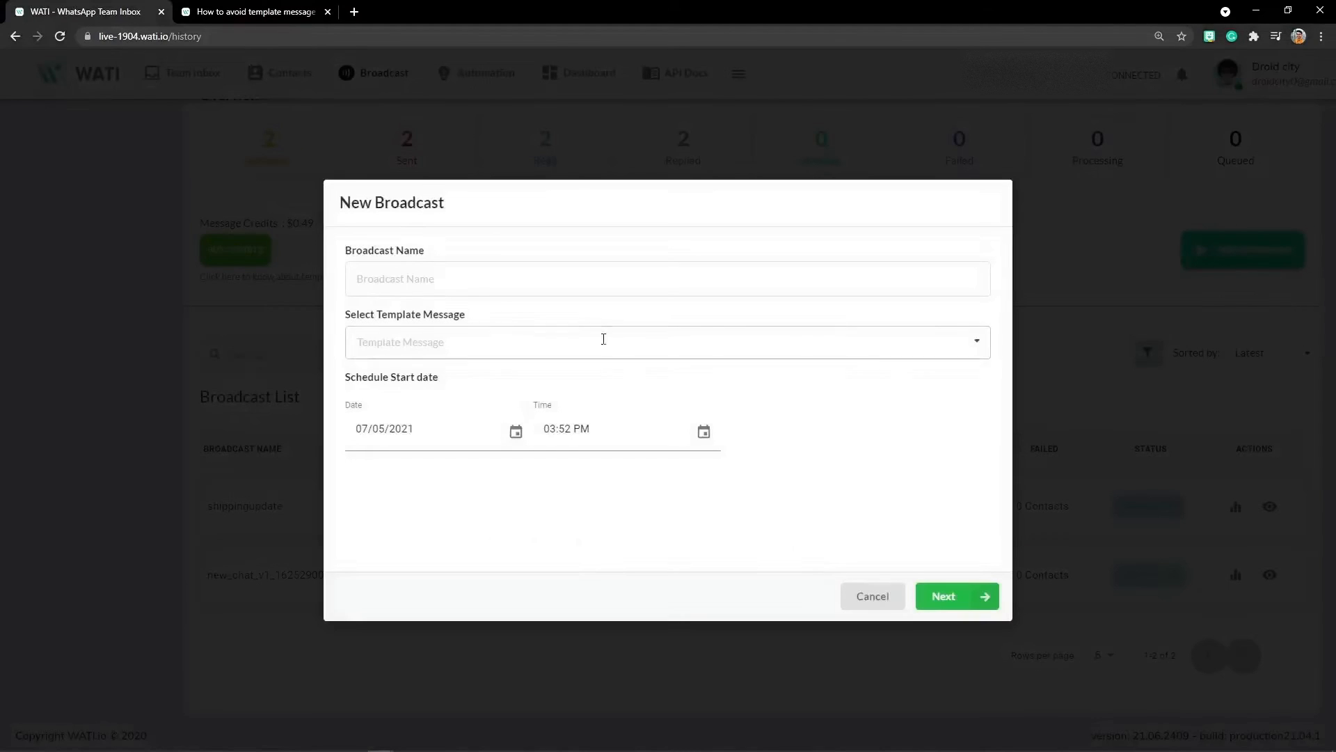
pyautogui.click(472, 278)
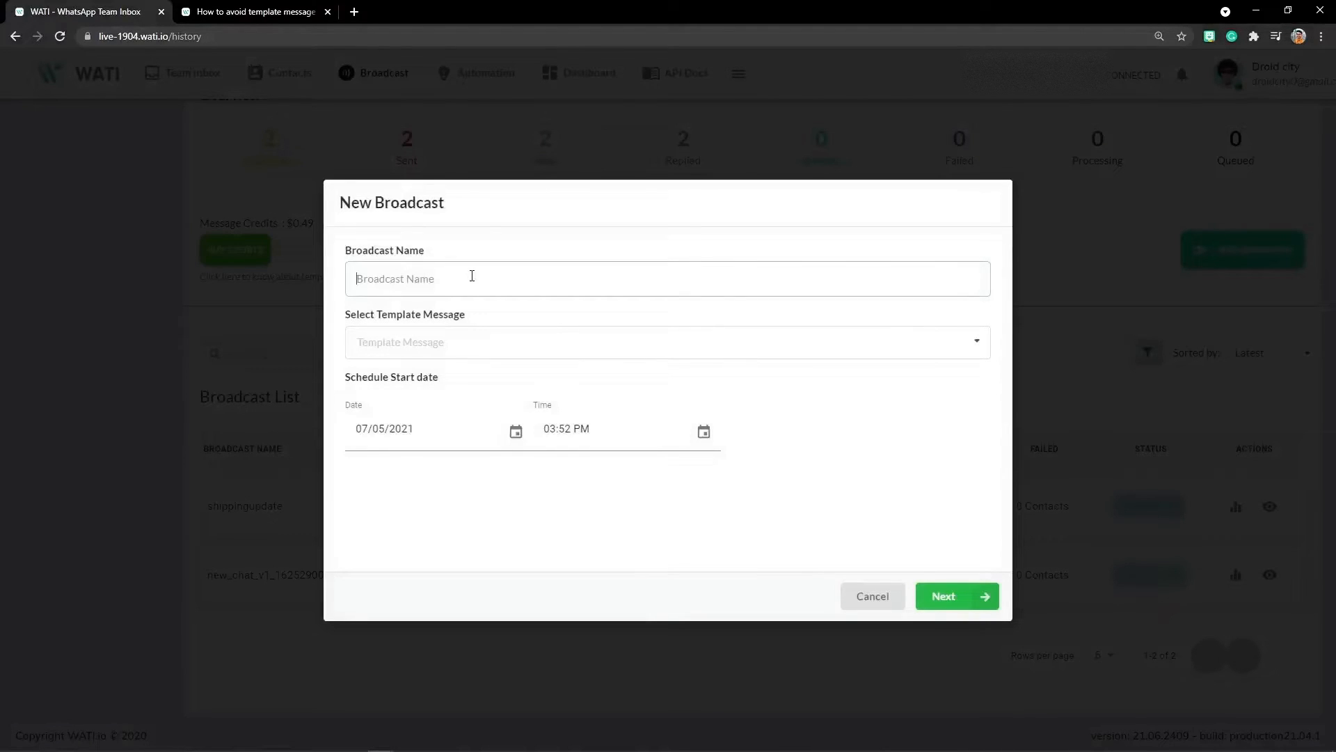
pyautogui.write('Customer')
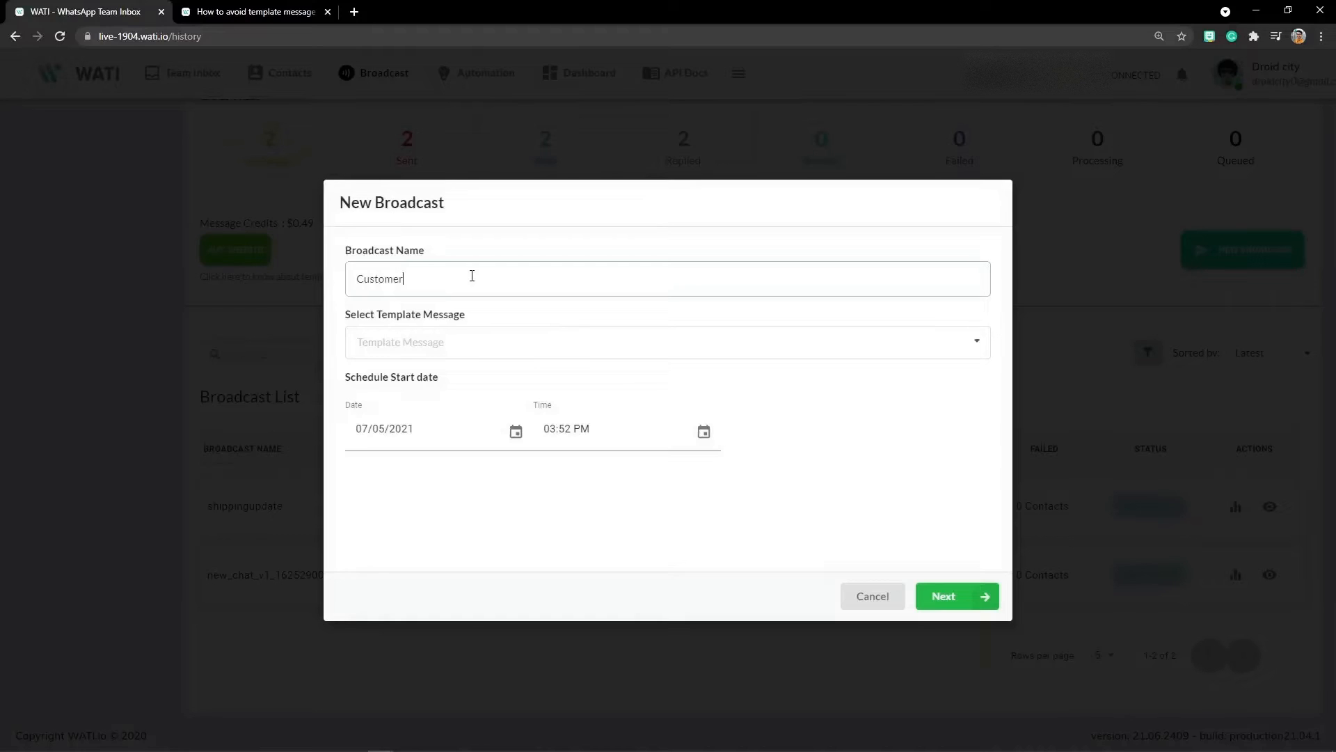
pyautogui.write('care')
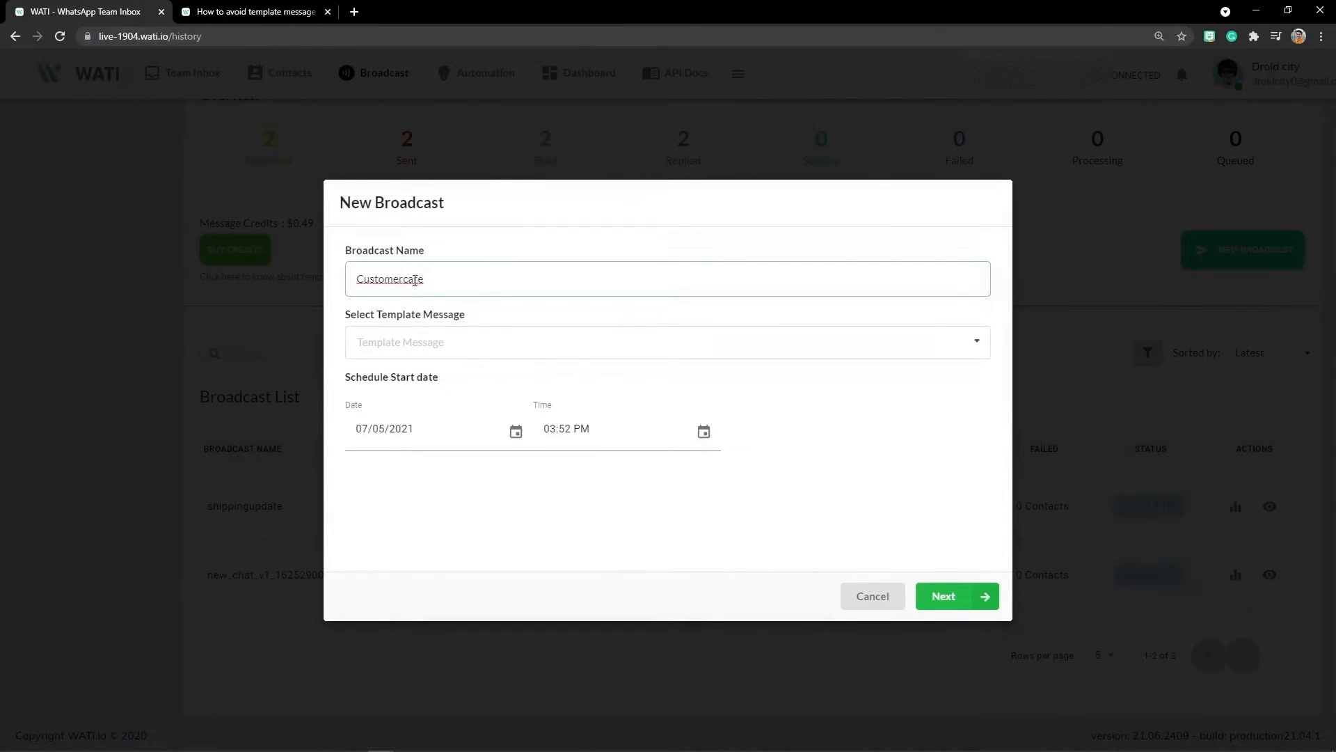
pyautogui.write('Customer care')
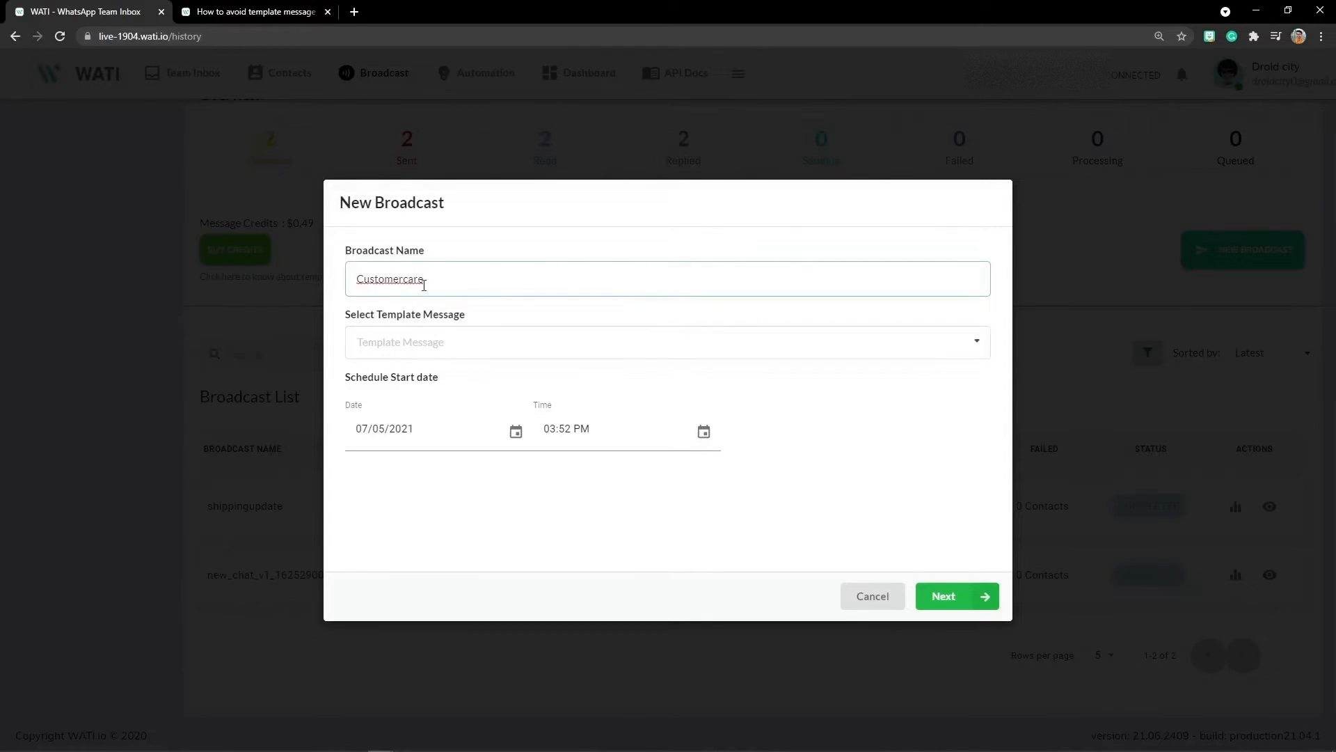
pyautogui.press('Backspace')
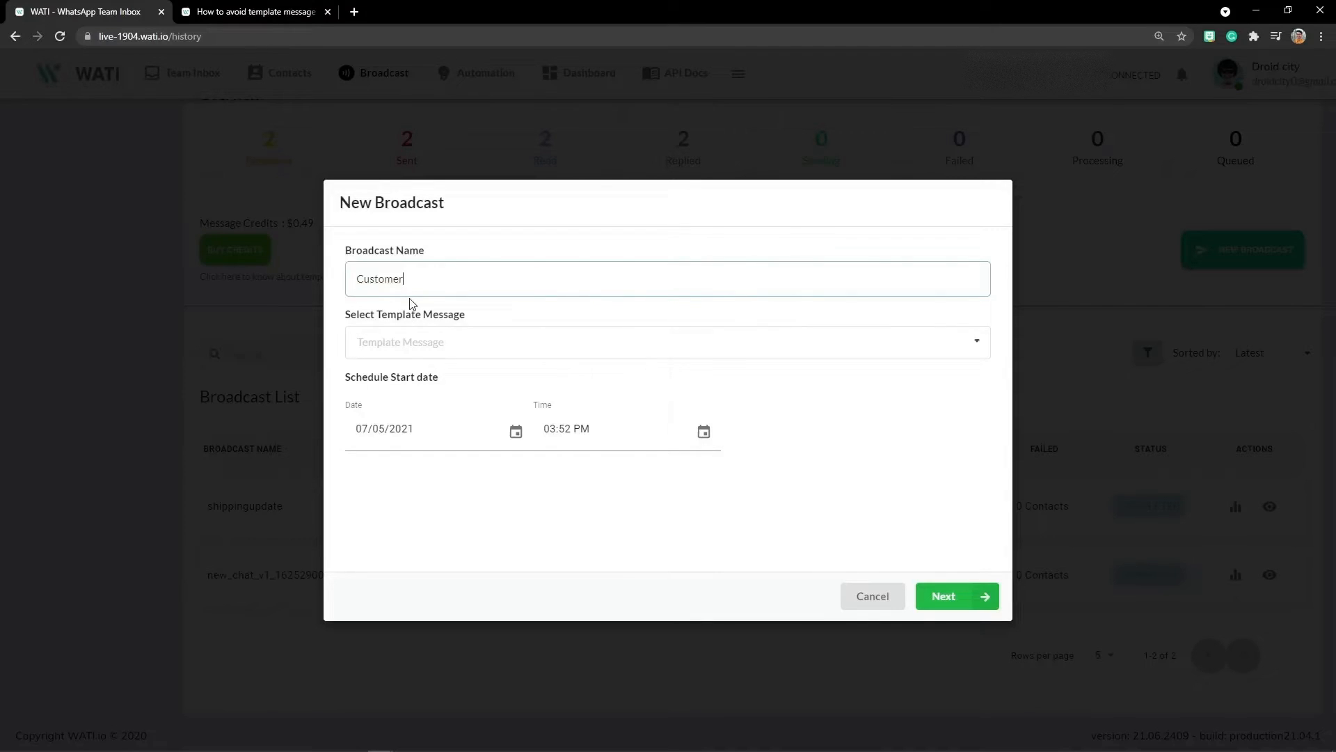
pyautogui.write('d')
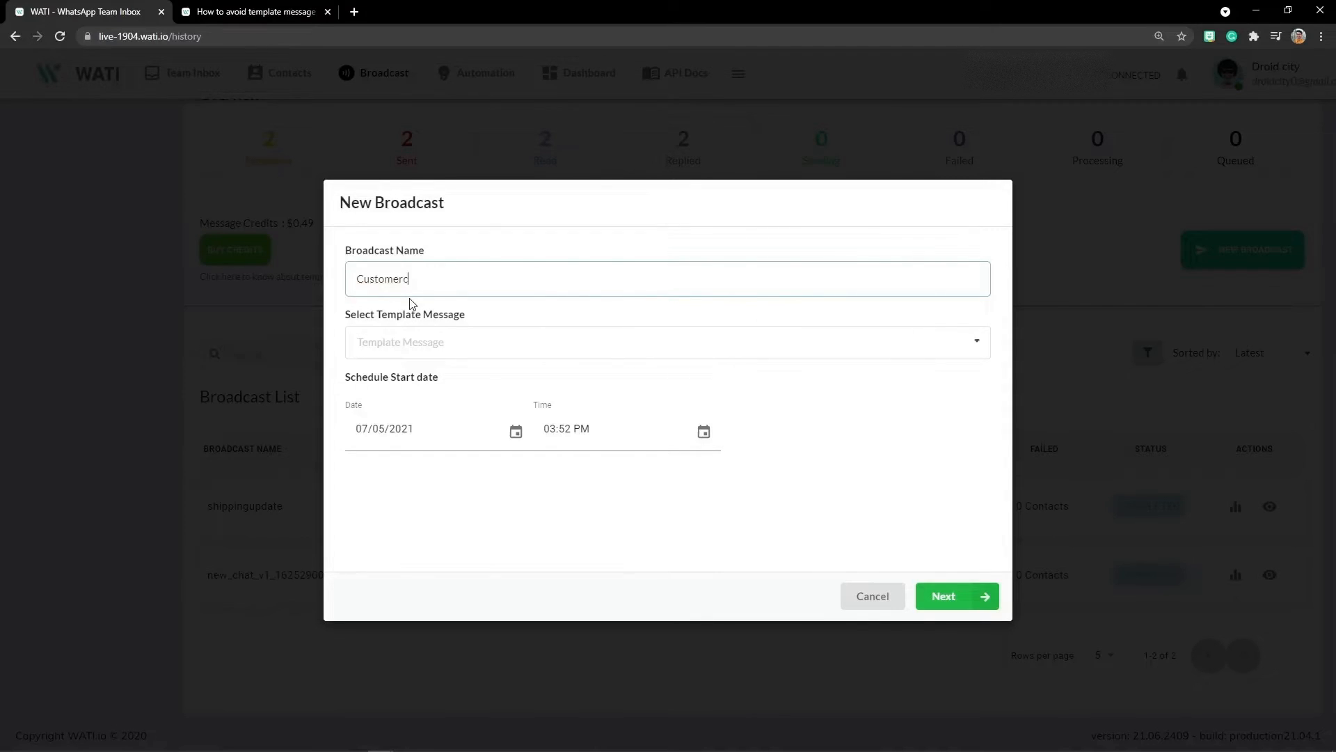
pyautogui.write('care')
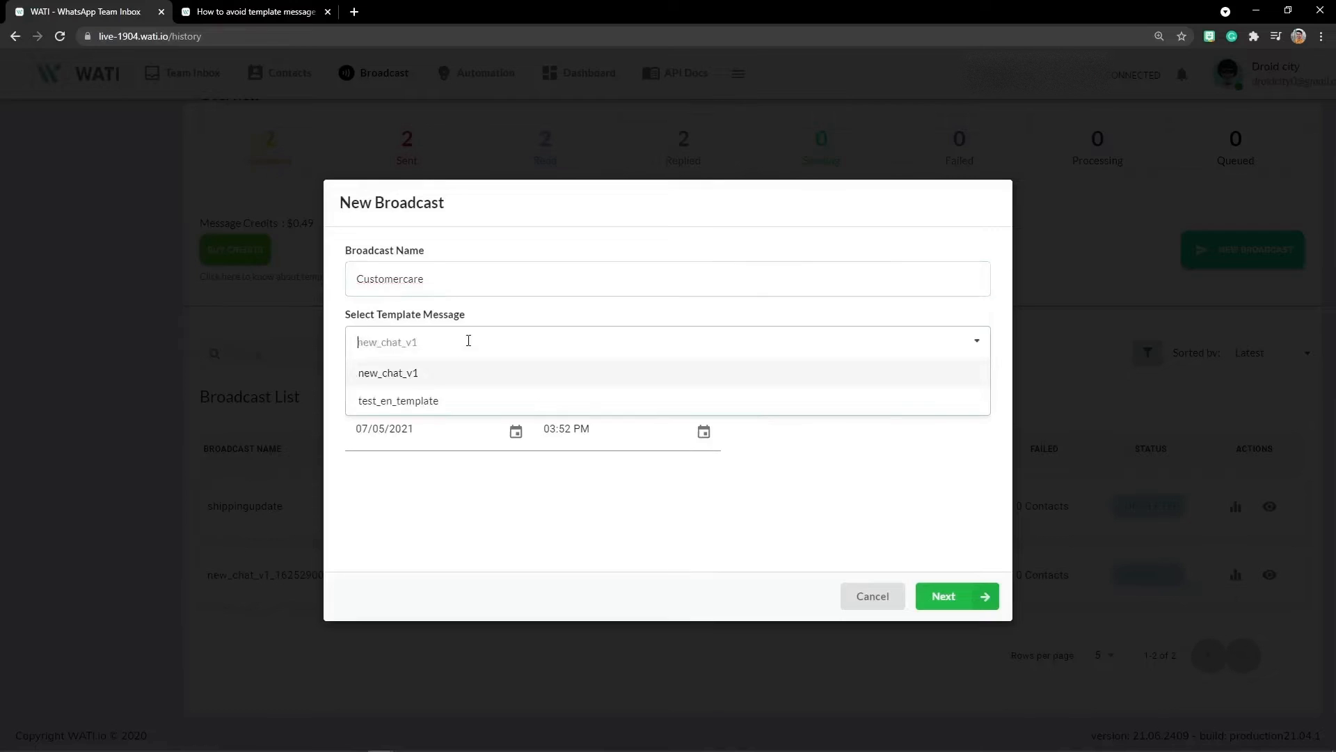
pyautogui.moveTo(462, 391)
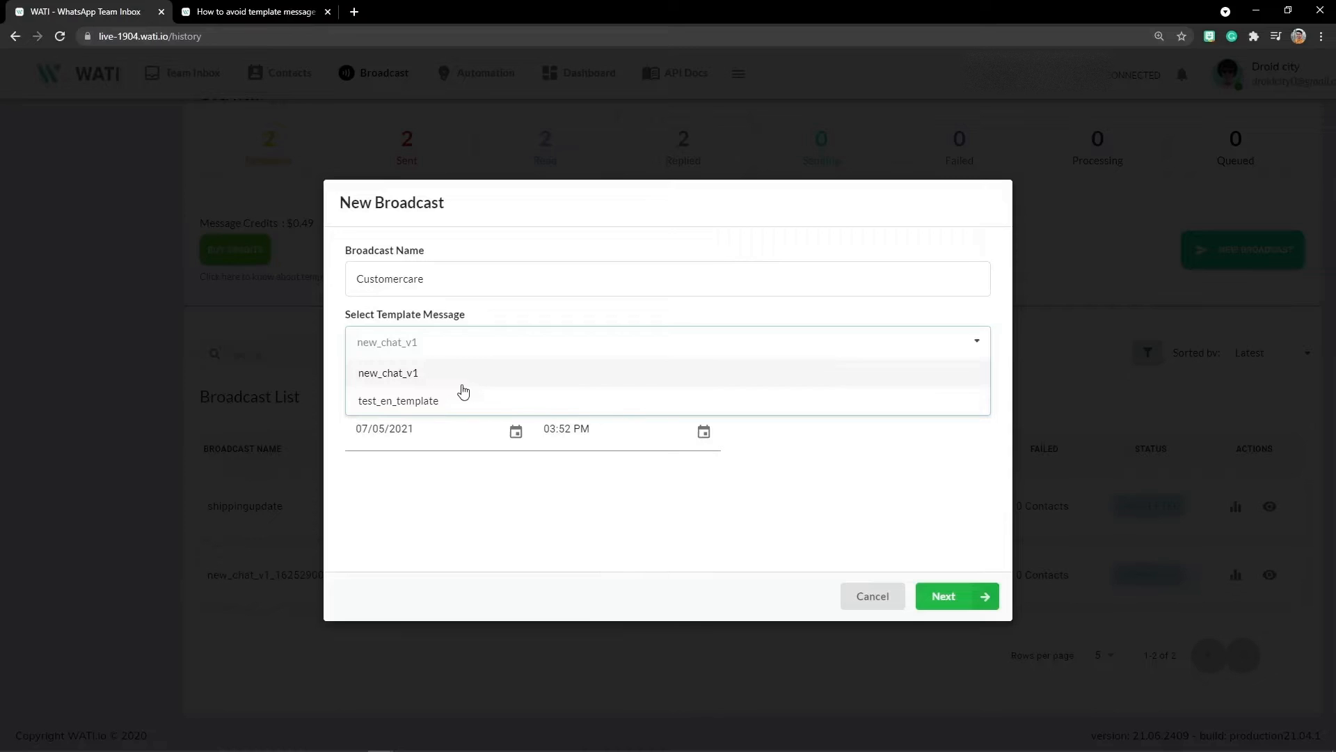
# - Use template new_chat_v1 scheduled for 03:49 PM and select contact Dishant as recipient
pyautogui.click(387, 372)
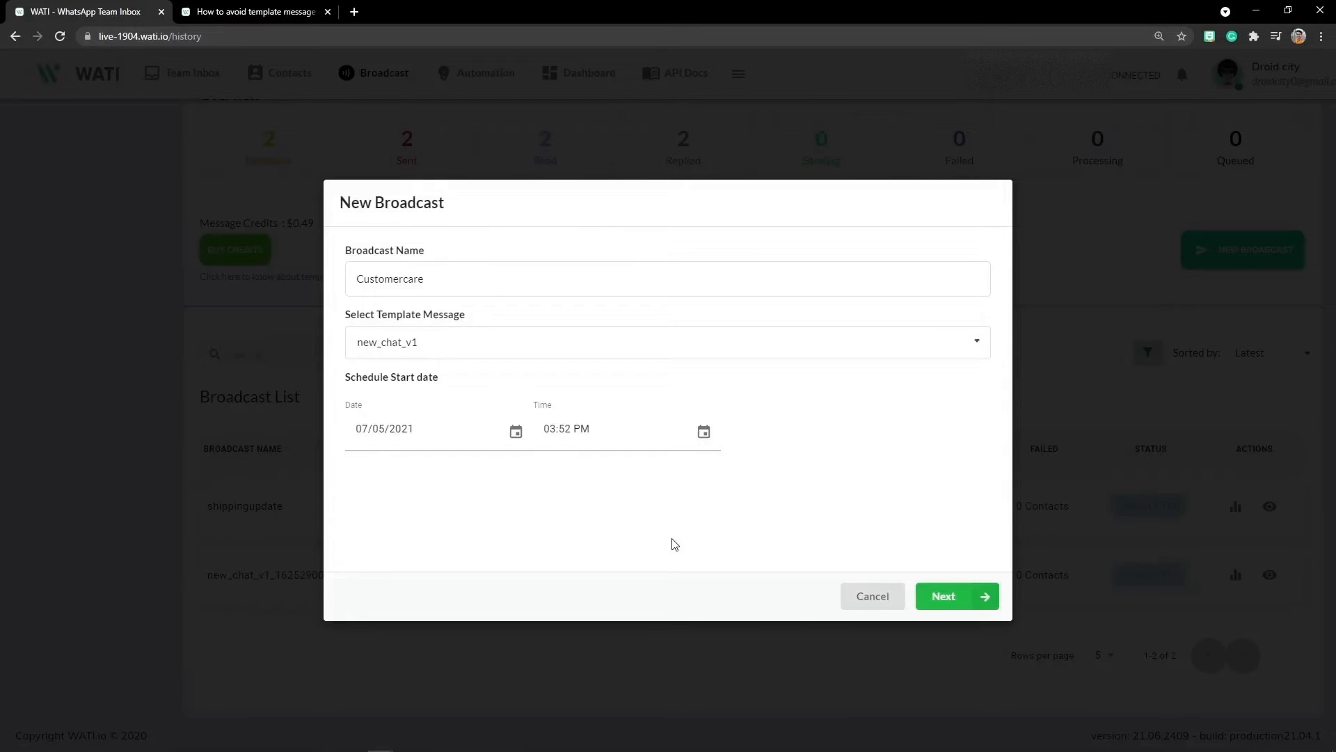
pyautogui.click(575, 429)
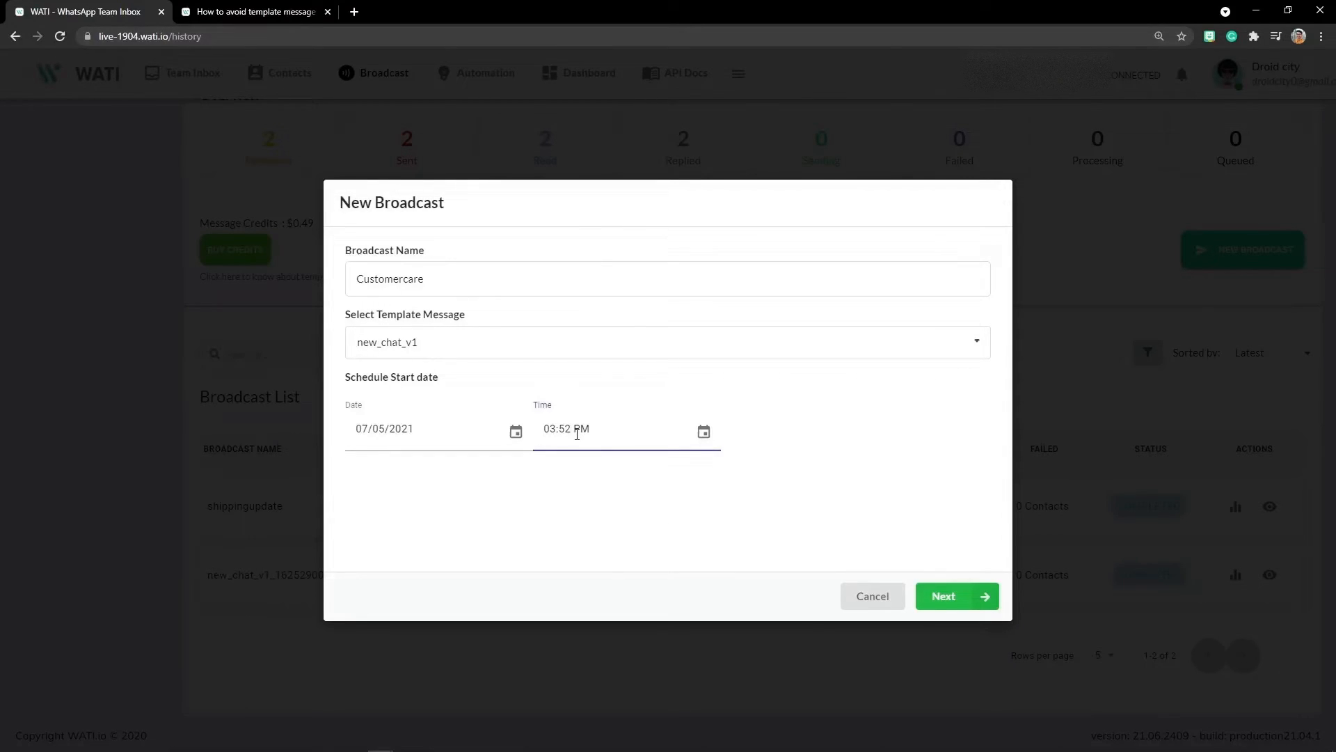
pyautogui.press('Backspace')
pyautogui.write('49')
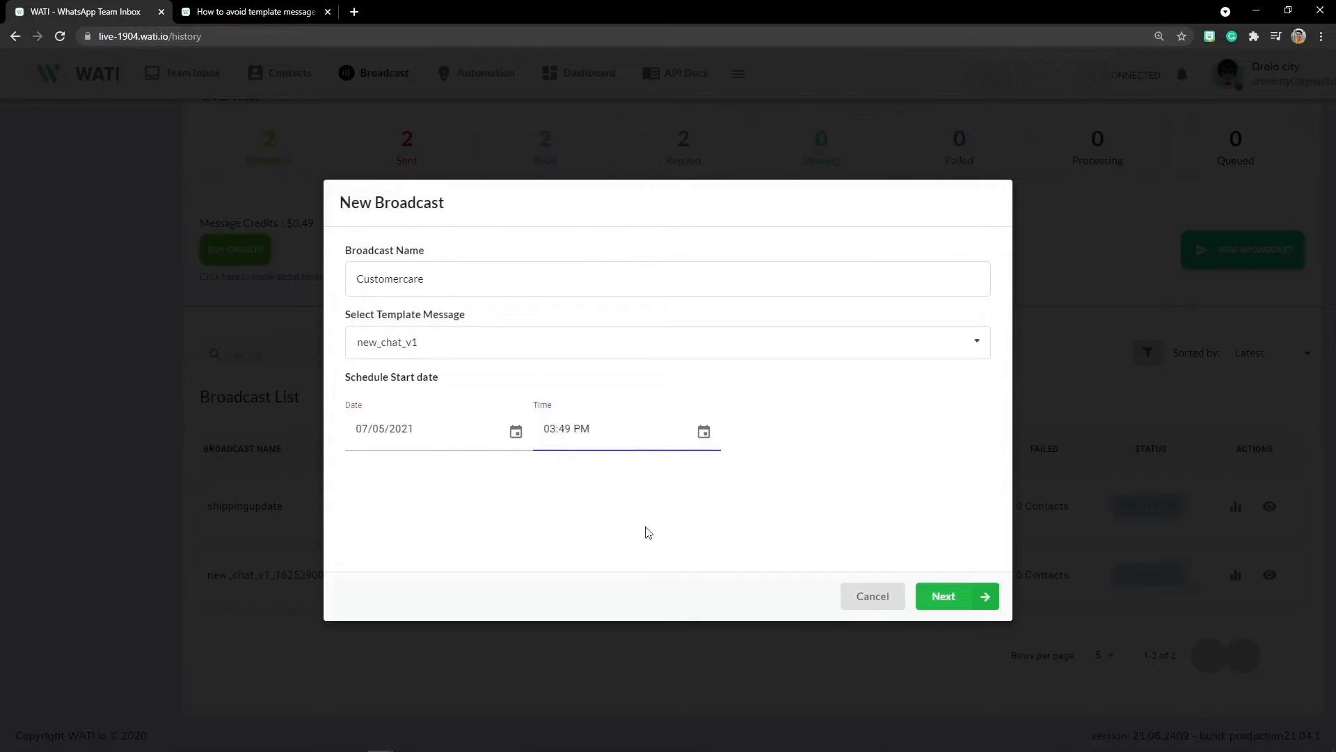
pyautogui.click(943, 595)
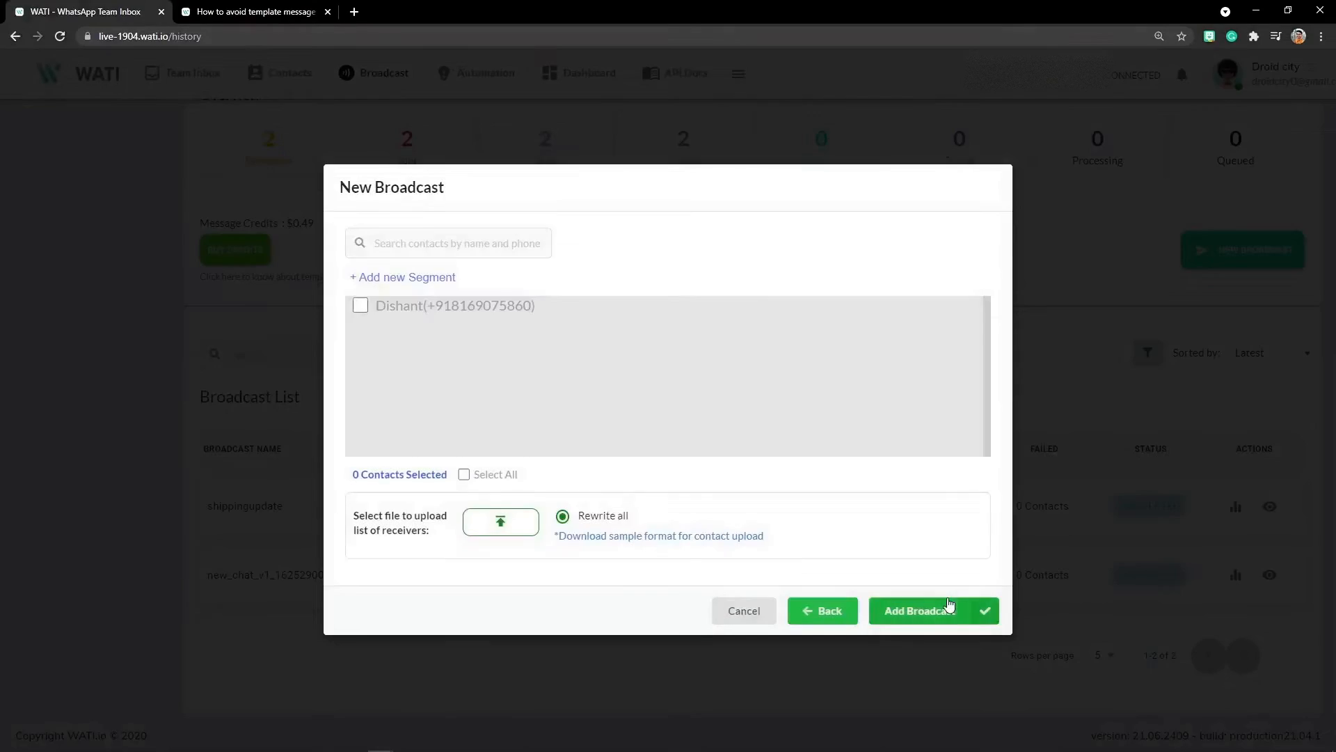
pyautogui.click(360, 305)
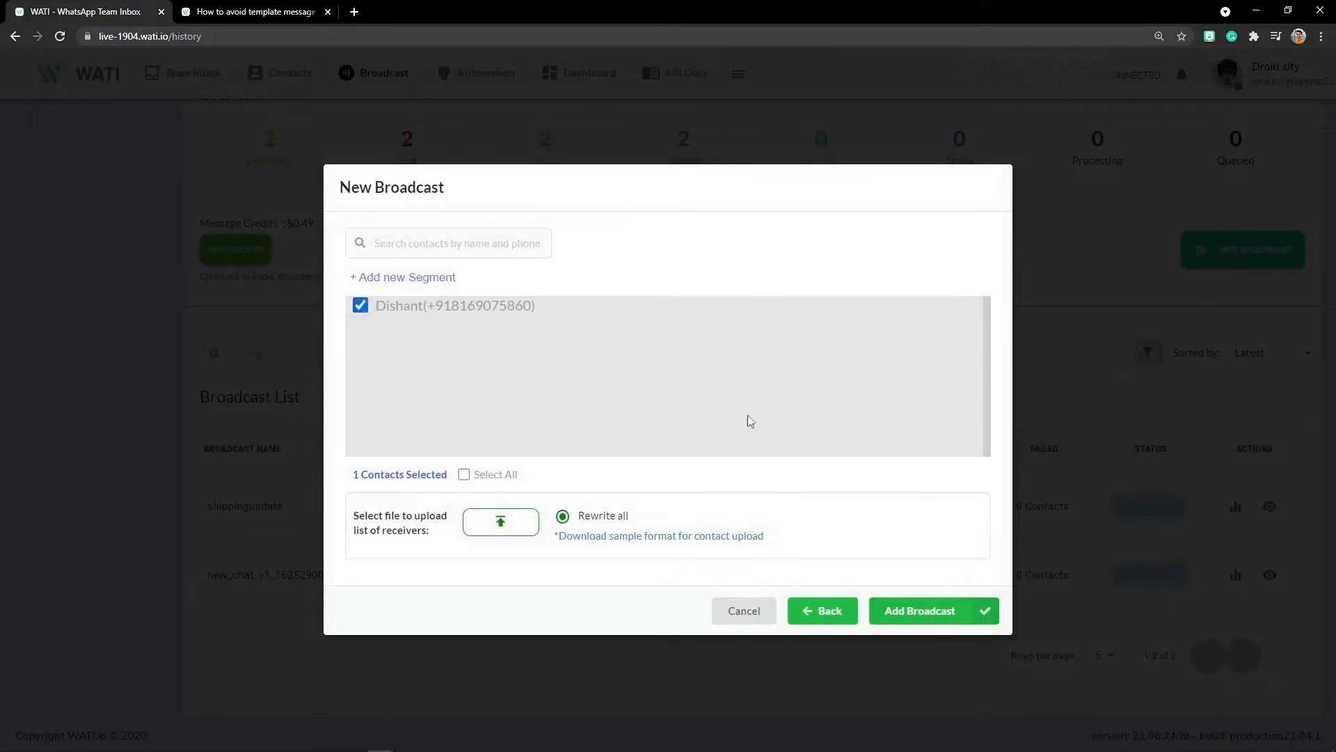
# - Add the Customercare broadcast so it lists as Processing for 1 contact
pyautogui.click(918, 610)
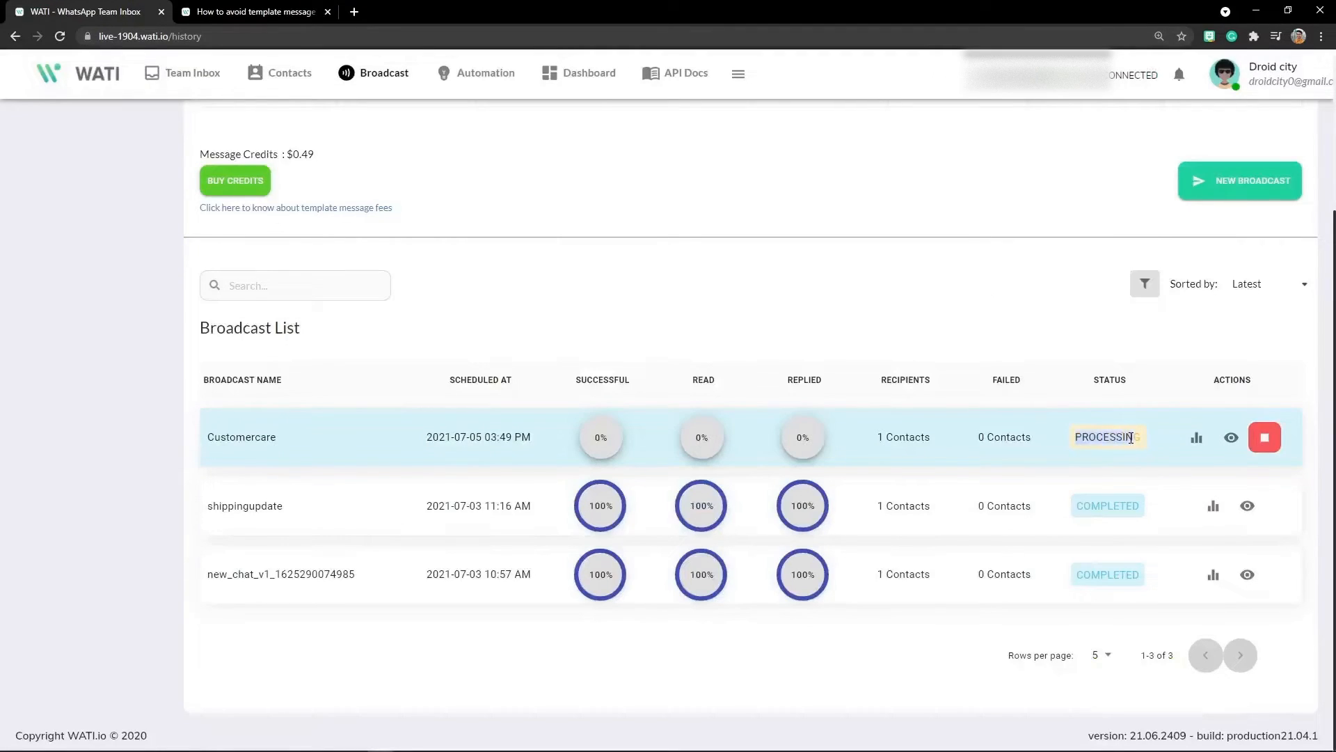
pyautogui.moveTo(1133, 440)
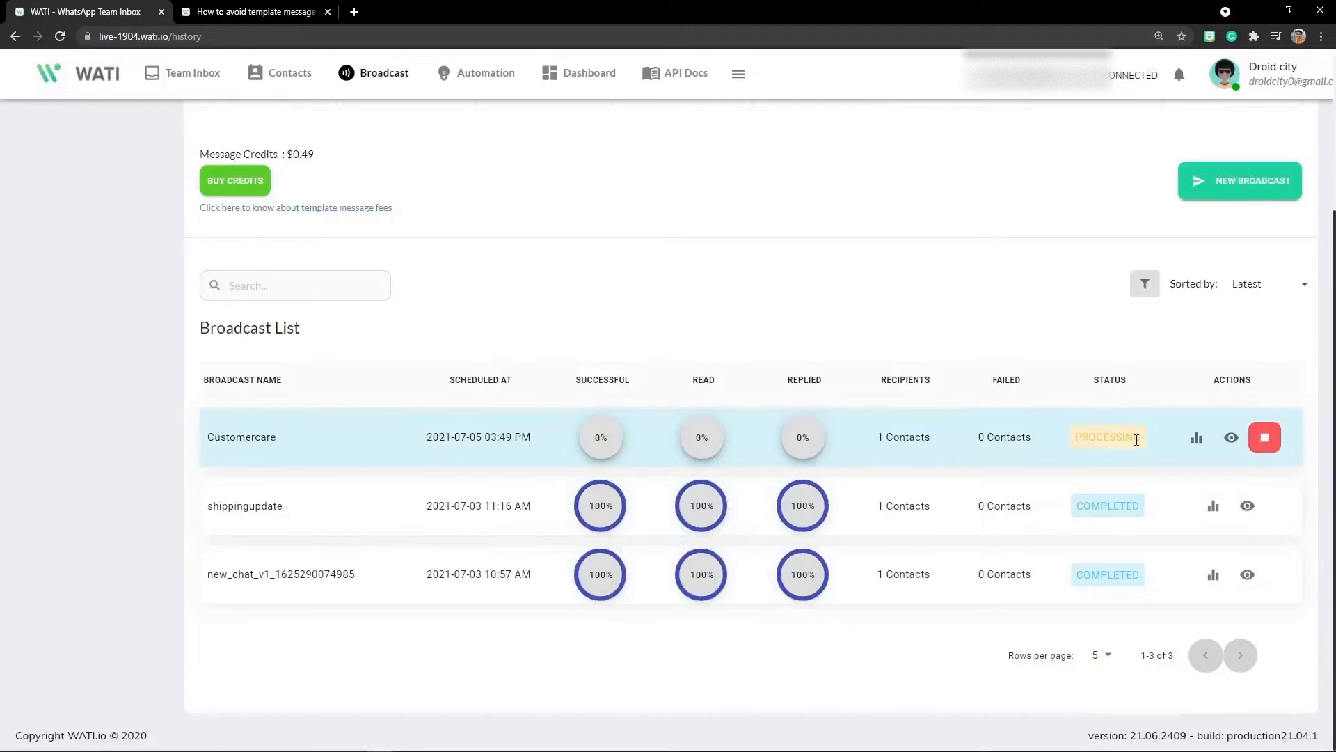
pyautogui.moveTo(1163, 699)
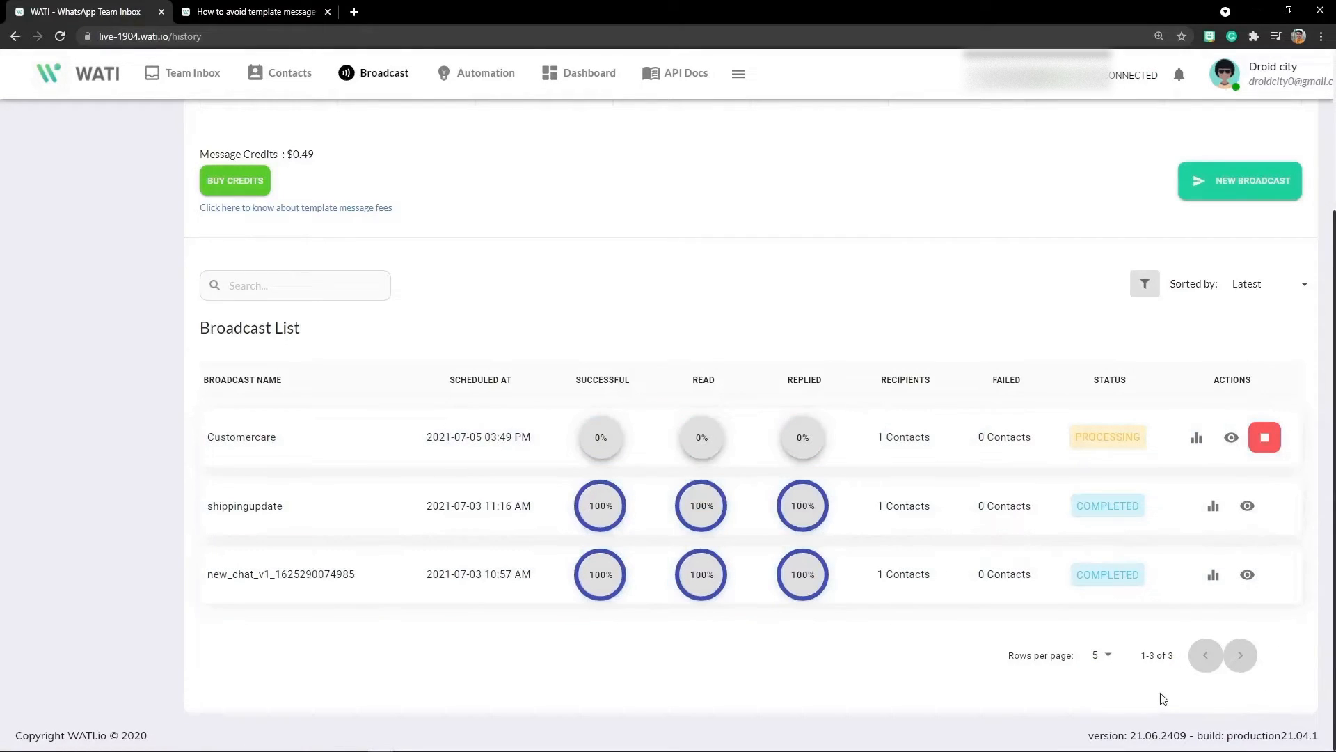
pyautogui.moveTo(189, 72)
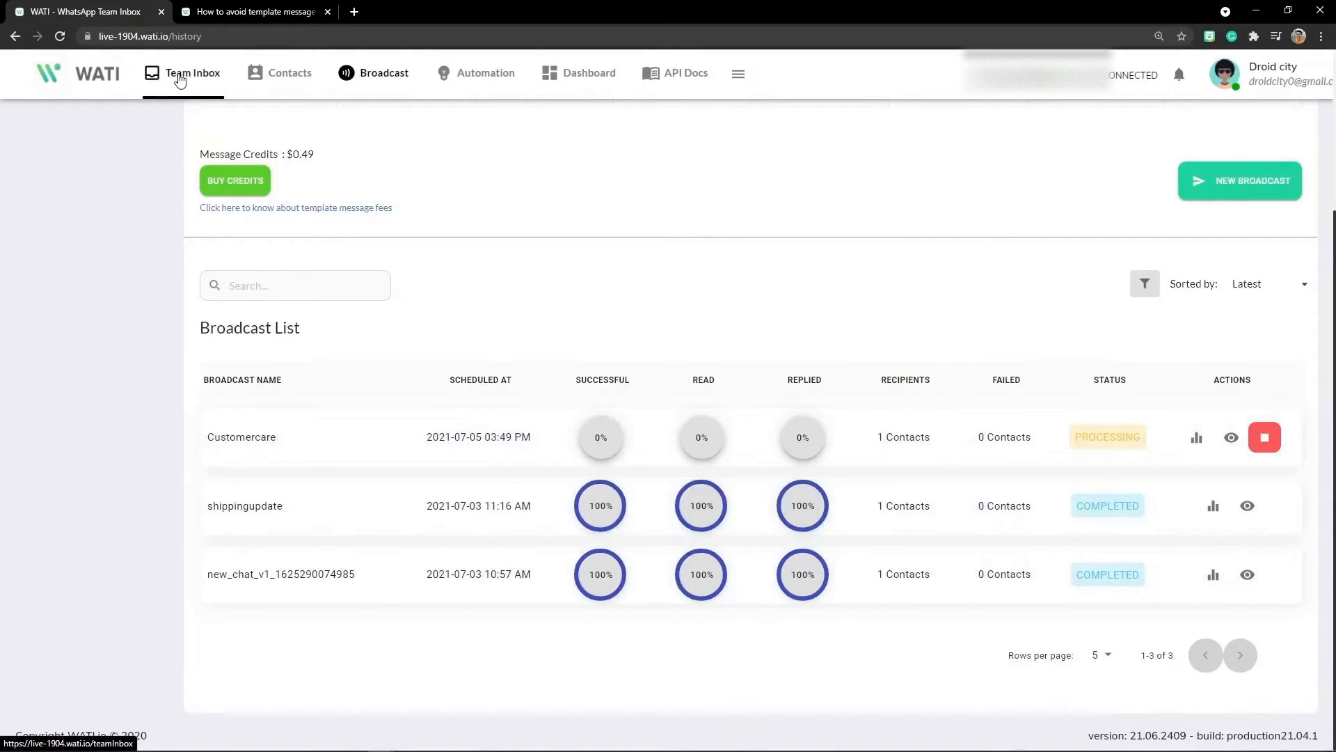
# - View Dishant's Team Inbox chat showing the 3:50 PM auto-reply message
pyautogui.click(181, 72)
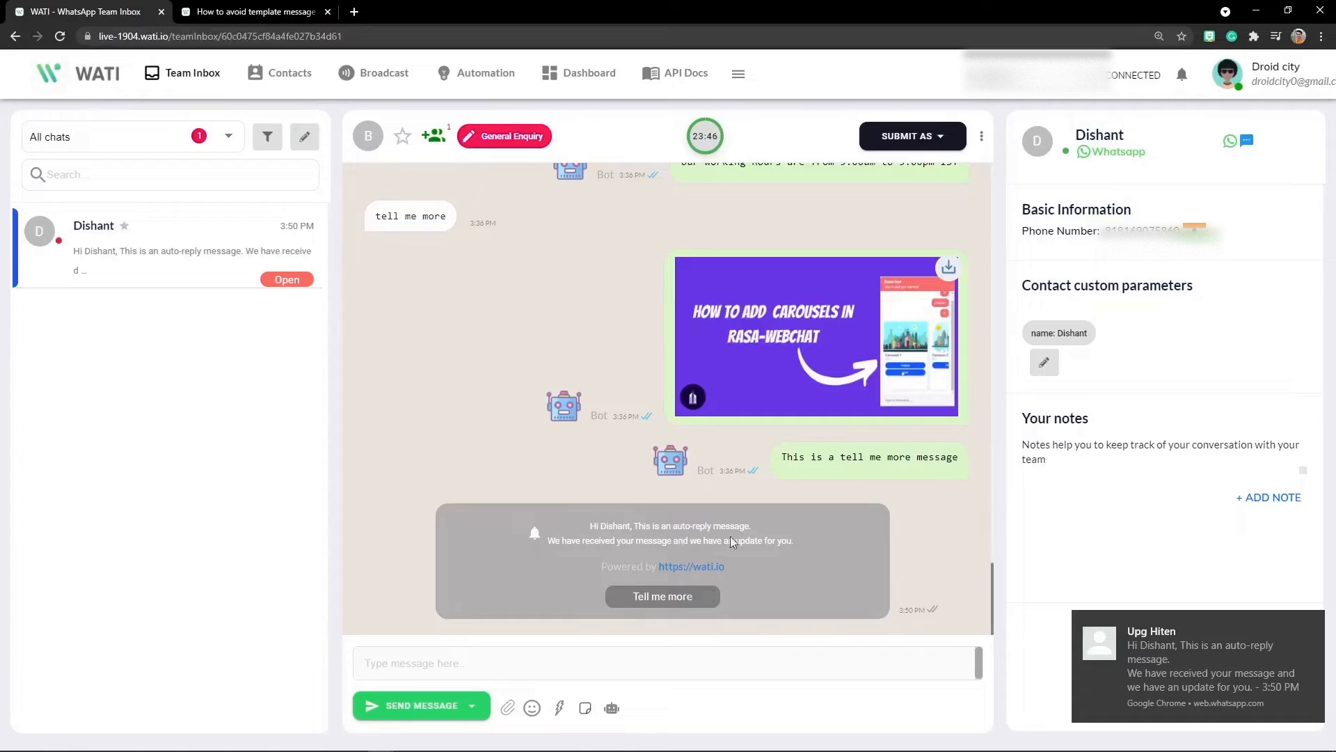
pyautogui.moveTo(697, 600)
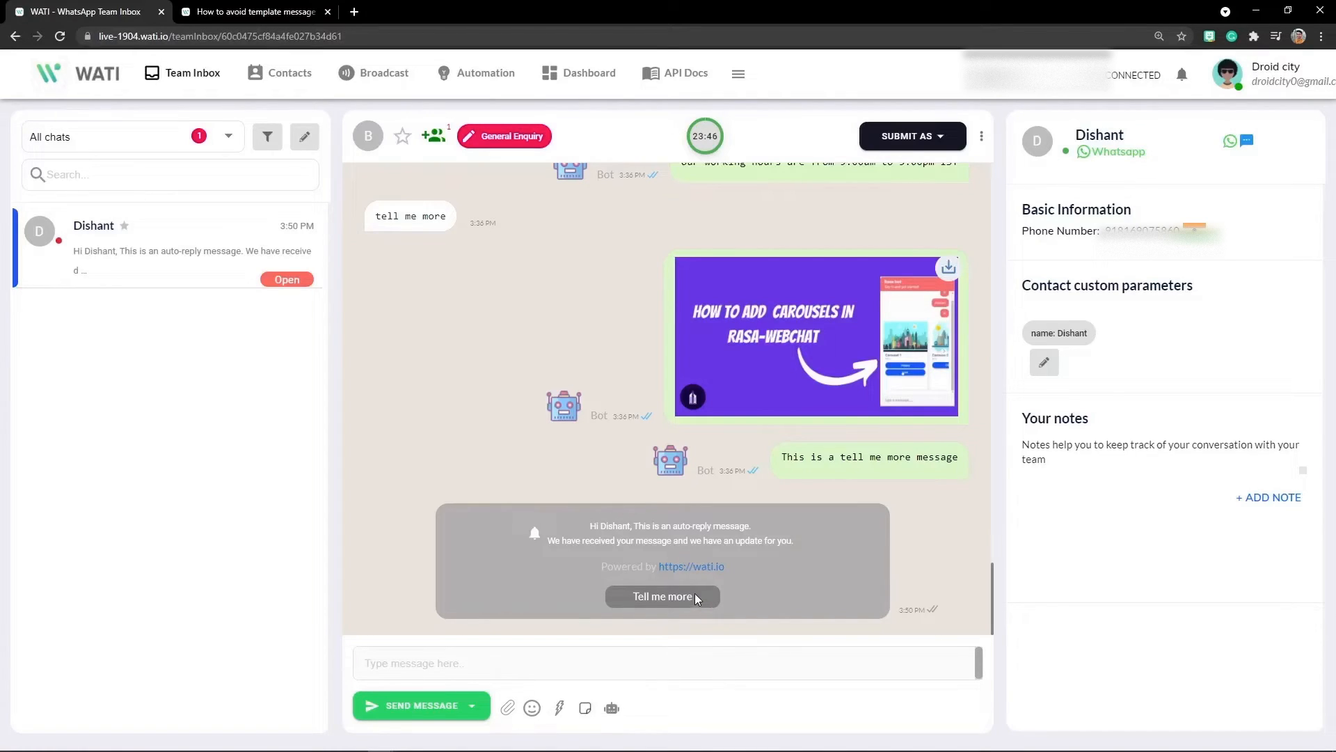
pyautogui.moveTo(695, 573)
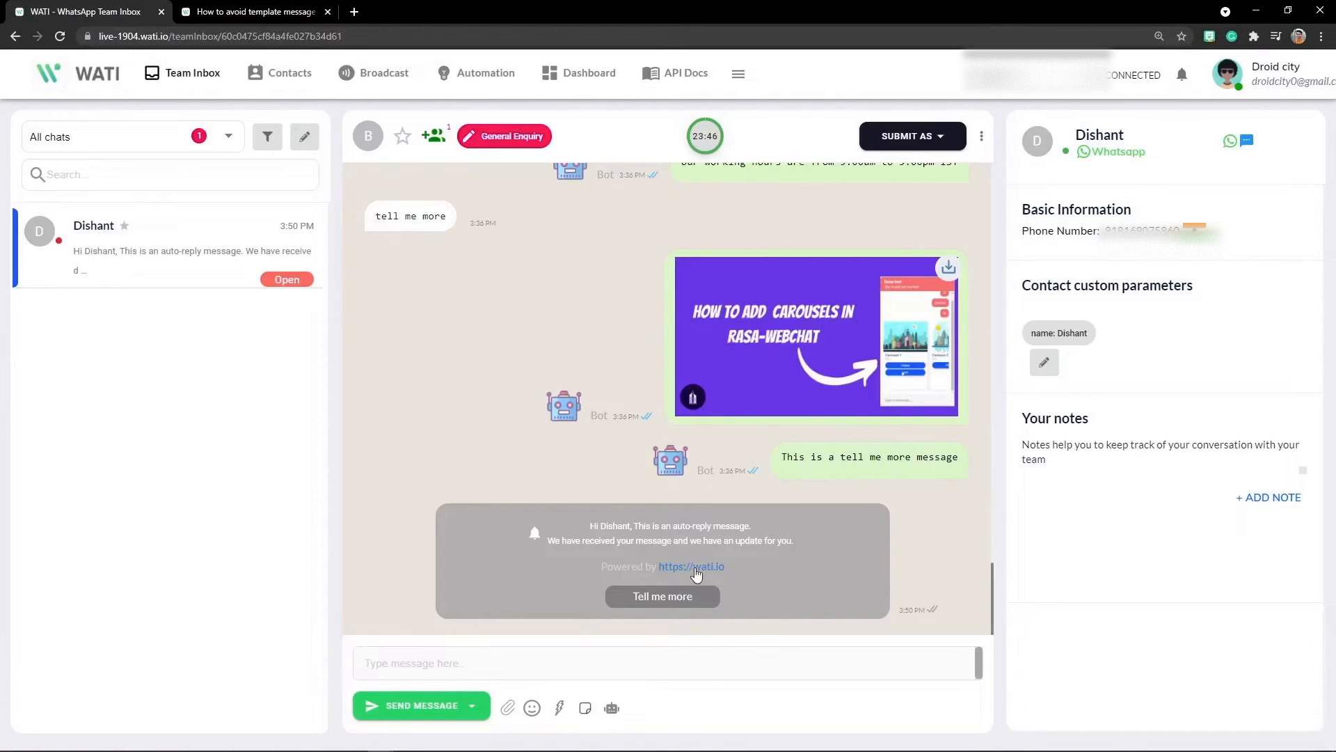
pyautogui.moveTo(691, 566)
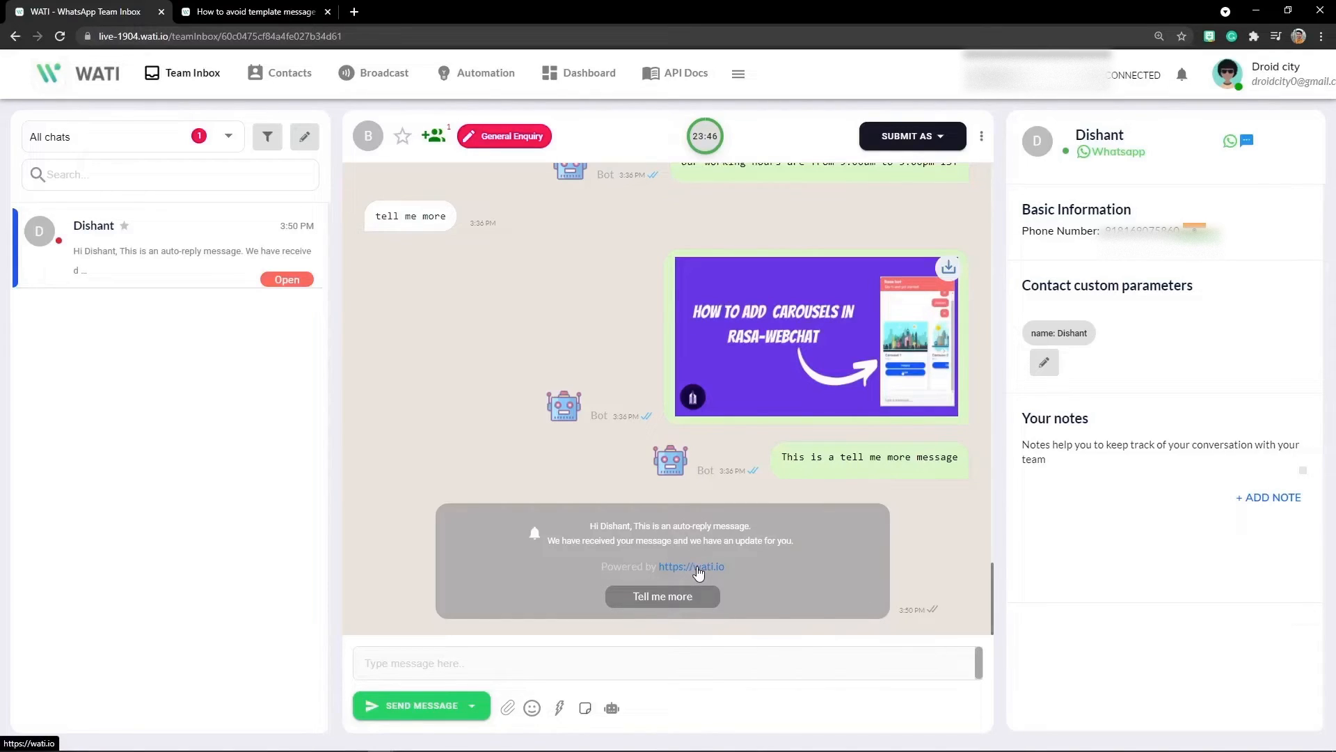
pyautogui.moveTo(695, 572)
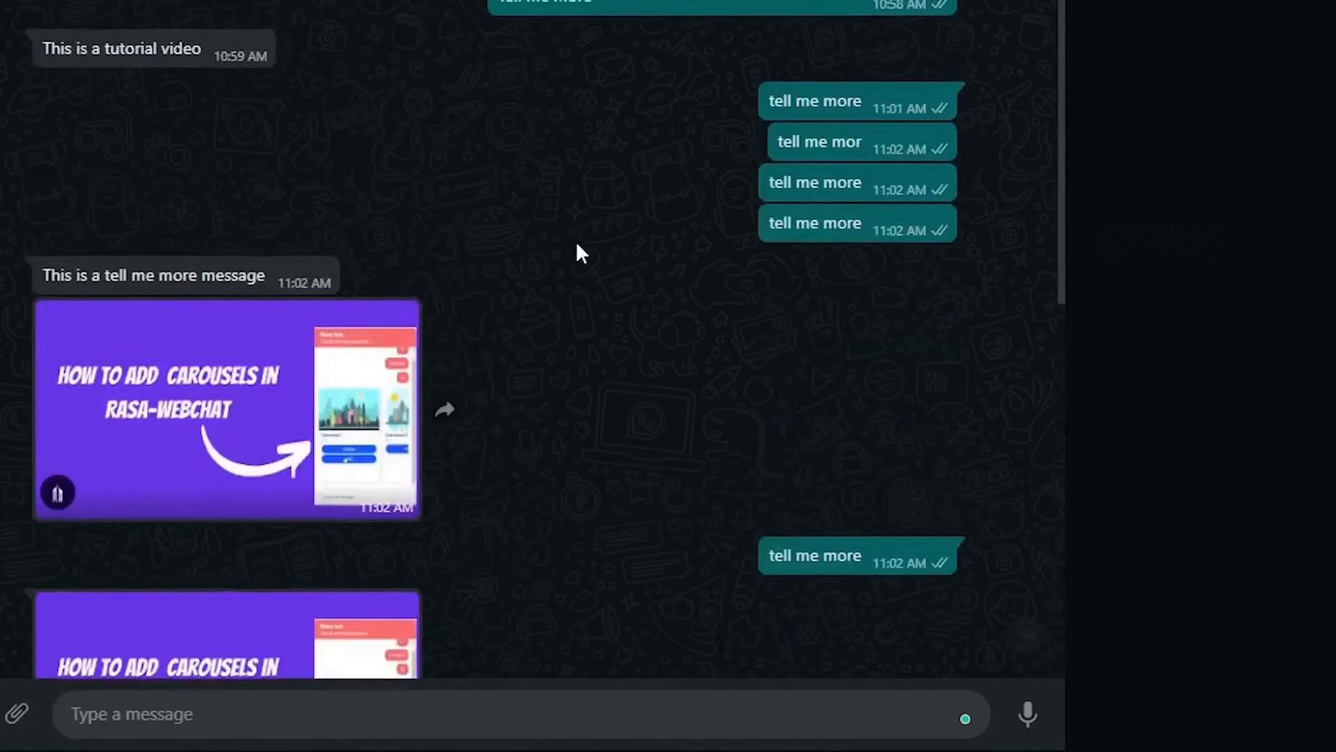
# - Check Dishant's WhatsApp Web chat for the 3:50 PM auto-reply with its Tell me more option
pyautogui.scroll(-3)
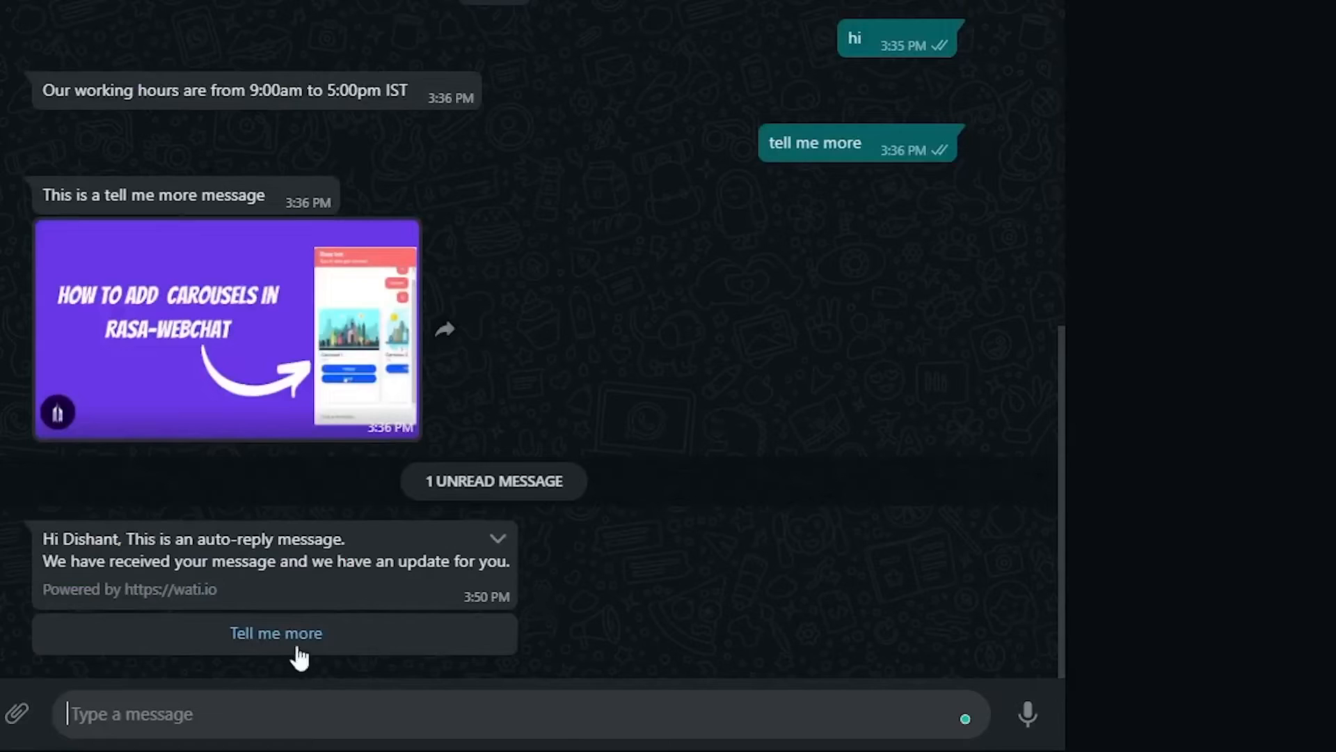
pyautogui.doubleClick(128, 589)
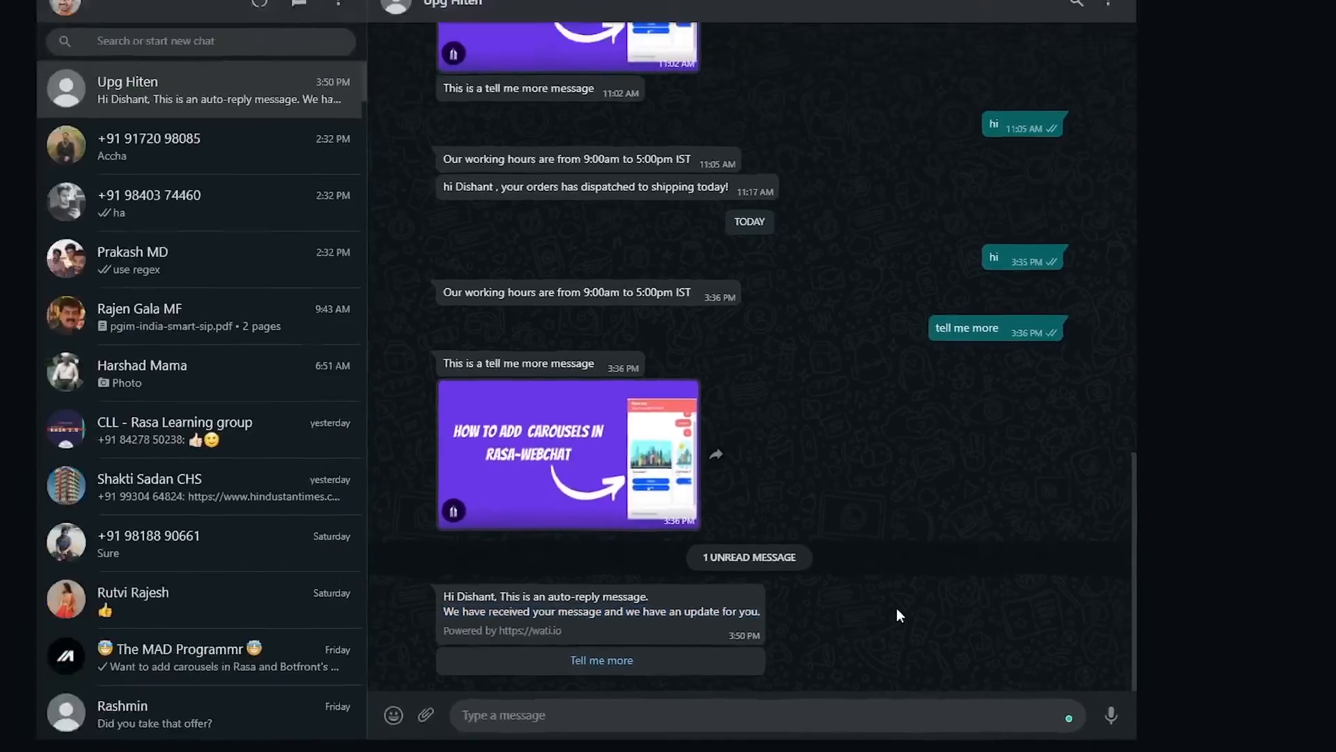
pyautogui.click(536, 630)
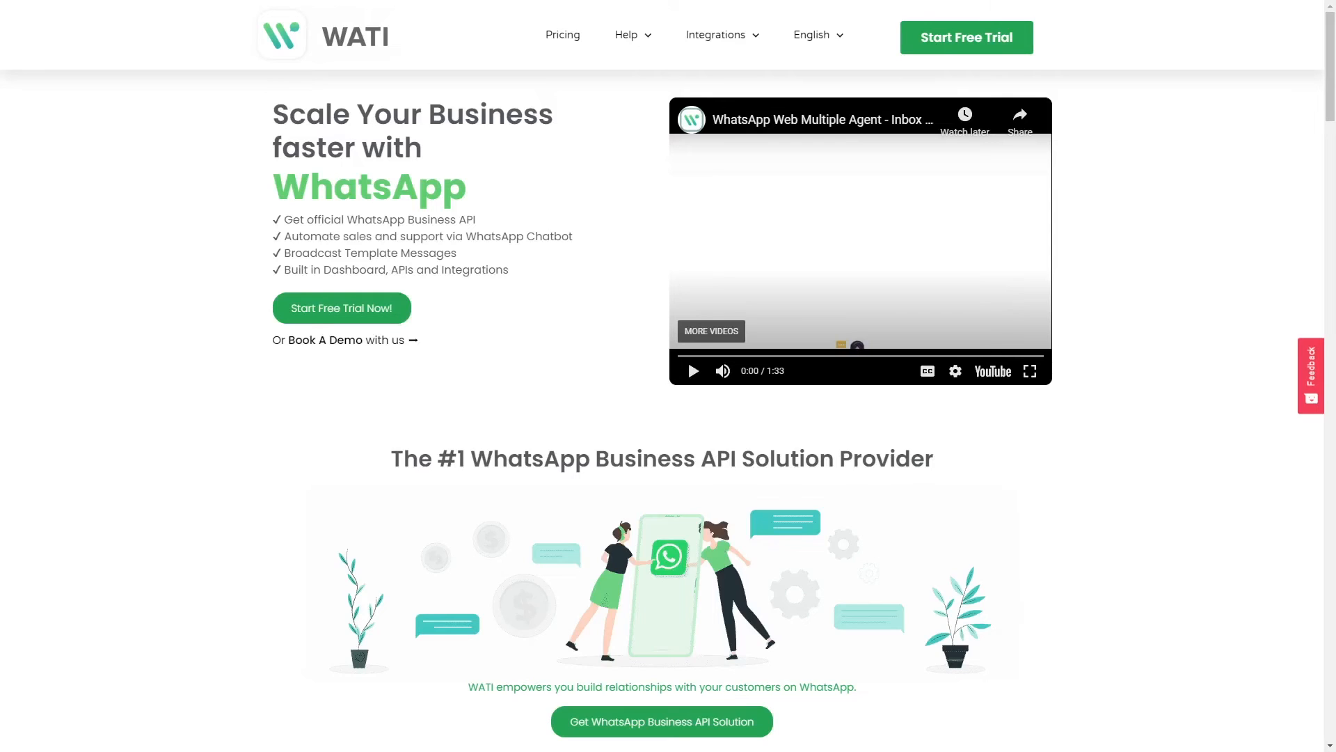
# - Scroll the wati.io homepage through Features, integrations, Mobile Apps and Success Stories
pyautogui.scroll(-3)
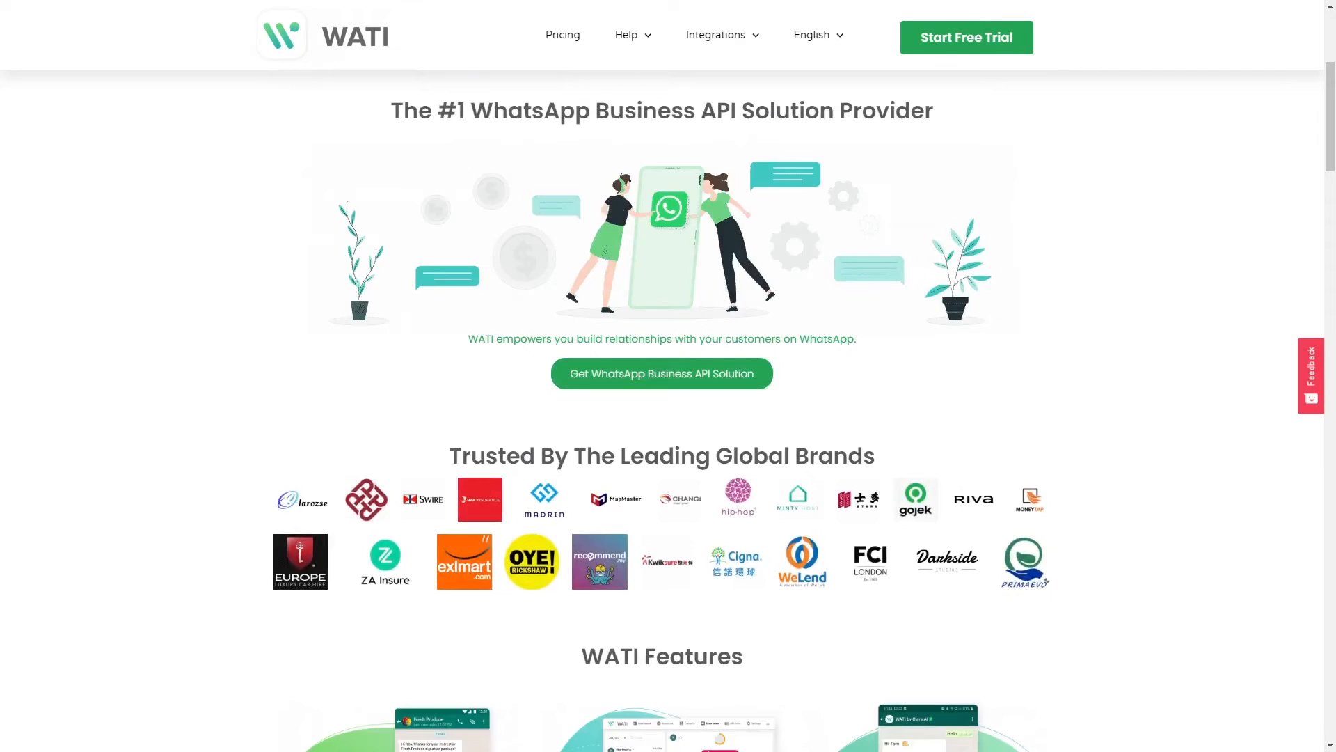
pyautogui.scroll(-3)
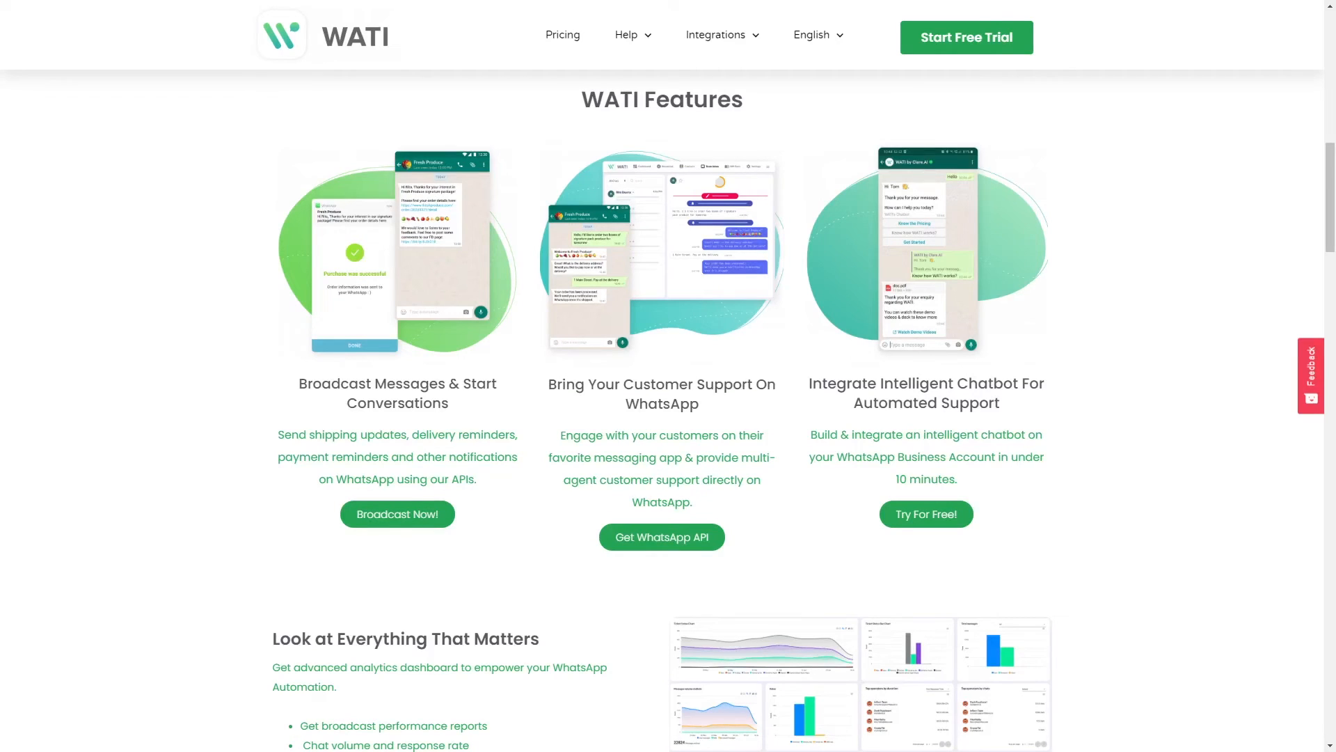
pyautogui.scroll(-3)
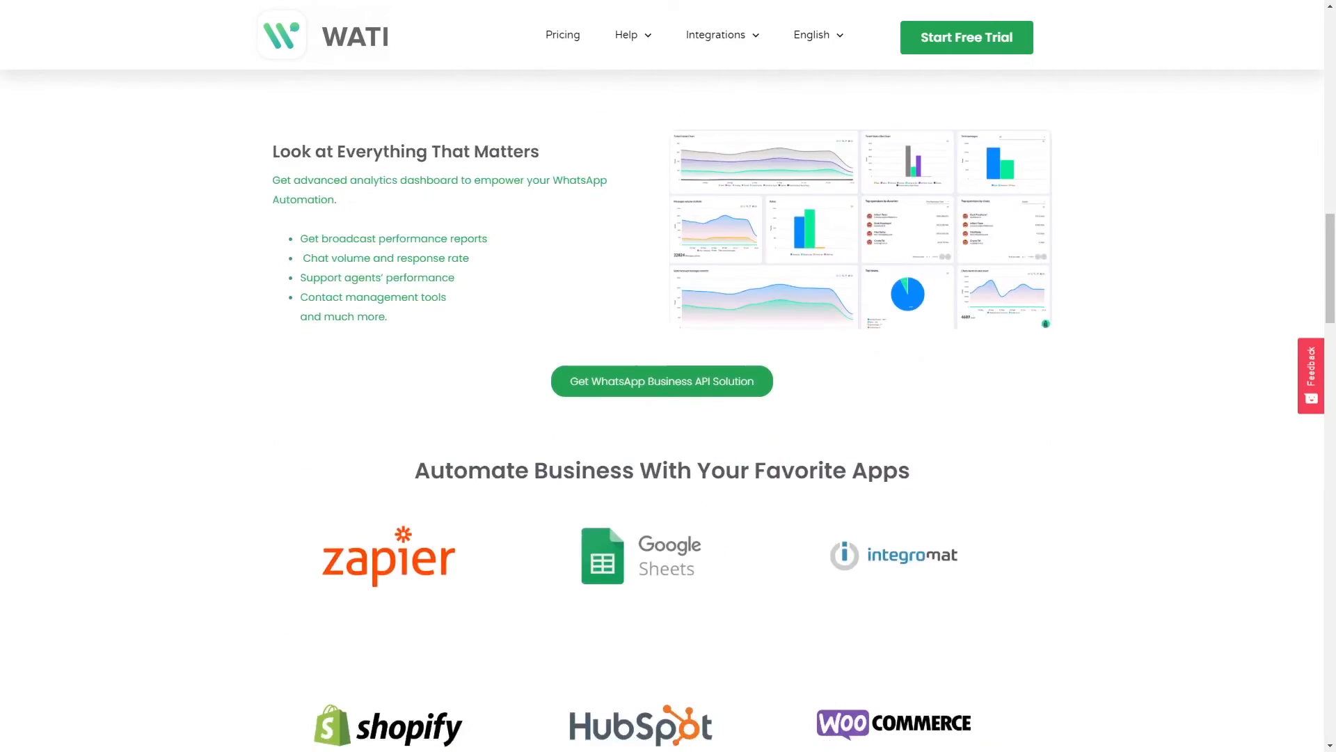
pyautogui.scroll(-3)
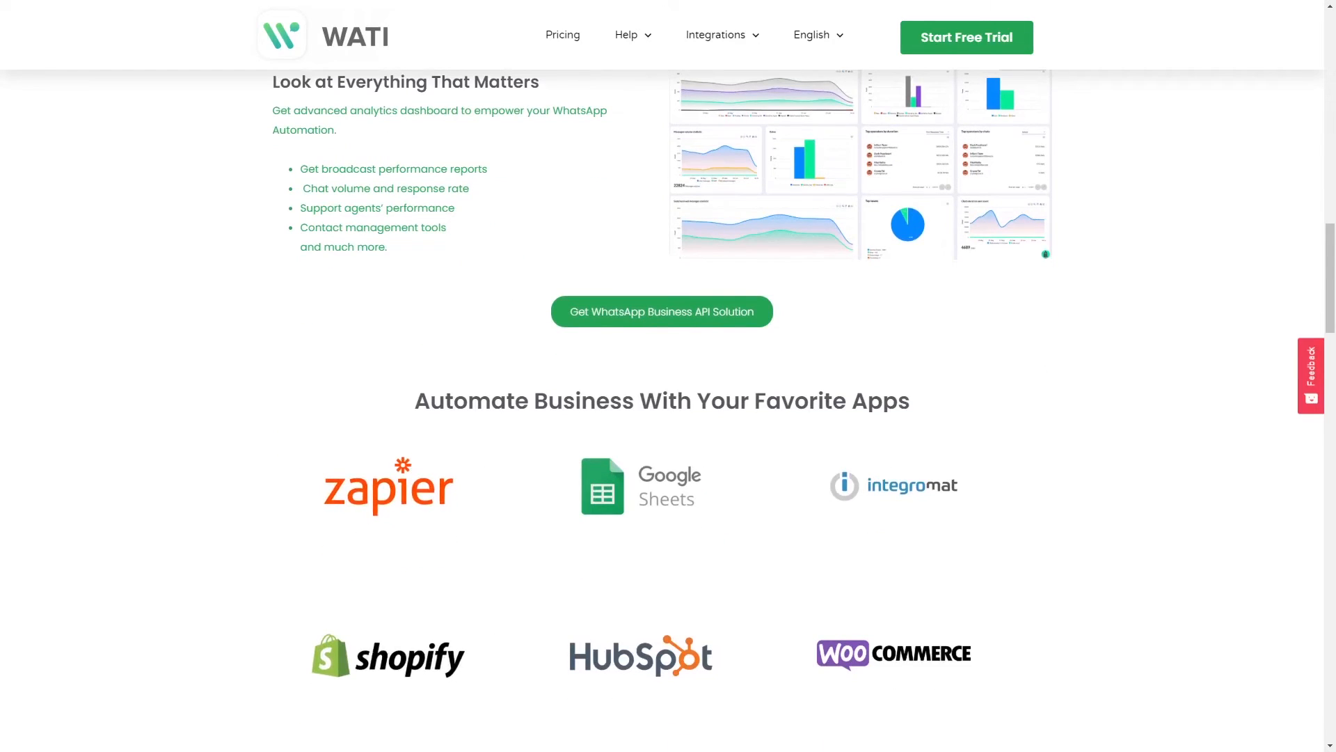
pyautogui.scroll(-3)
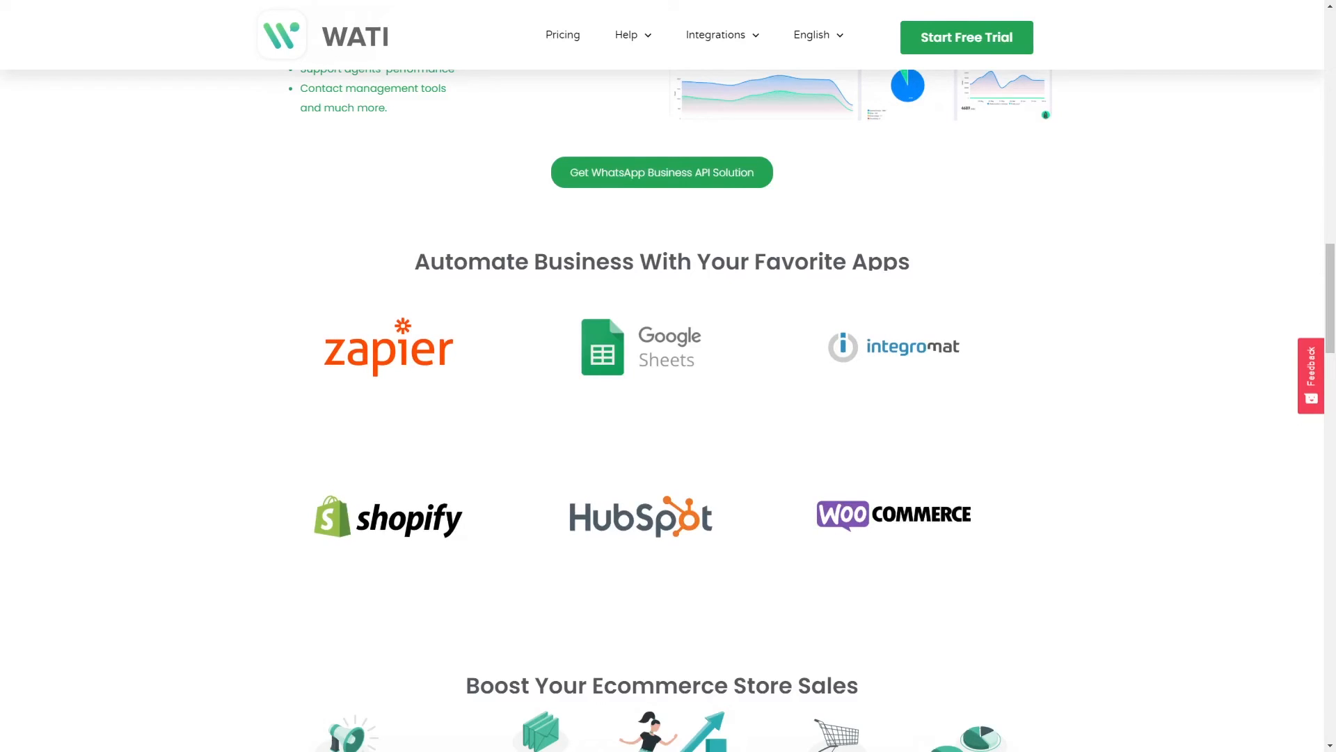
pyautogui.scroll(-3)
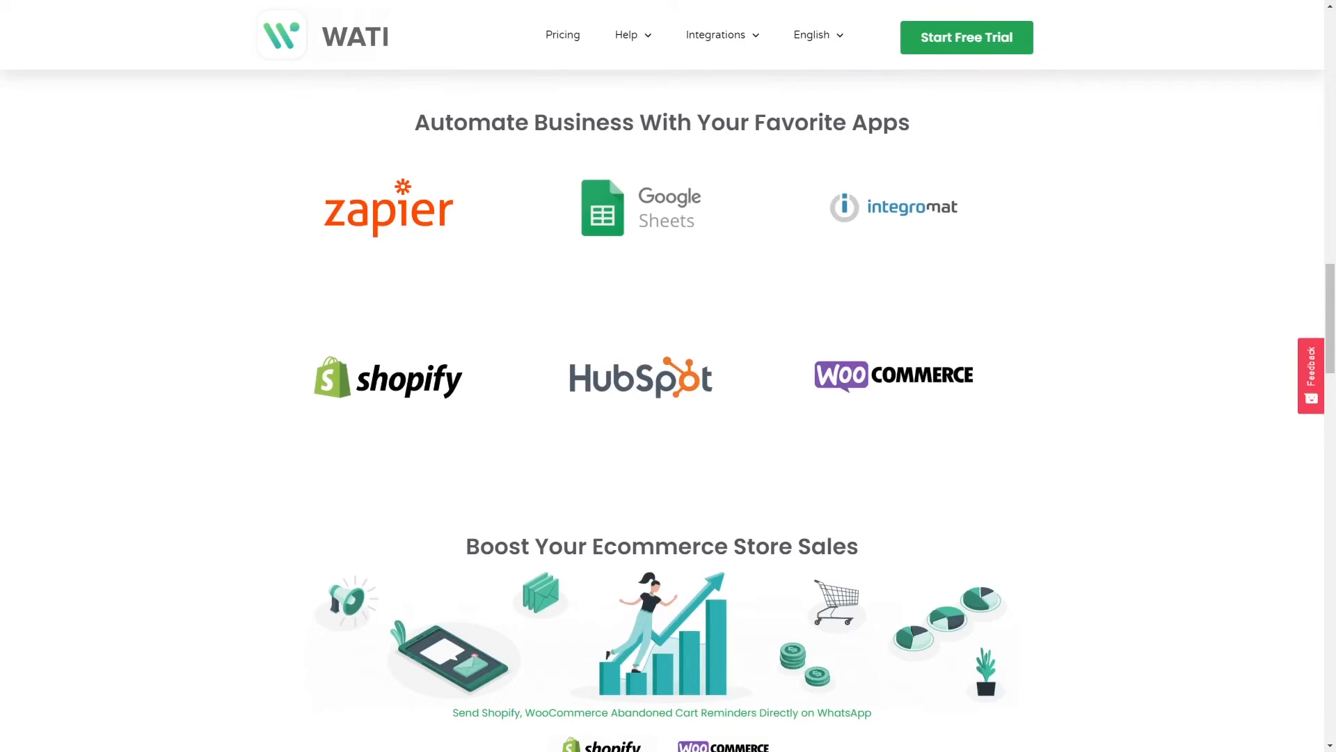
pyautogui.scroll(-3)
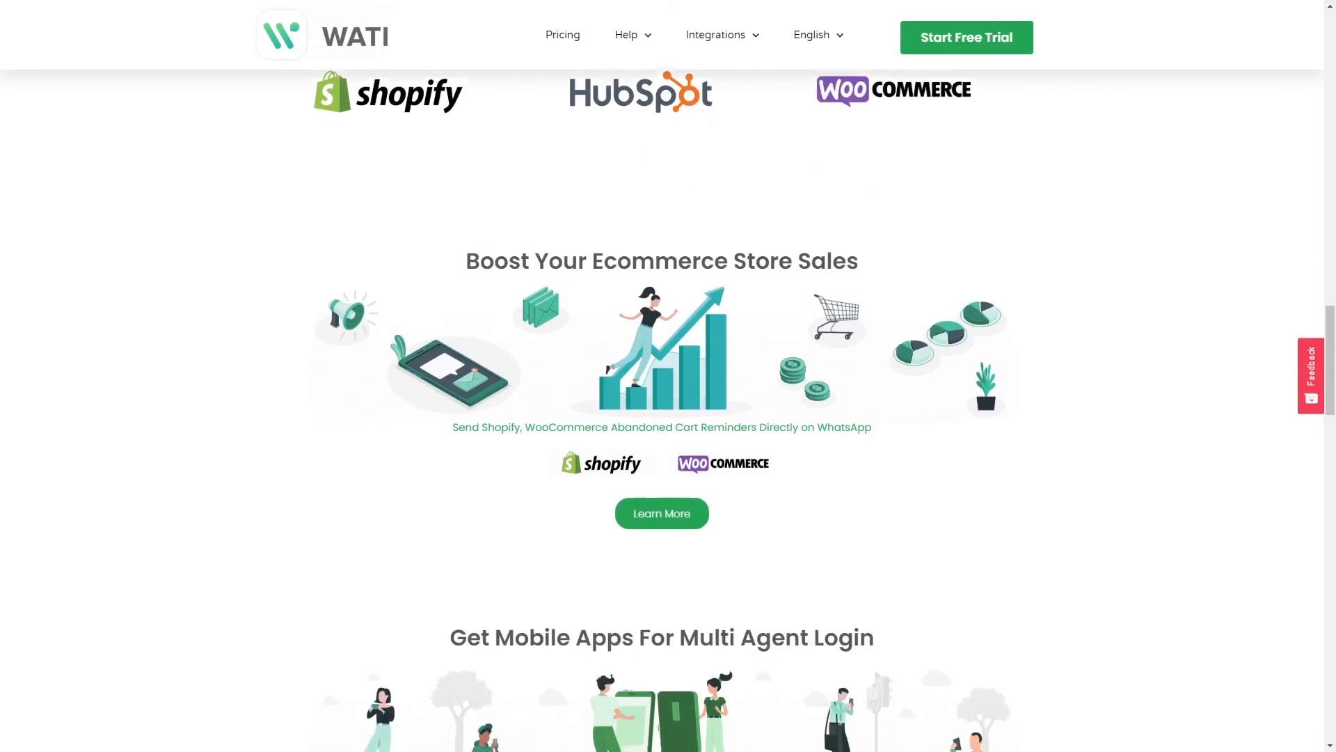
pyautogui.scroll(-3)
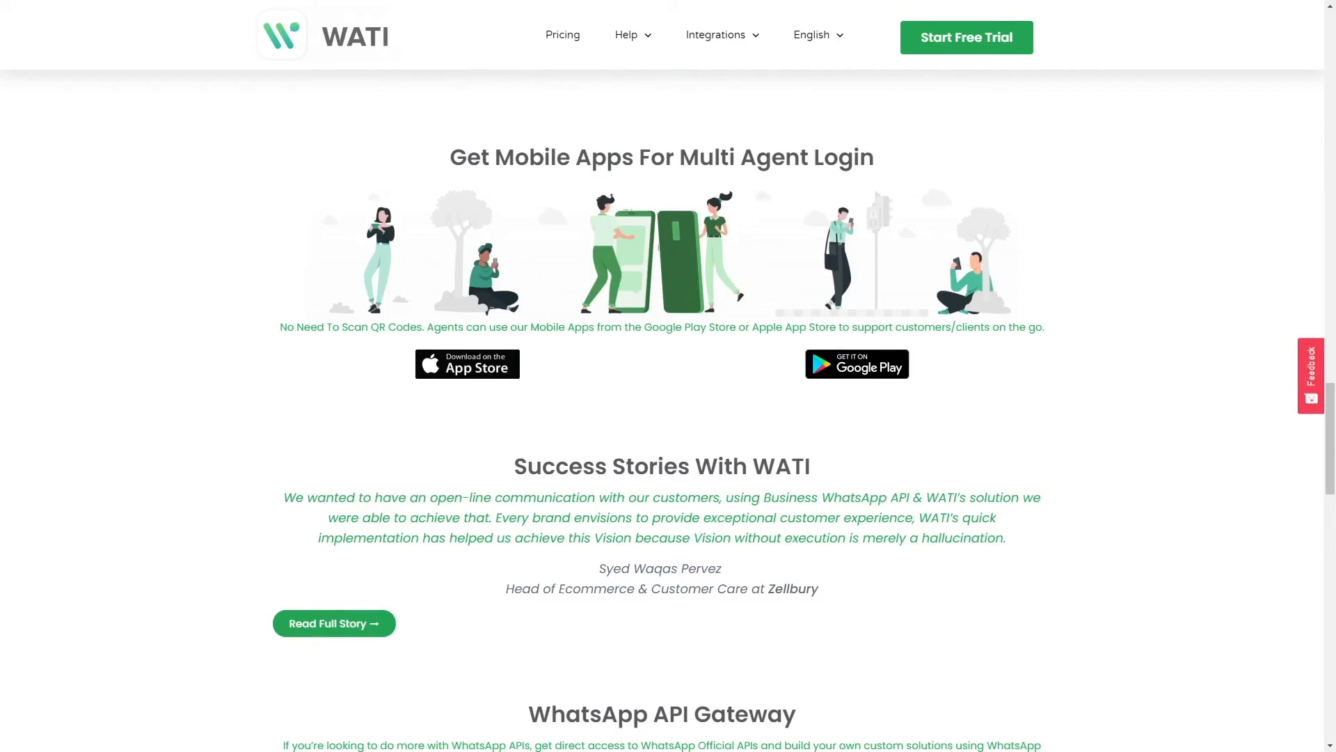